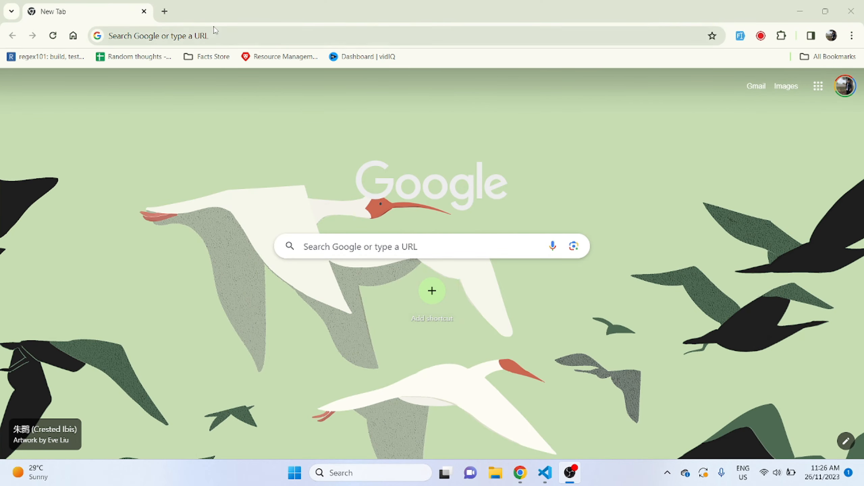
- Navigate to w3schools.com from the address bar
{"action": "left_click", "coordinate": [158, 36]}
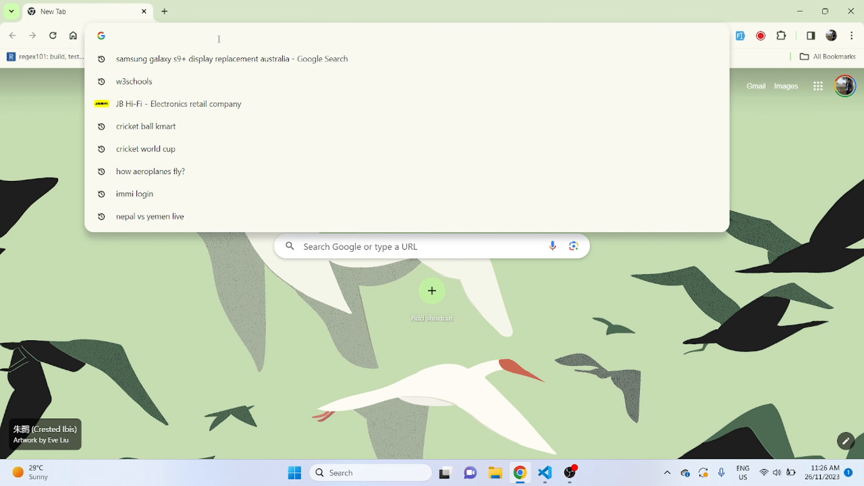
{"action": "type", "text": "w3schools"}
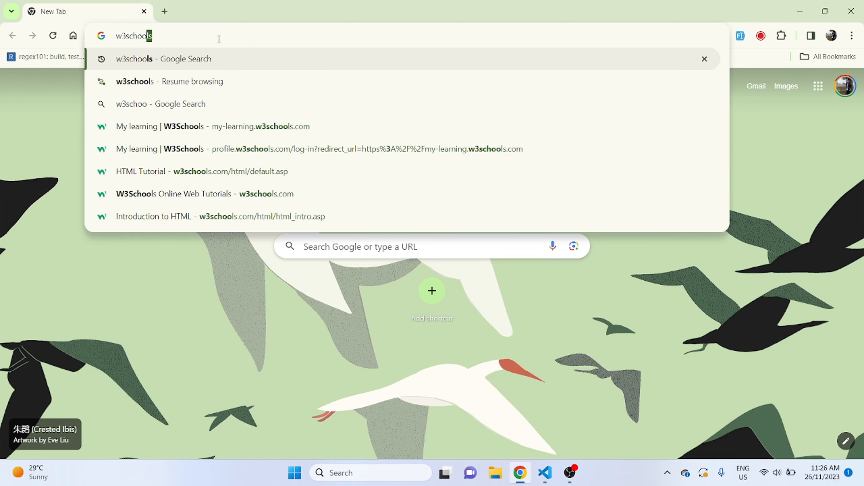
{"action": "key", "text": "Enter"}
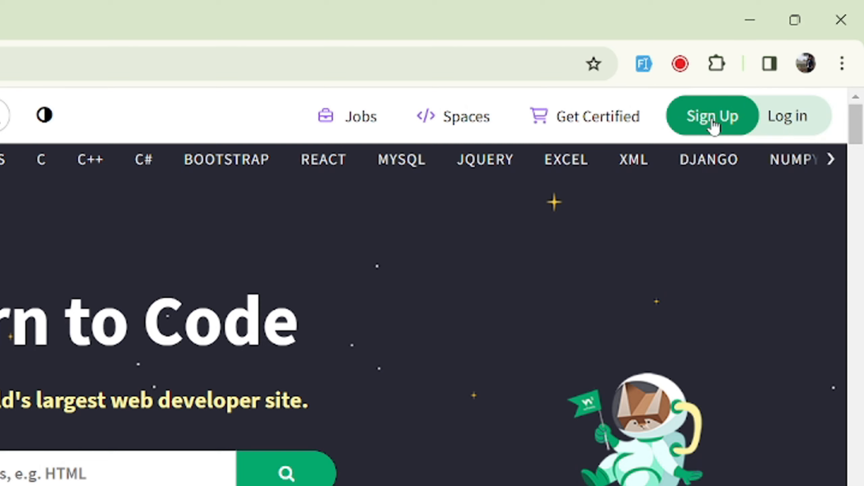
{"action": "mouse_move", "coordinate": [713, 116]}
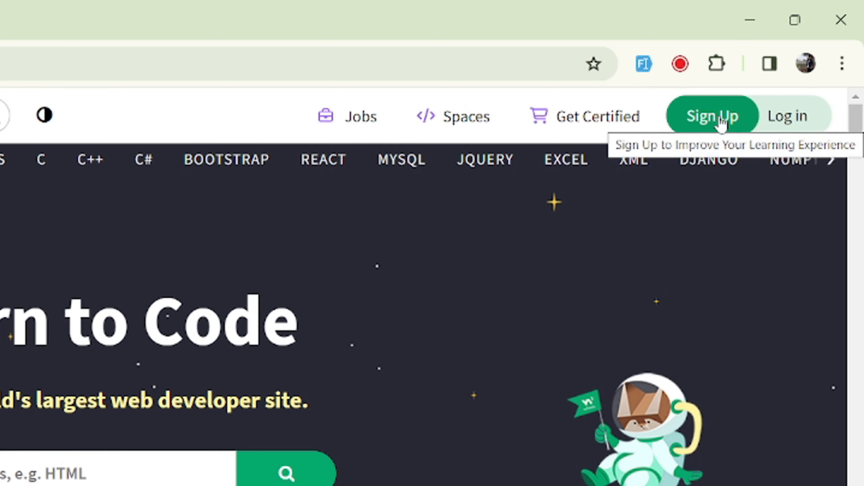
{"action": "mouse_move", "coordinate": [787, 116]}
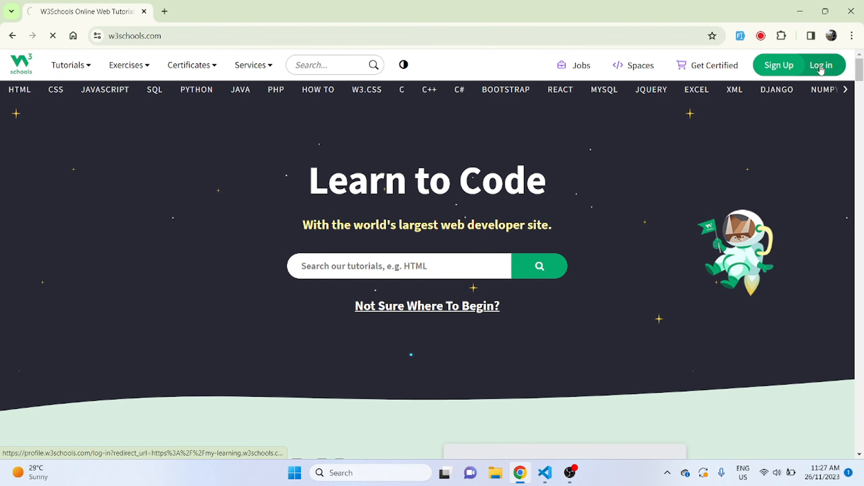
- Log in and resume the Learn HTML course to reach the HTML Tutorial page
{"action": "left_click", "coordinate": [821, 65]}
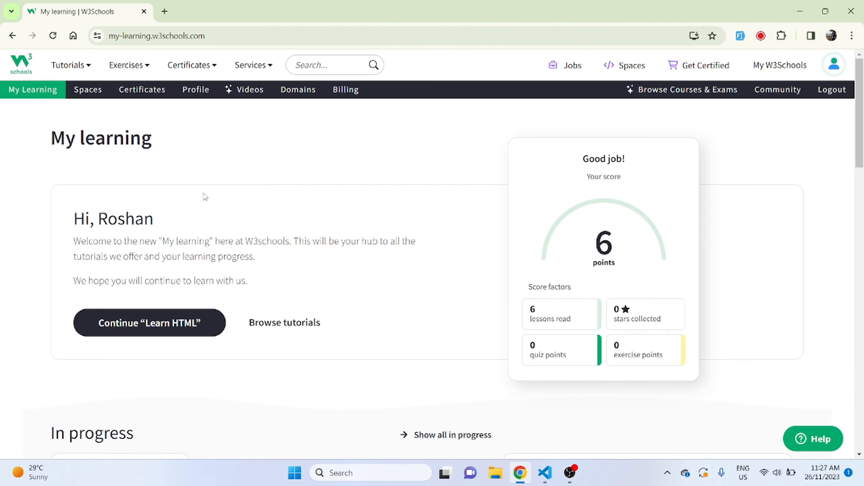
{"action": "left_click", "coordinate": [148, 323]}
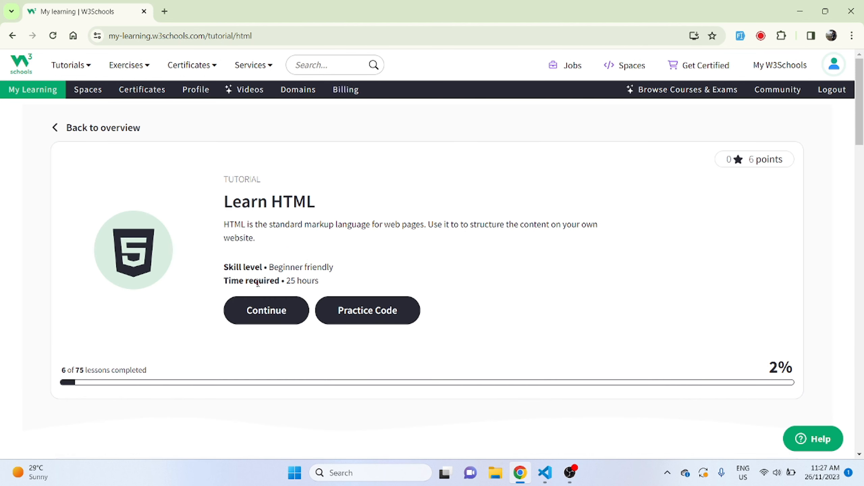
{"action": "left_click", "coordinate": [266, 311]}
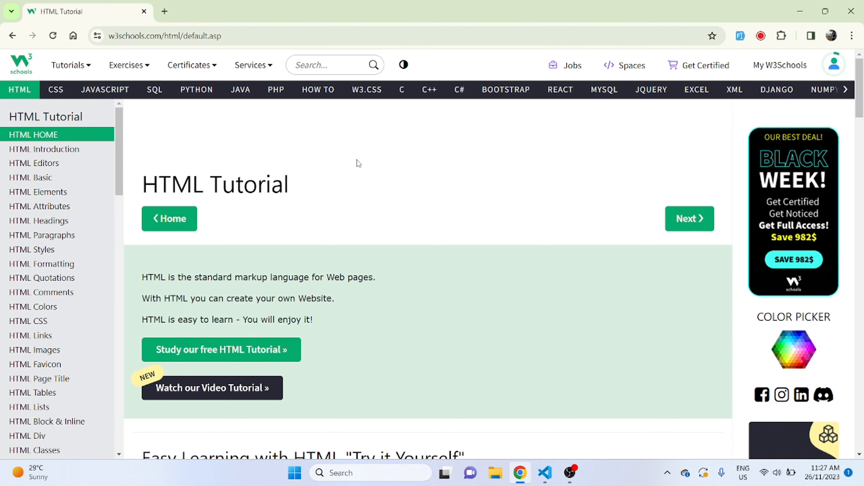
{"action": "mouse_move", "coordinate": [448, 215]}
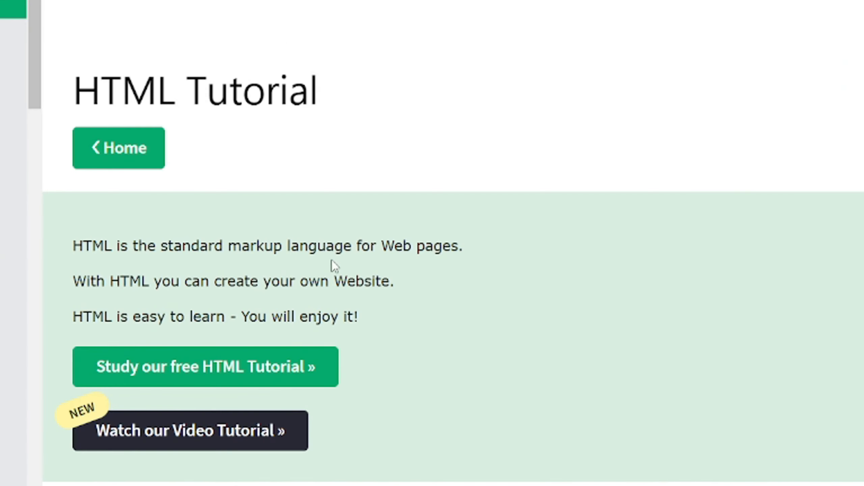
{"action": "mouse_move", "coordinate": [401, 274]}
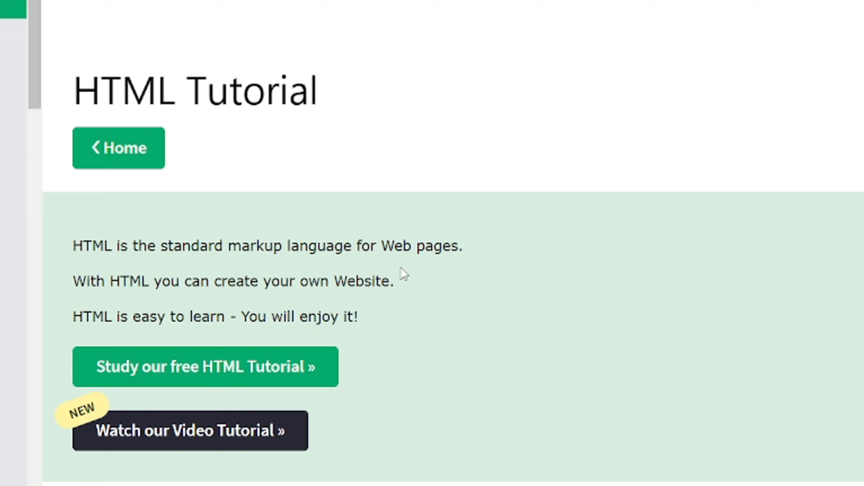
{"action": "mouse_move", "coordinate": [456, 304]}
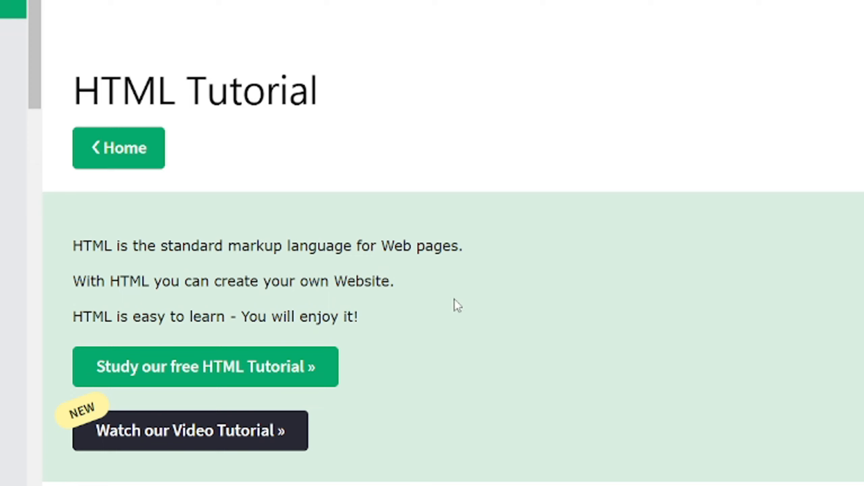
{"action": "mouse_move", "coordinate": [228, 185]}
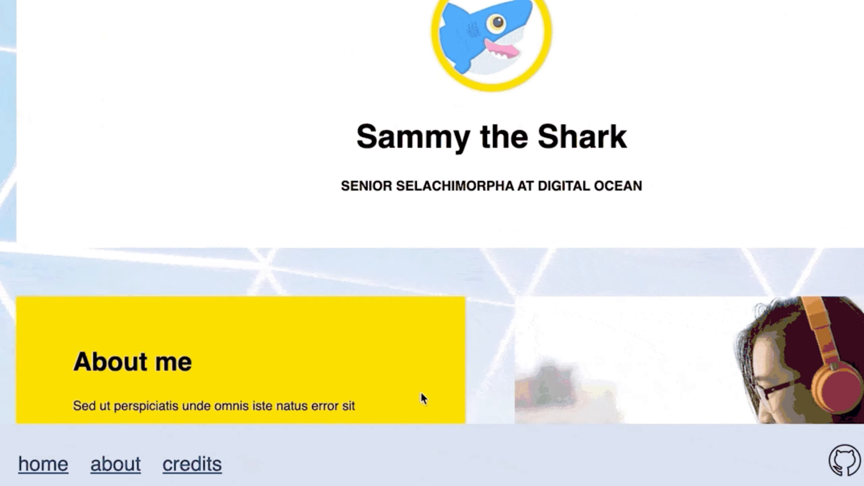
- Scroll down the HTML Tutorial page to the Try it Yourself example
{"action": "scroll", "scroll_direction": "down", "scroll_amount": 3}
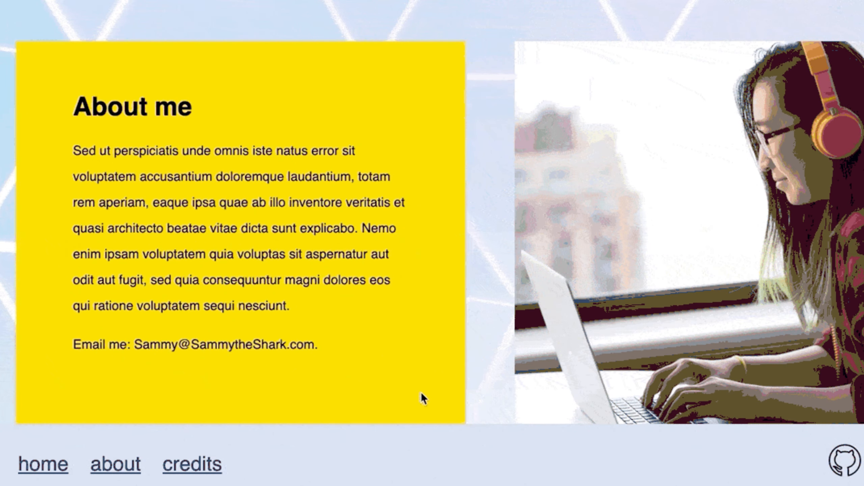
{"action": "scroll", "scroll_direction": "down", "scroll_amount": 3}
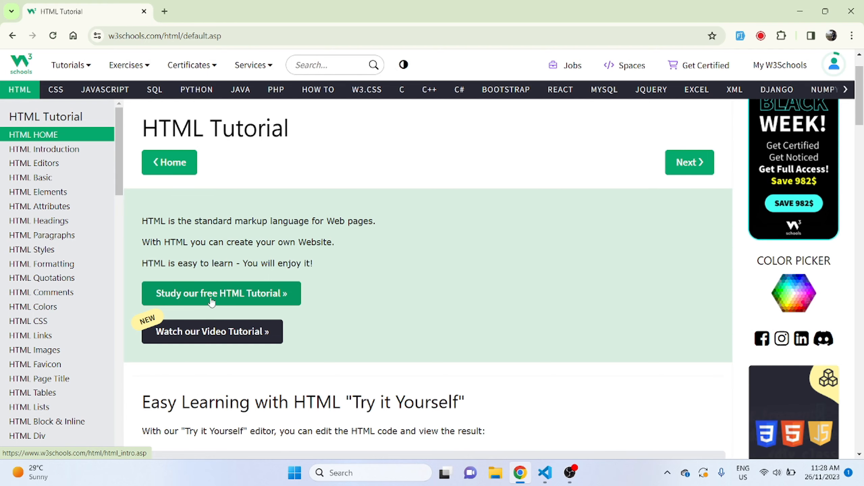
{"action": "mouse_move", "coordinate": [244, 347]}
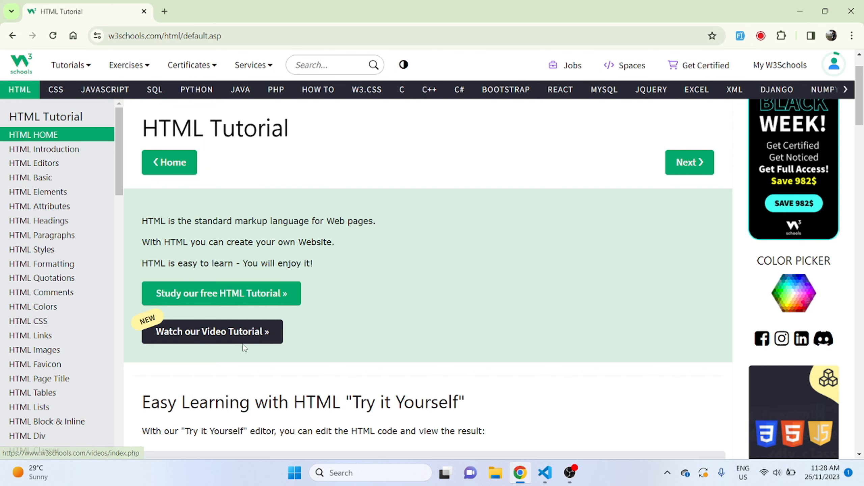
{"action": "mouse_move", "coordinate": [159, 314]}
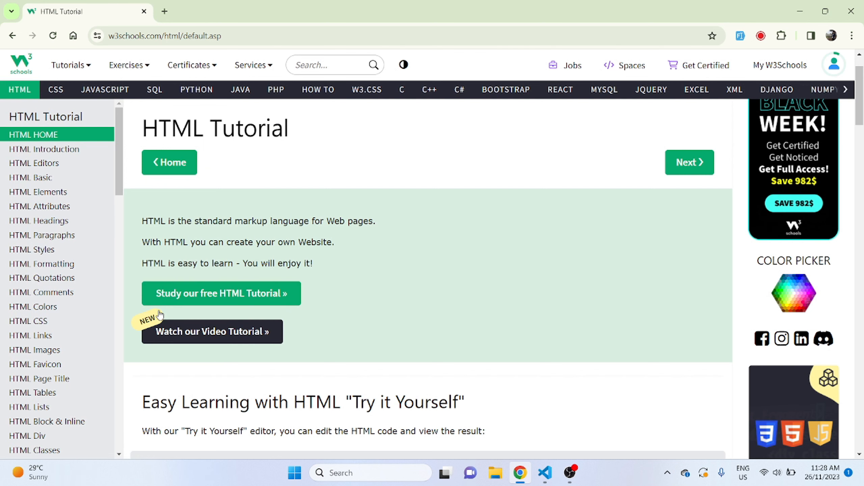
{"action": "scroll", "scroll_direction": "down", "scroll_amount": 3}
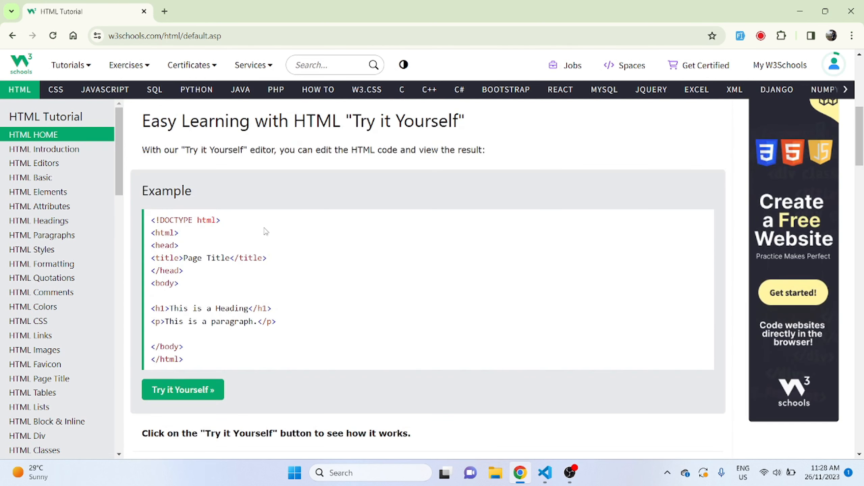
{"action": "mouse_move", "coordinate": [242, 298]}
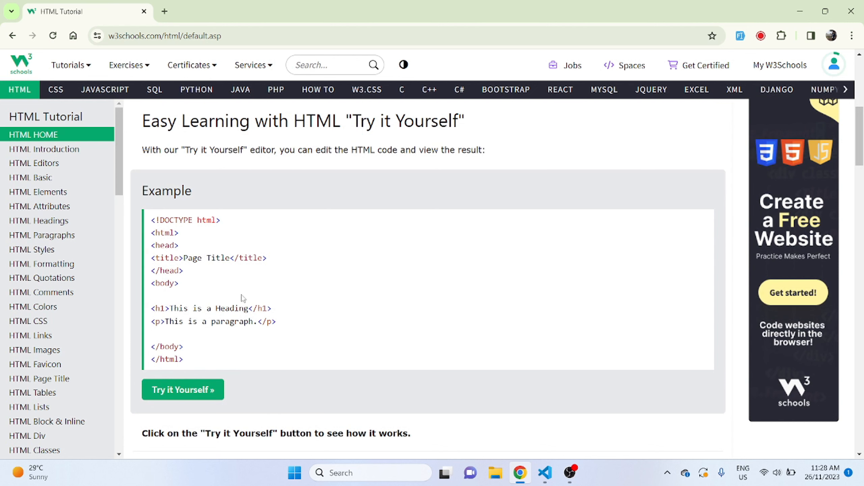
{"action": "scroll", "scroll_direction": "down", "scroll_amount": 3}
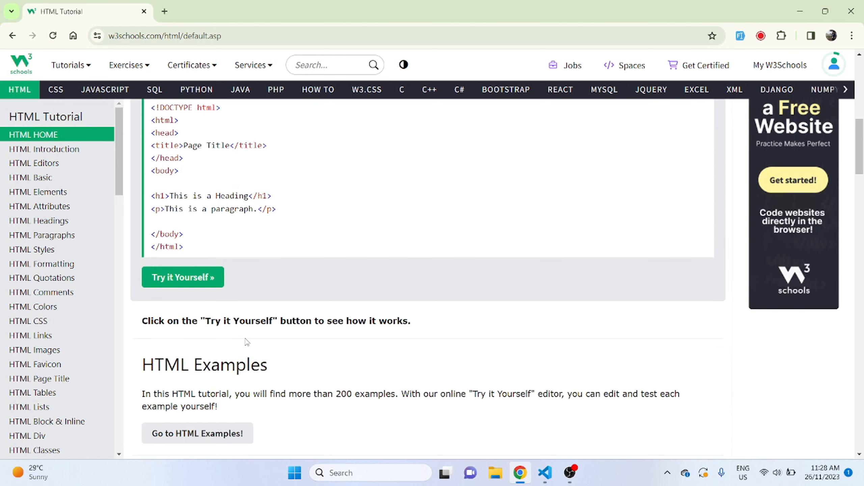
- In the Tryit Editor, add <p>Hello Welcome to W3Schools</p> after the existing paragraph
{"action": "left_click", "coordinate": [182, 277]}
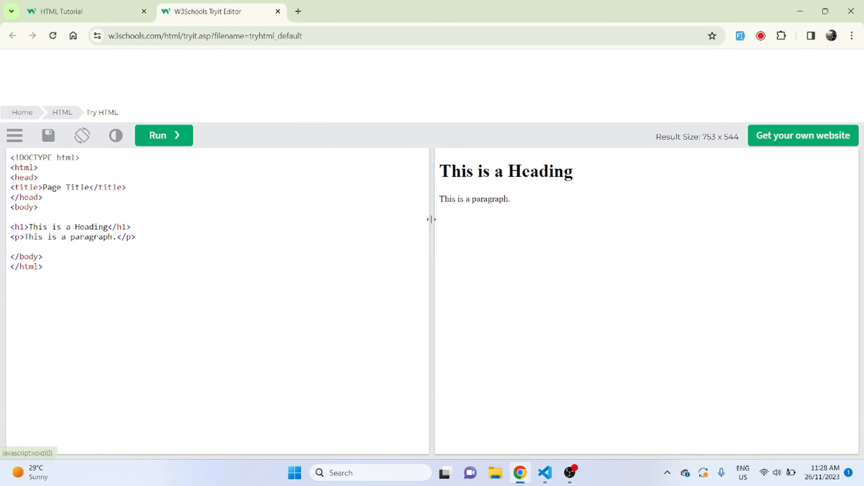
{"action": "mouse_move", "coordinate": [226, 164]}
{"action": "type", "text": "<"}
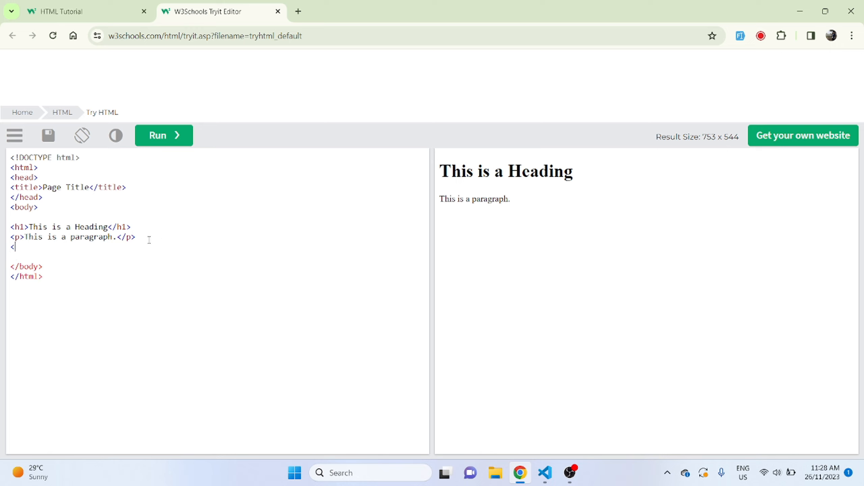
{"action": "mouse_move", "coordinate": [491, 228]}
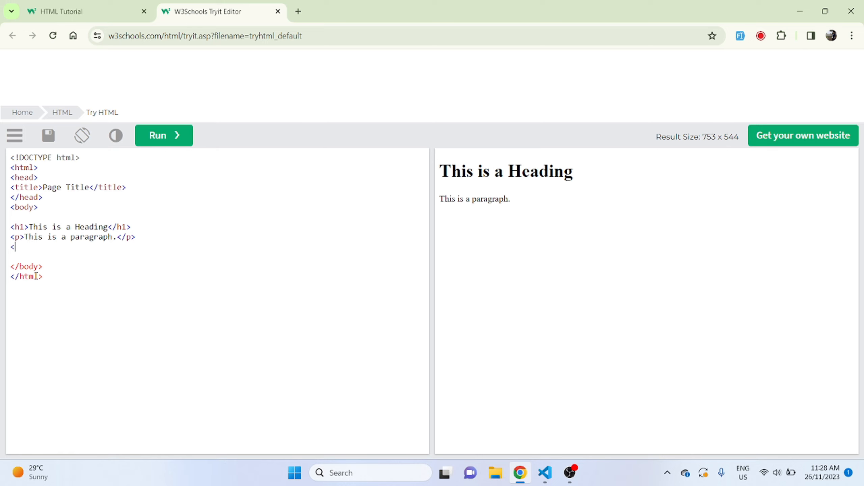
{"action": "type", "text": "p>"}
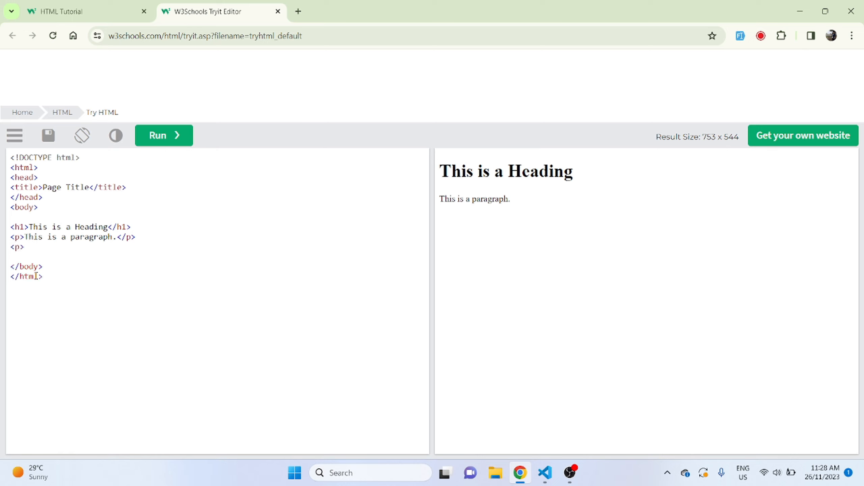
{"action": "type", "text": "Hello"}
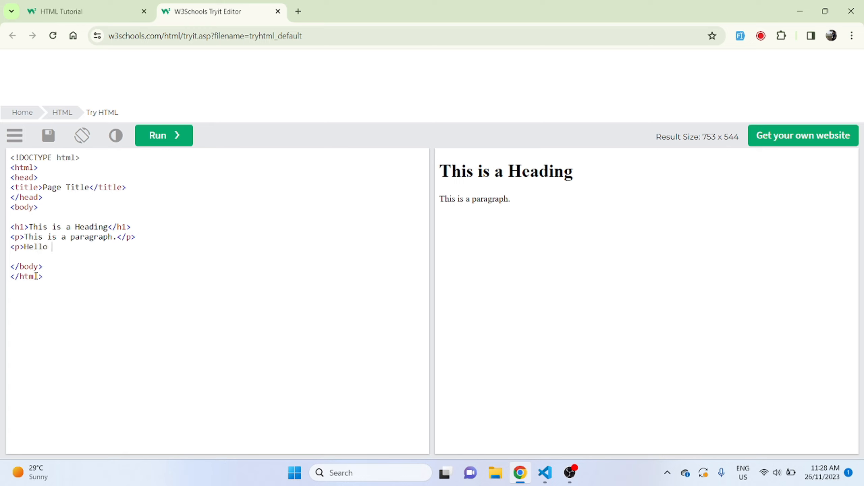
{"action": "type", "text": "Welcome to"}
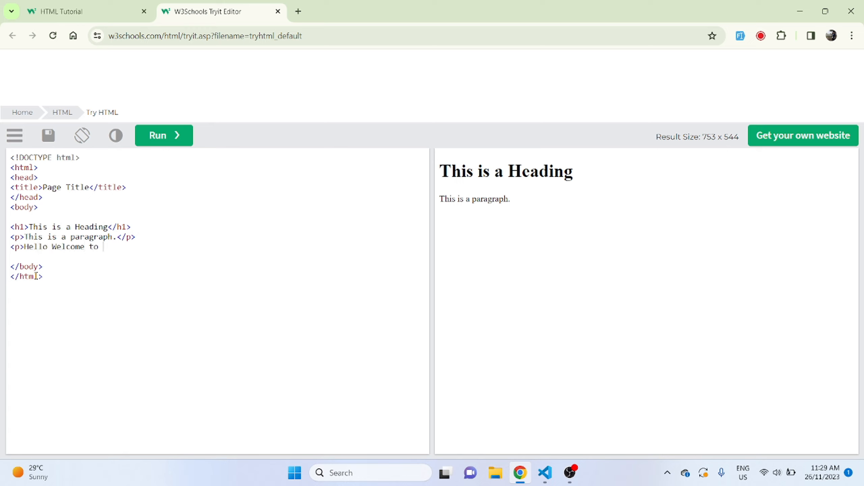
{"action": "type", "text": "W3Scho"}
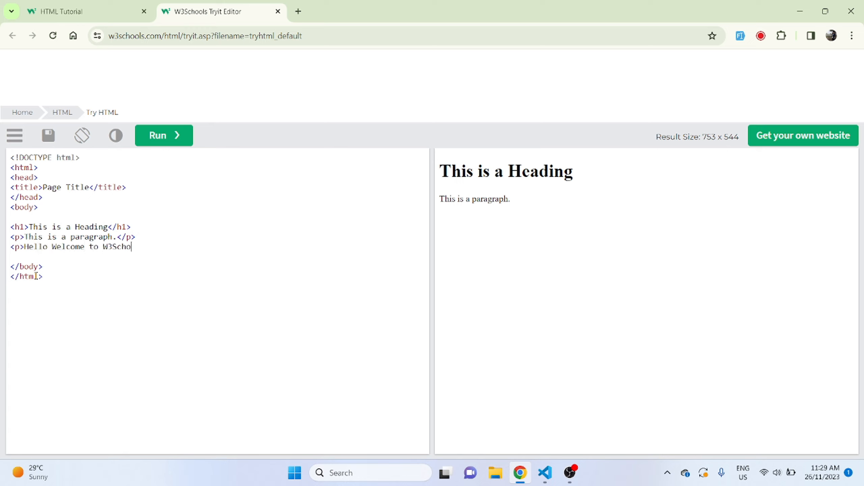
{"action": "type", "text": "ols</p>"}
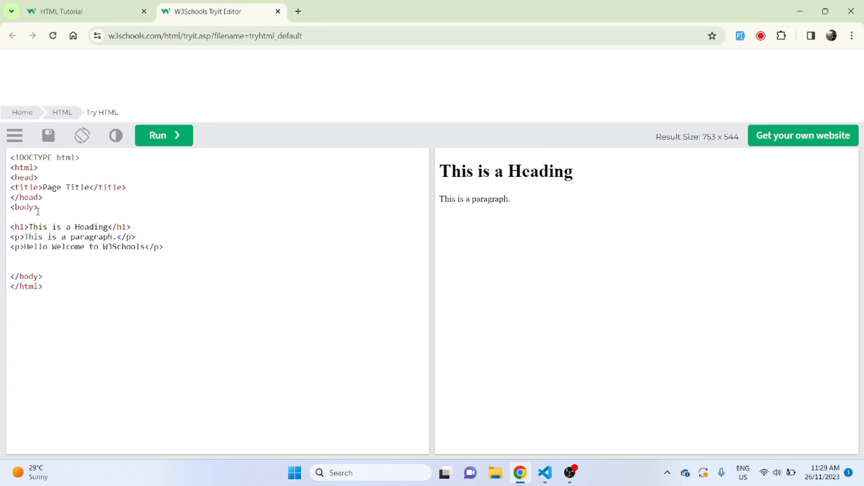
- Run the code to render the new paragraph, then return to the tutorial tab
{"action": "left_click", "coordinate": [164, 135]}
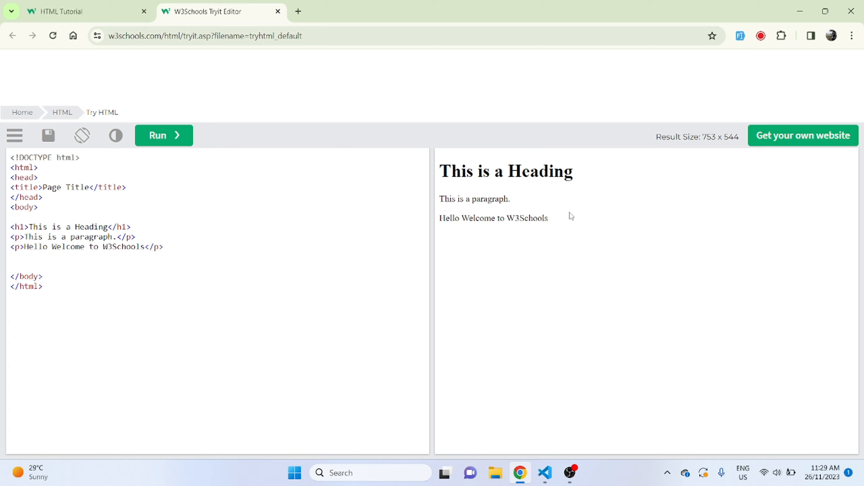
{"action": "double_click", "coordinate": [493, 217]}
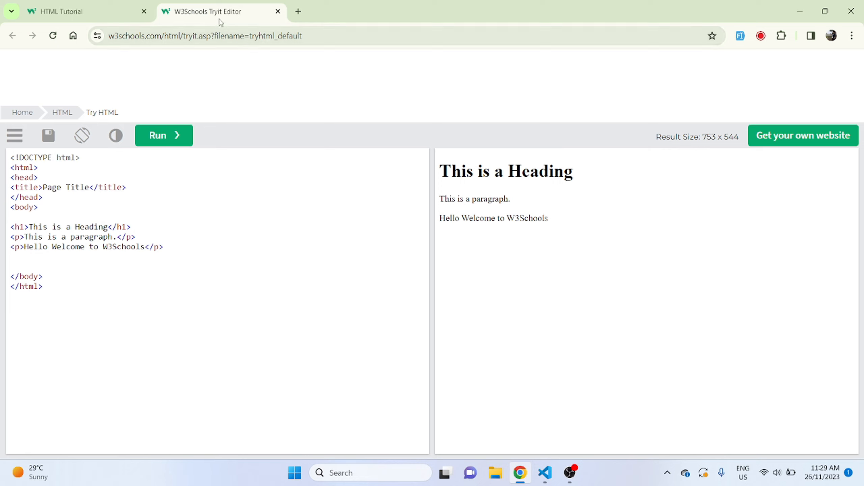
{"action": "left_click", "coordinate": [83, 11]}
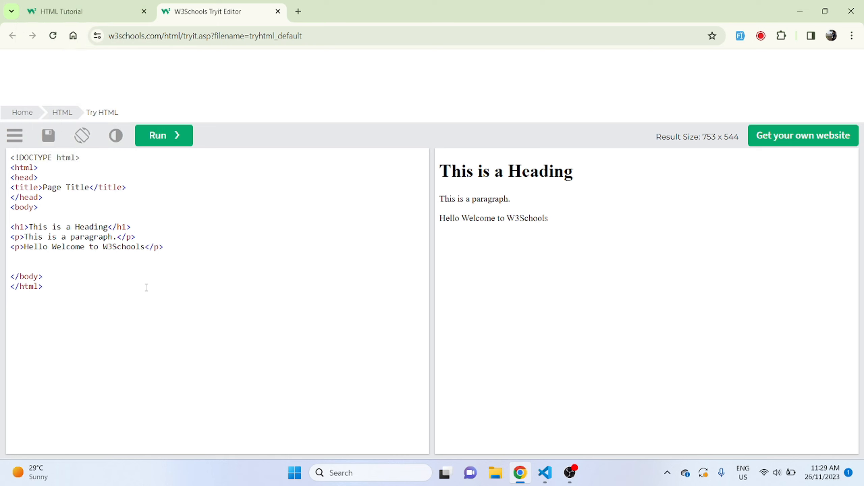
{"action": "mouse_move", "coordinate": [186, 250]}
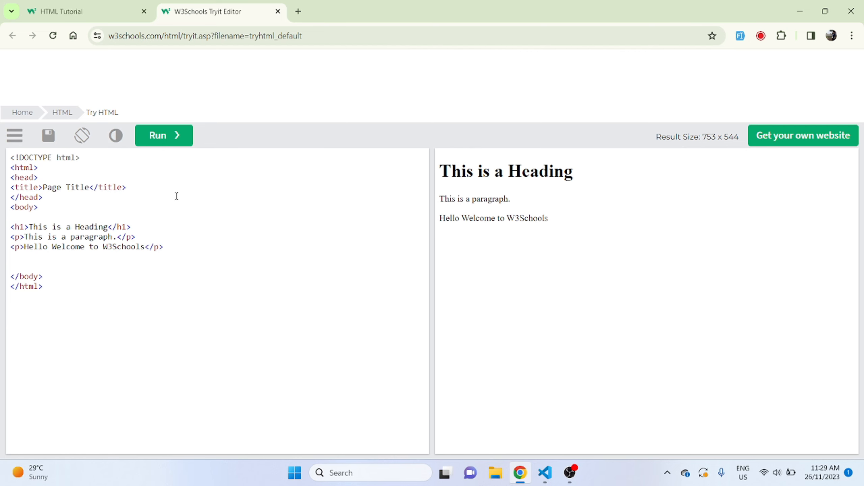
{"action": "left_click", "coordinate": [82, 11]}
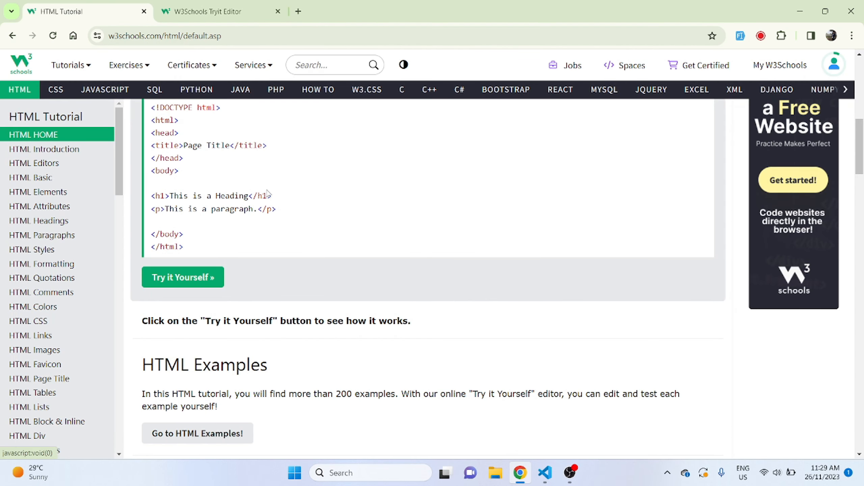
{"action": "scroll", "scroll_direction": "down", "scroll_amount": 3}
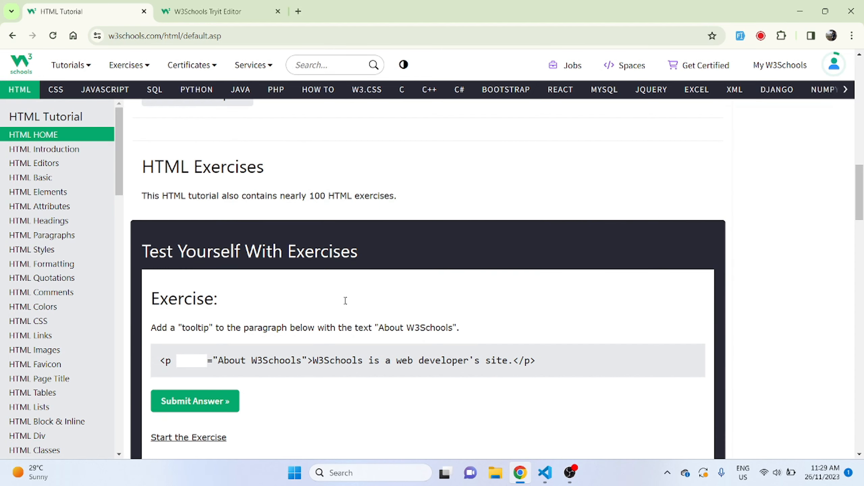
{"action": "mouse_move", "coordinate": [183, 185]}
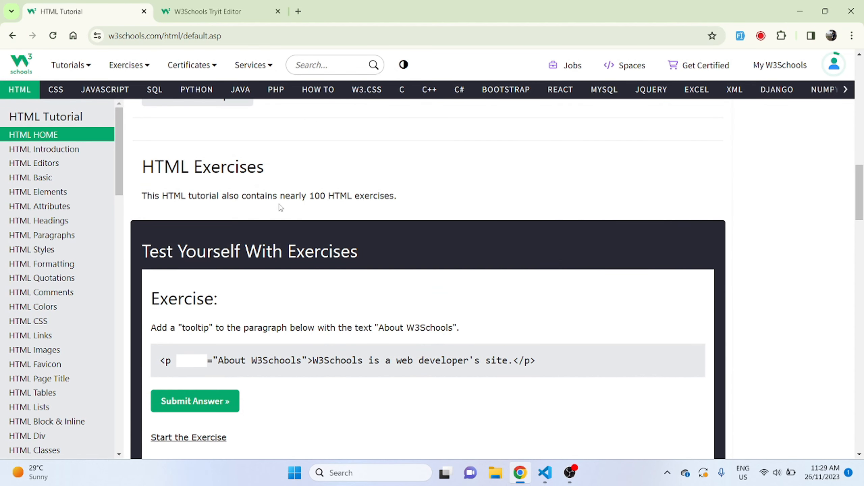
{"action": "scroll", "scroll_direction": "down", "scroll_amount": 3}
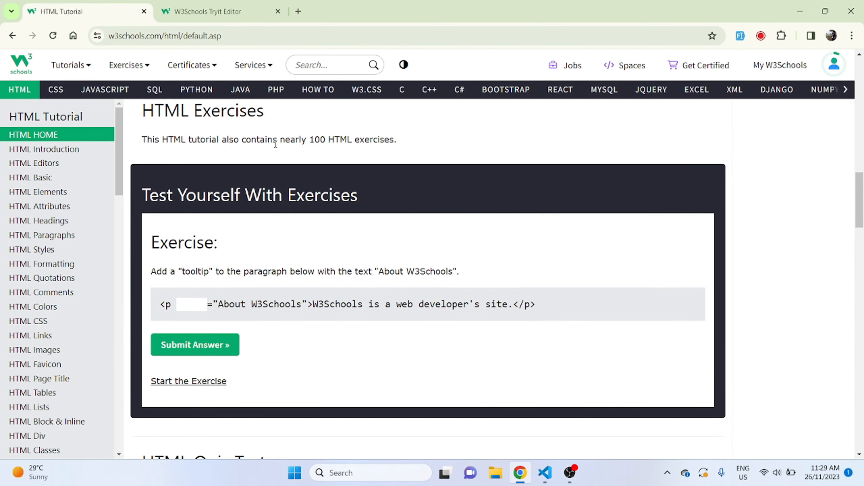
{"action": "triple_click", "coordinate": [269, 140]}
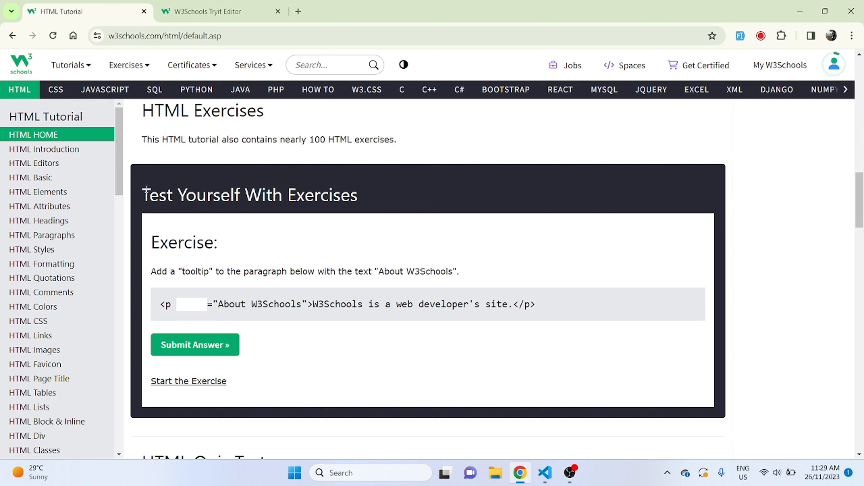
{"action": "mouse_move", "coordinate": [218, 329]}
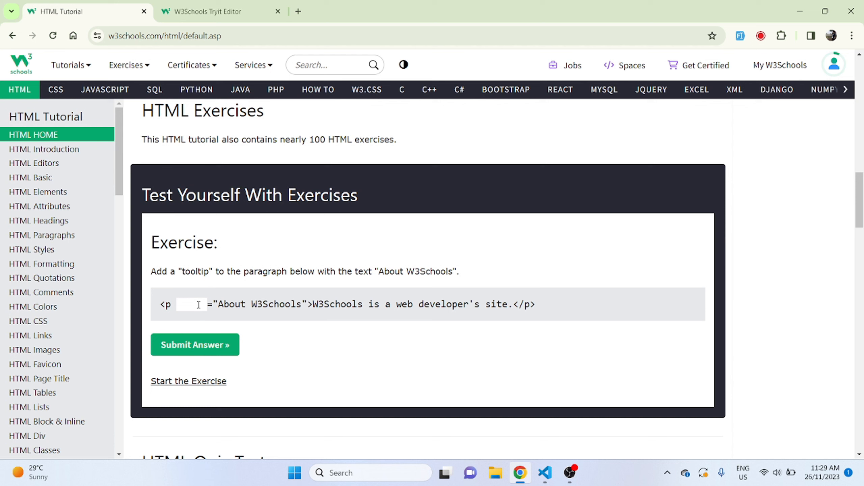
{"action": "left_click", "coordinate": [191, 304]}
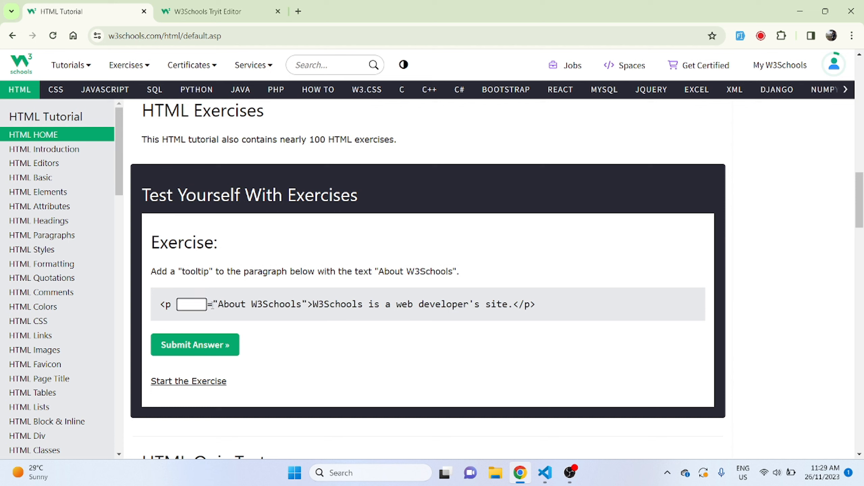
{"action": "scroll", "scroll_direction": "down", "scroll_amount": 3}
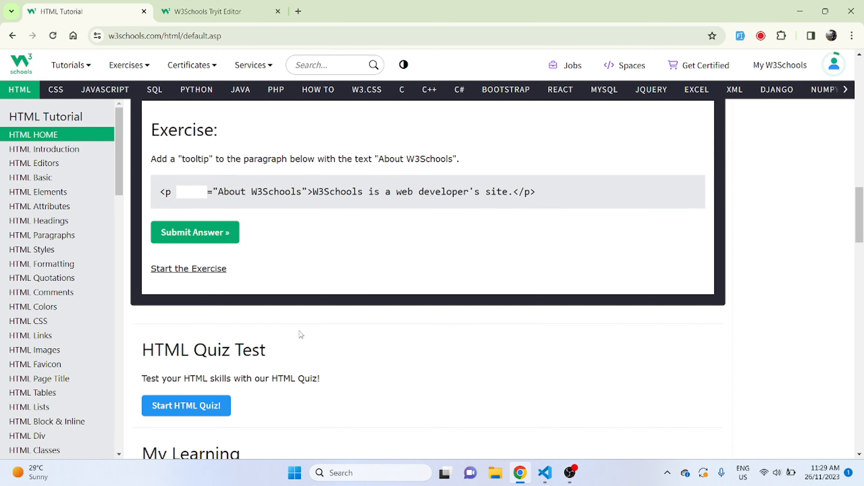
{"action": "scroll", "scroll_direction": "down", "scroll_amount": 3}
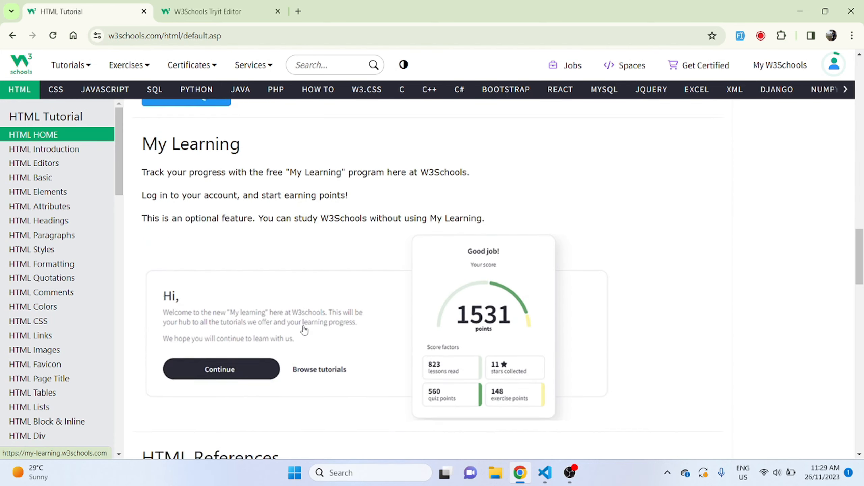
{"action": "scroll", "scroll_direction": "down", "scroll_amount": 3}
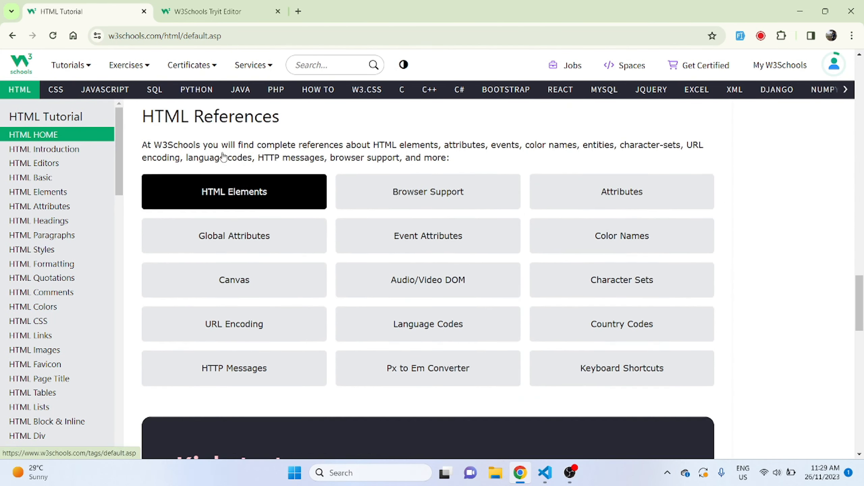
{"action": "scroll", "scroll_direction": "down", "scroll_amount": 3}
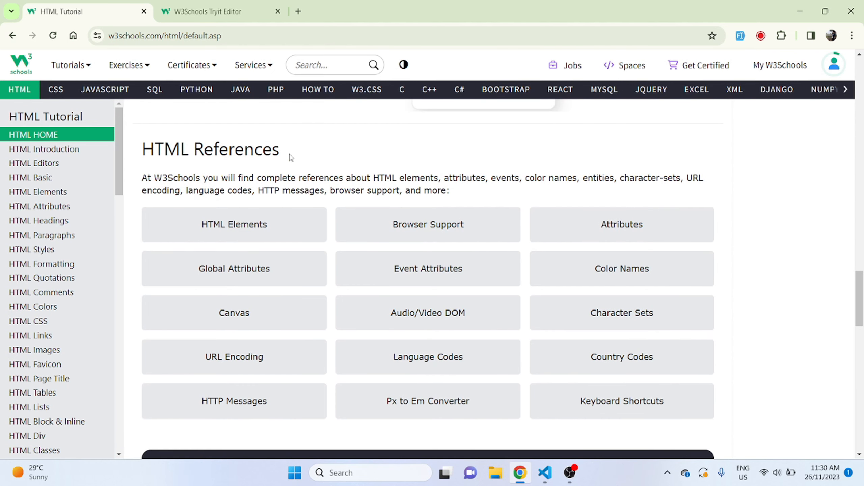
{"action": "mouse_move", "coordinate": [752, 303]}
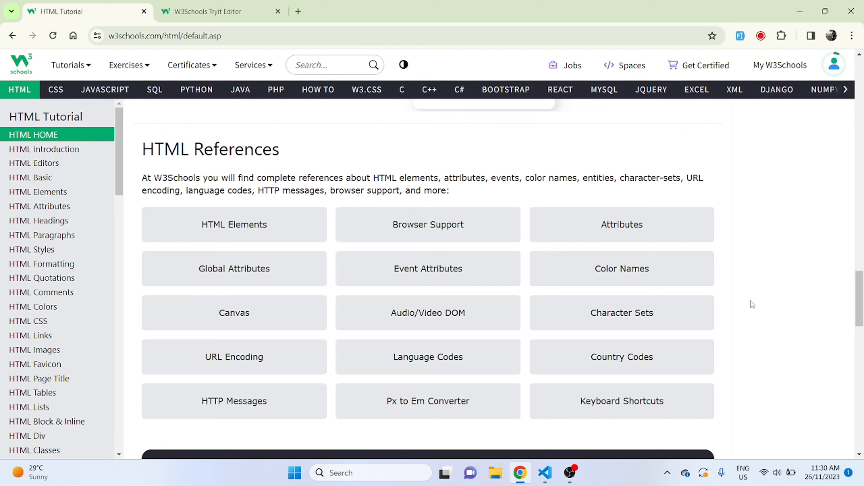
{"action": "mouse_move", "coordinate": [114, 156]}
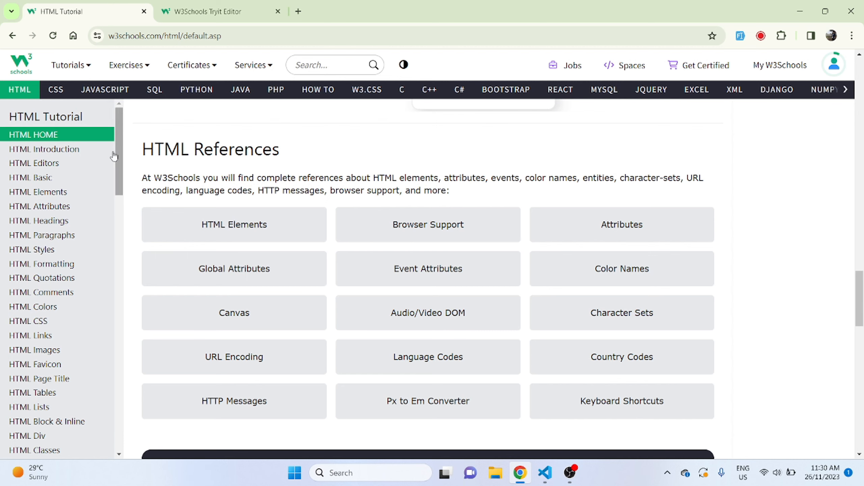
{"action": "mouse_move", "coordinate": [759, 239]}
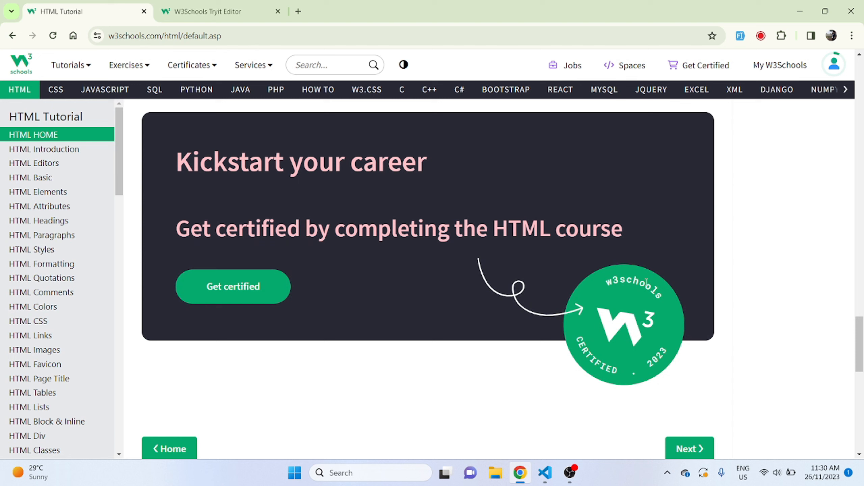
{"action": "mouse_move", "coordinate": [635, 386]}
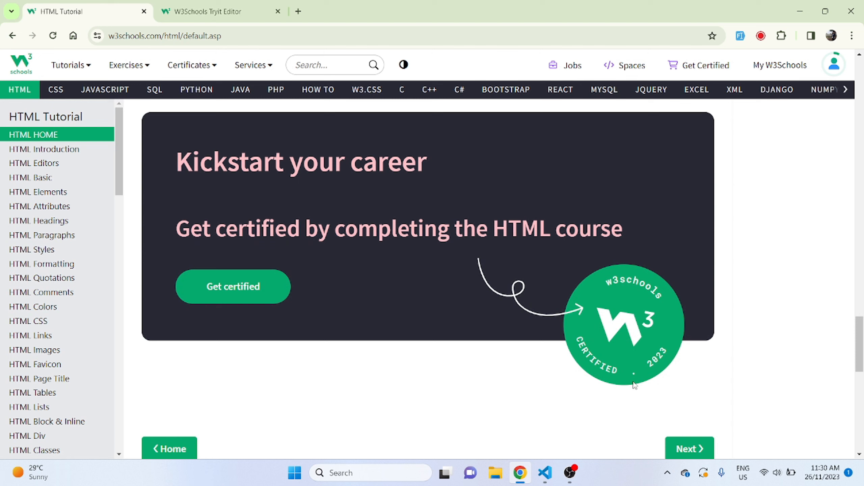
{"action": "mouse_move", "coordinate": [637, 385]}
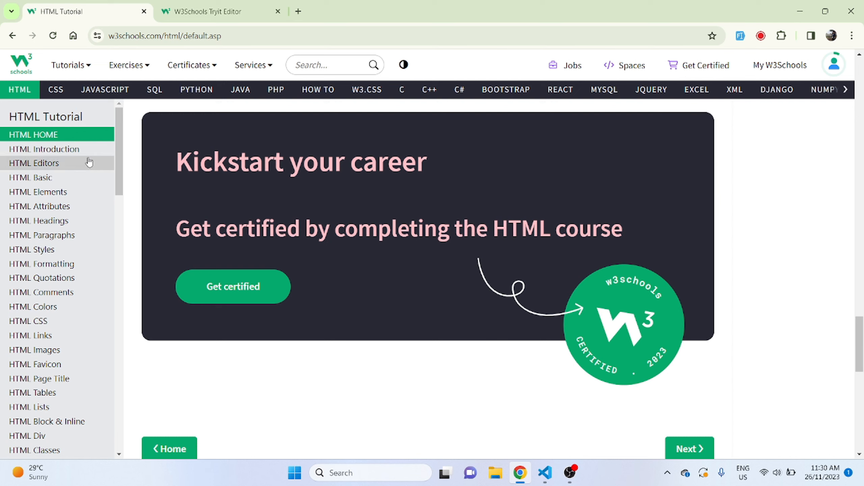
- Open the HTML Introduction lesson and read the What is HTML? bullet list
{"action": "left_click", "coordinate": [44, 148]}
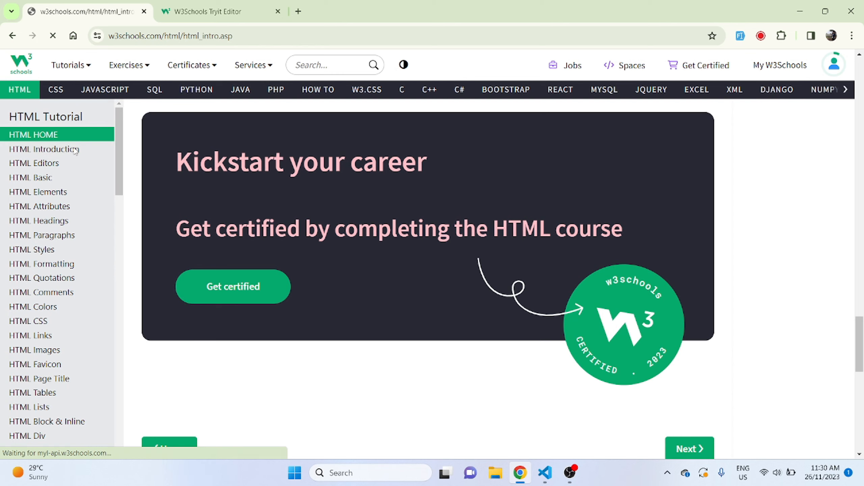
{"action": "left_click", "coordinate": [44, 149]}
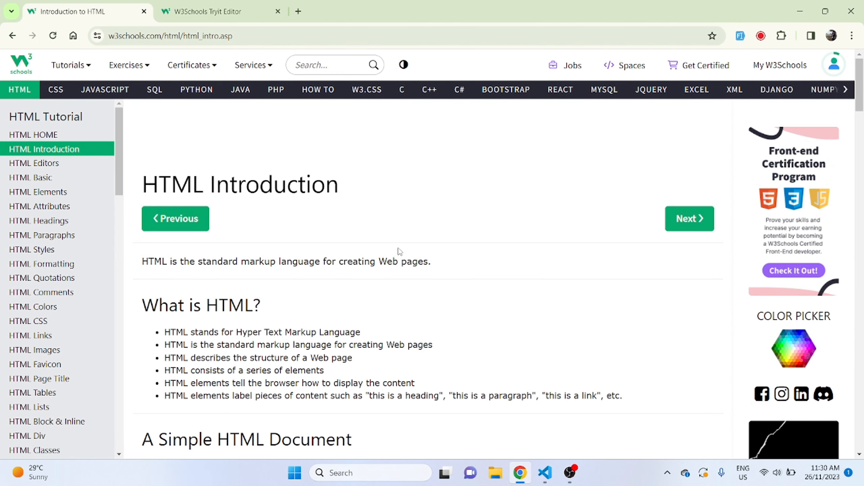
{"action": "scroll", "scroll_direction": "down", "scroll_amount": 3}
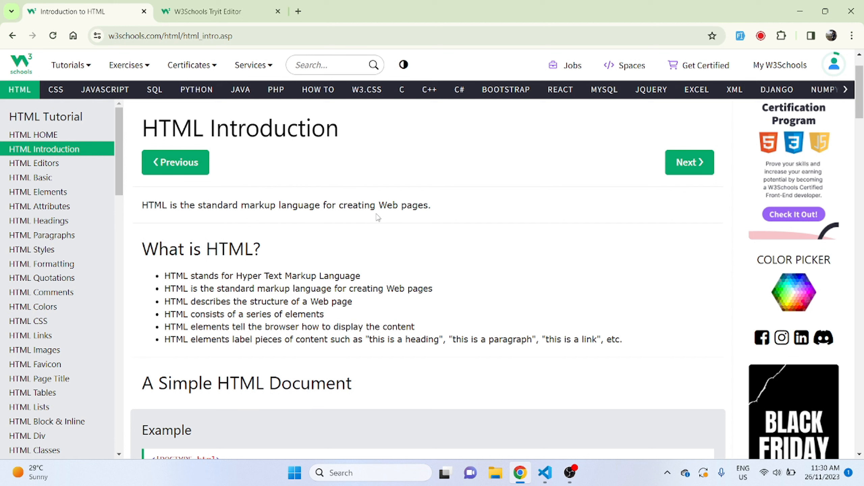
{"action": "mouse_move", "coordinate": [79, 140]}
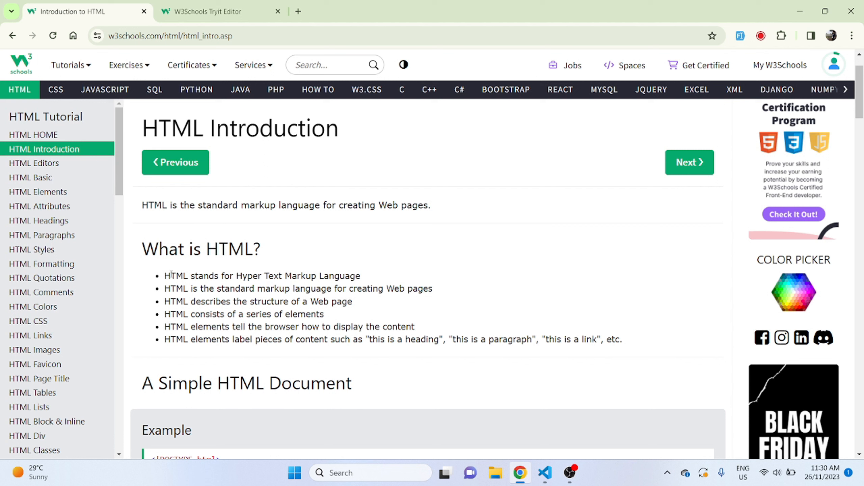
{"action": "mouse_move", "coordinate": [359, 276]}
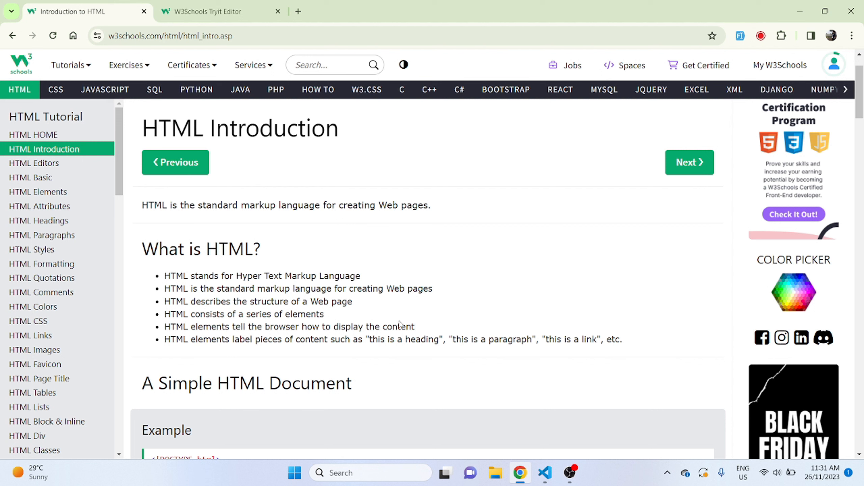
{"action": "mouse_move", "coordinate": [102, 107]}
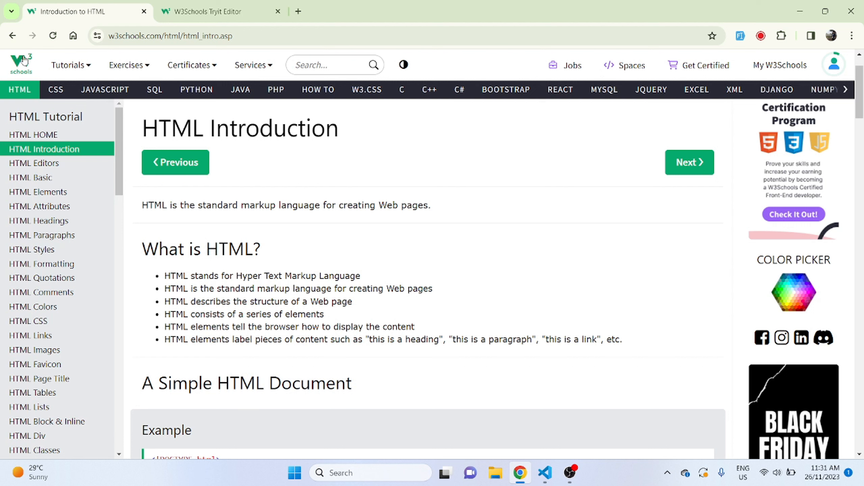
{"action": "mouse_move", "coordinate": [834, 65]}
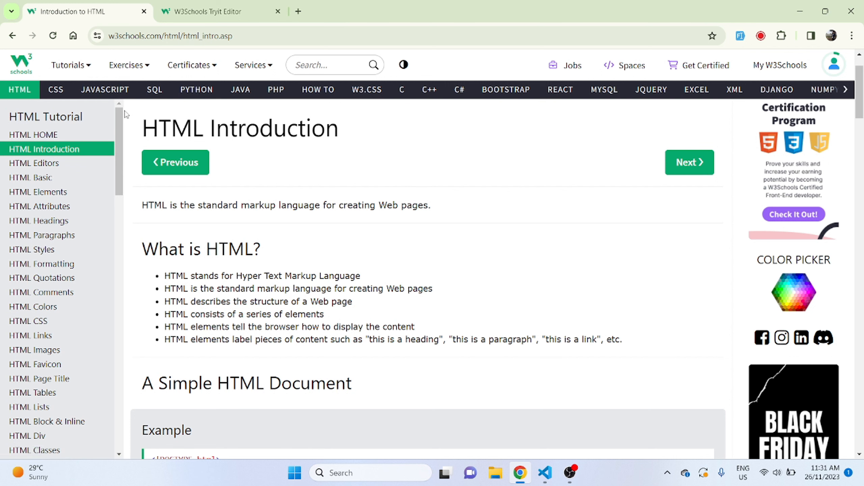
{"action": "mouse_move", "coordinate": [101, 135]}
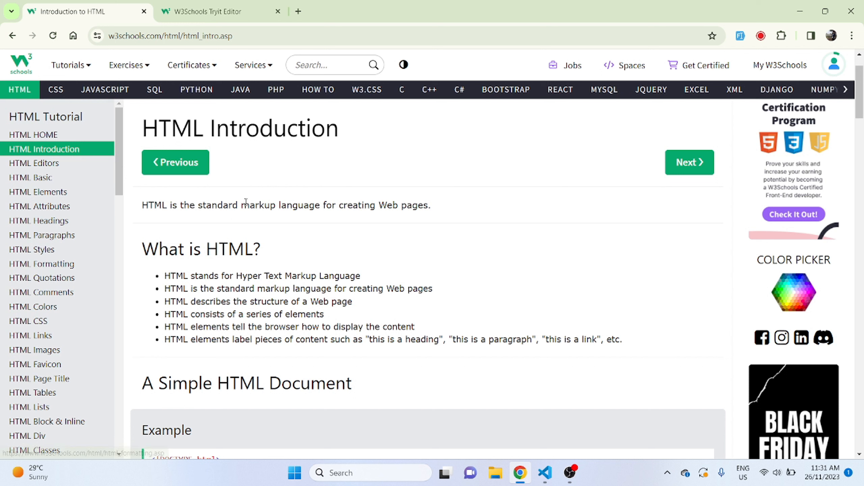
{"action": "mouse_move", "coordinate": [808, 429]}
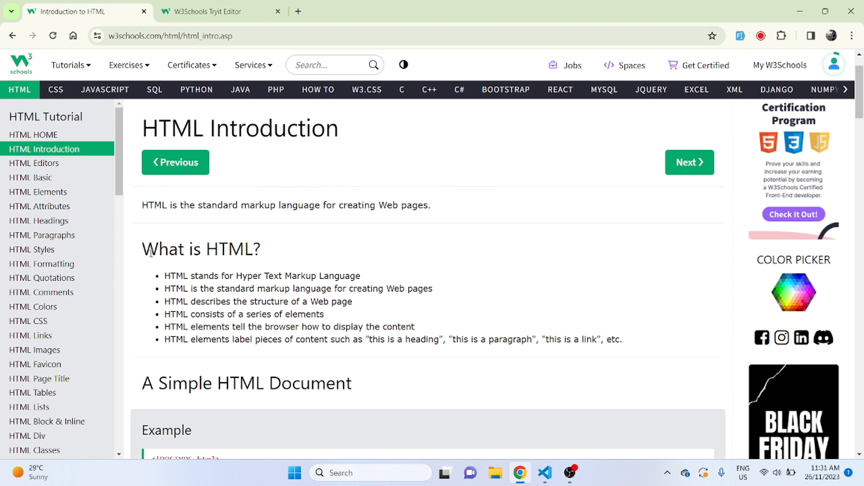
{"action": "mouse_move", "coordinate": [200, 379]}
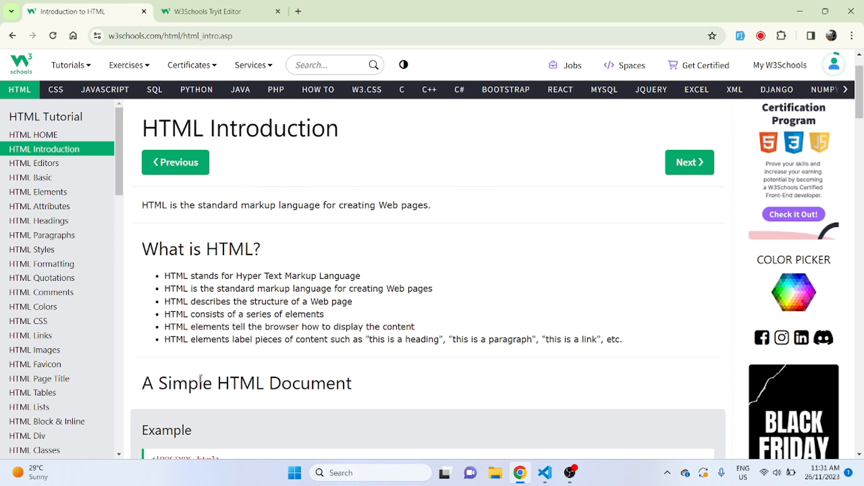
{"action": "scroll", "scroll_direction": "down", "scroll_amount": 3}
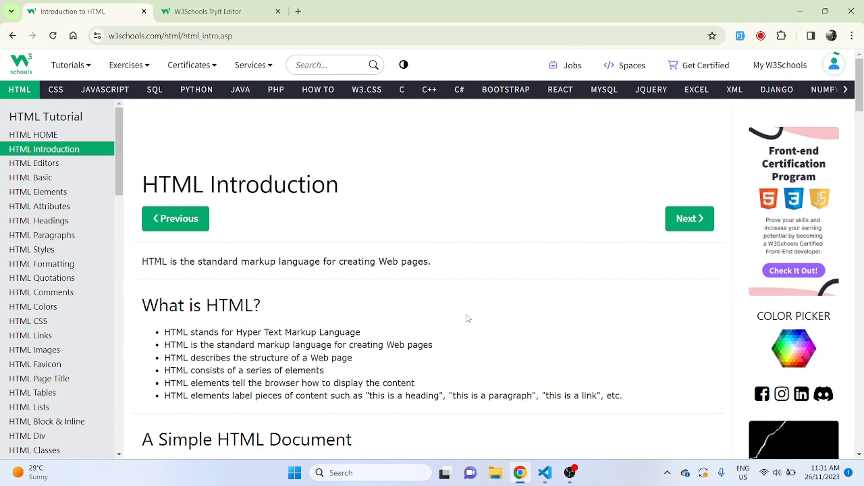
{"action": "mouse_move", "coordinate": [444, 68]}
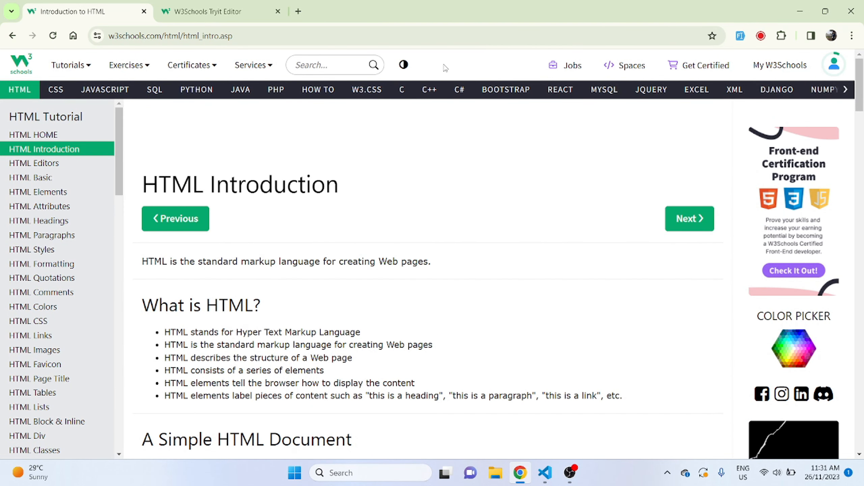
{"action": "mouse_move", "coordinate": [453, 66]}
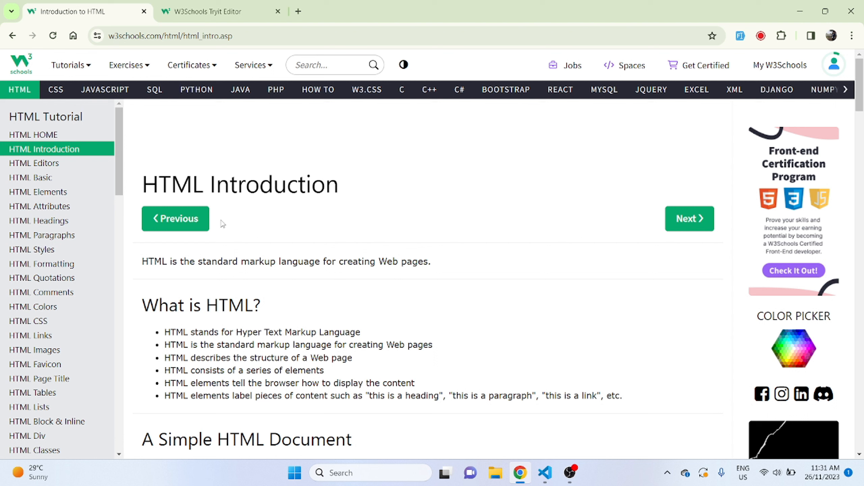
{"action": "mouse_move", "coordinate": [483, 267]}
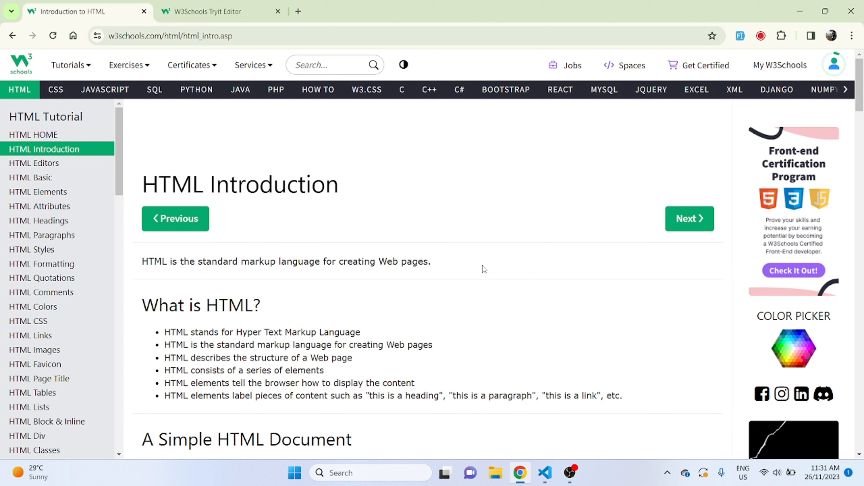
{"action": "mouse_move", "coordinate": [476, 266]}
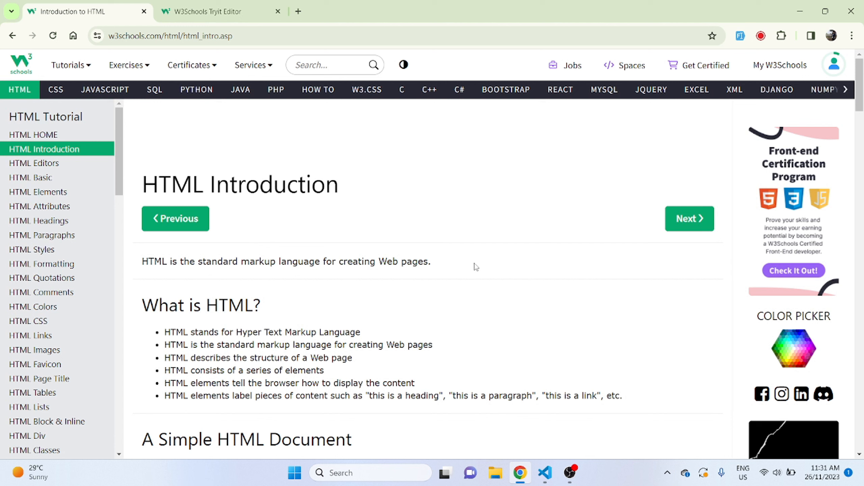
{"action": "mouse_move", "coordinate": [489, 70]}
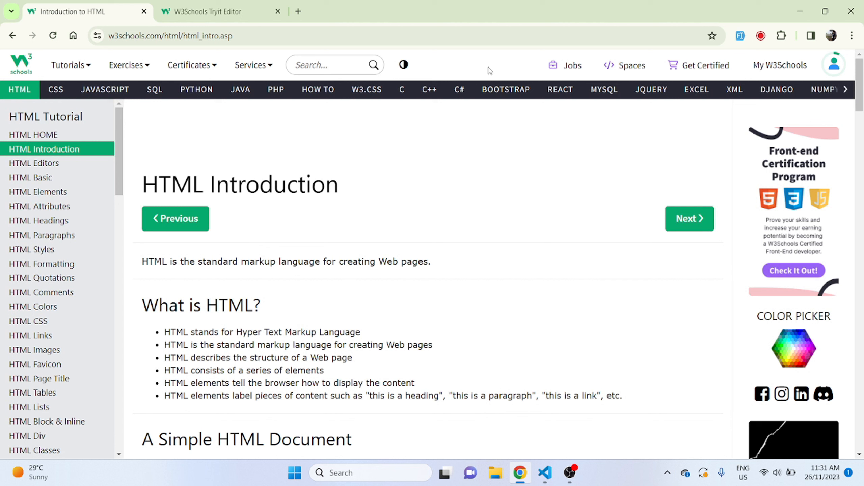
{"action": "mouse_move", "coordinate": [222, 153]}
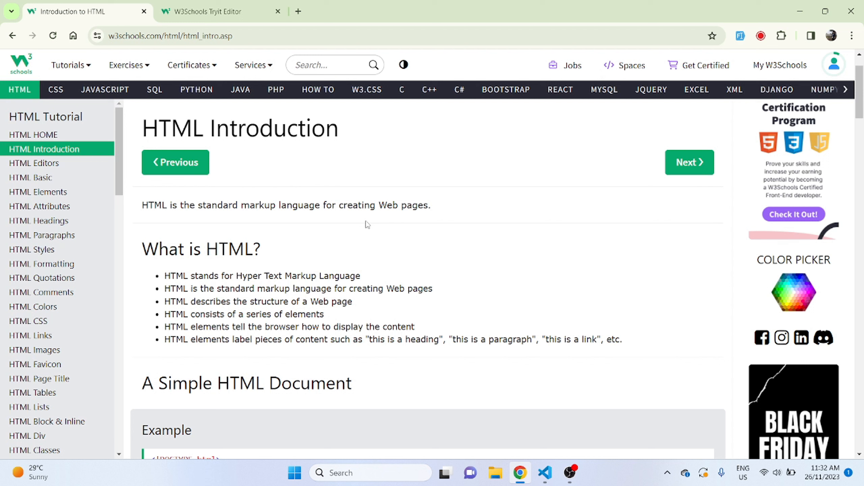
- Scroll to the A Simple HTML Document example and the start of Example Explained
{"action": "scroll", "scroll_direction": "down", "scroll_amount": 3}
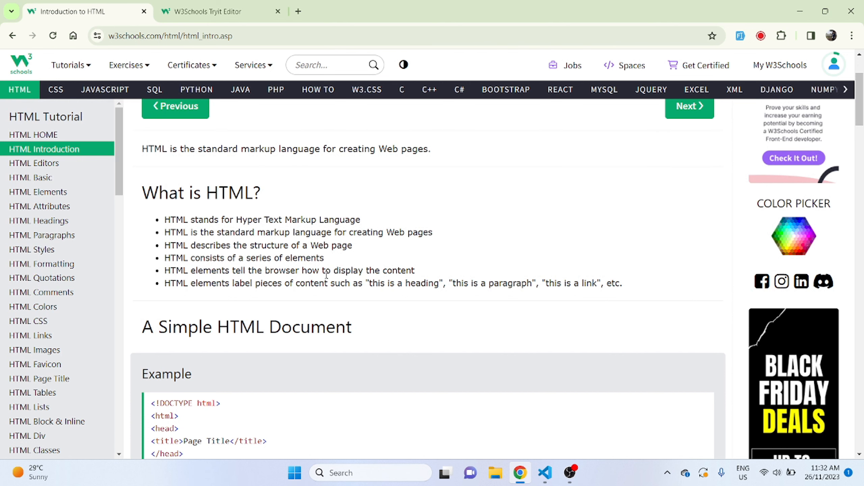
{"action": "scroll", "scroll_direction": "down", "scroll_amount": 3}
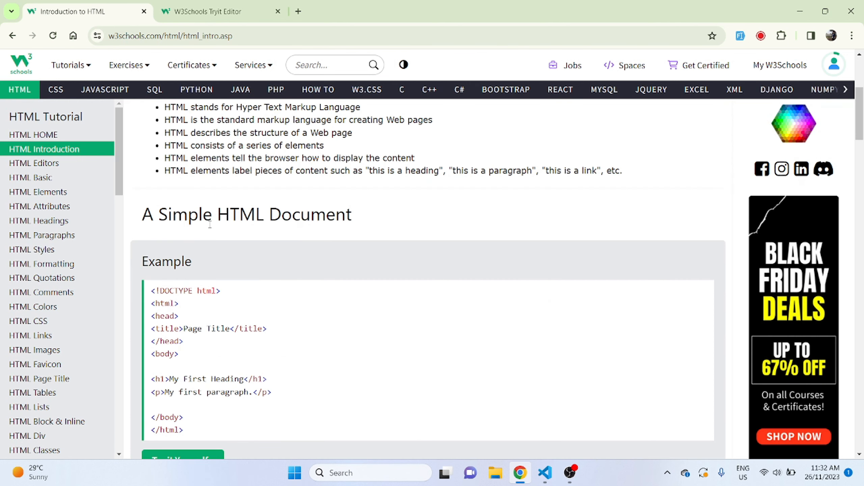
{"action": "scroll", "scroll_direction": "down", "scroll_amount": 3}
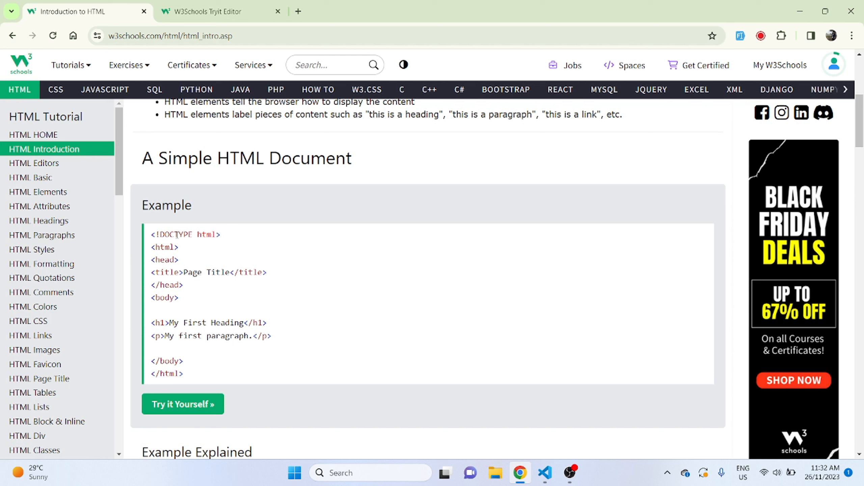
{"action": "mouse_move", "coordinate": [238, 239]}
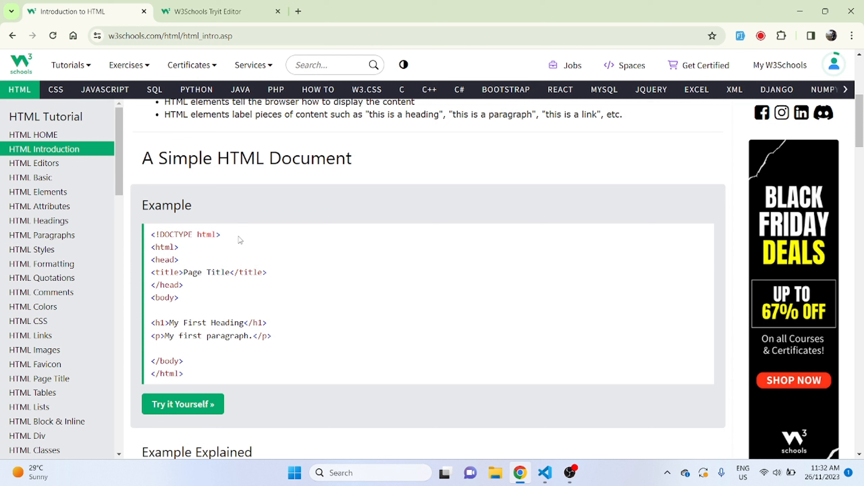
{"action": "mouse_move", "coordinate": [184, 251]}
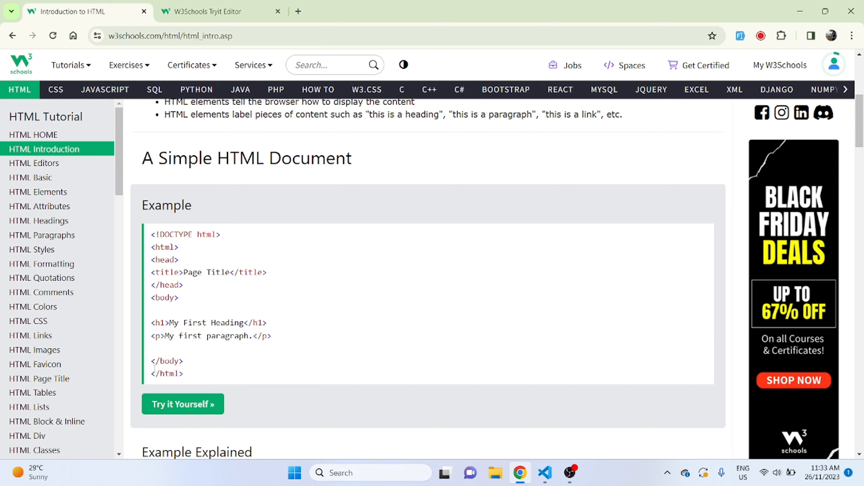
{"action": "mouse_move", "coordinate": [187, 379]}
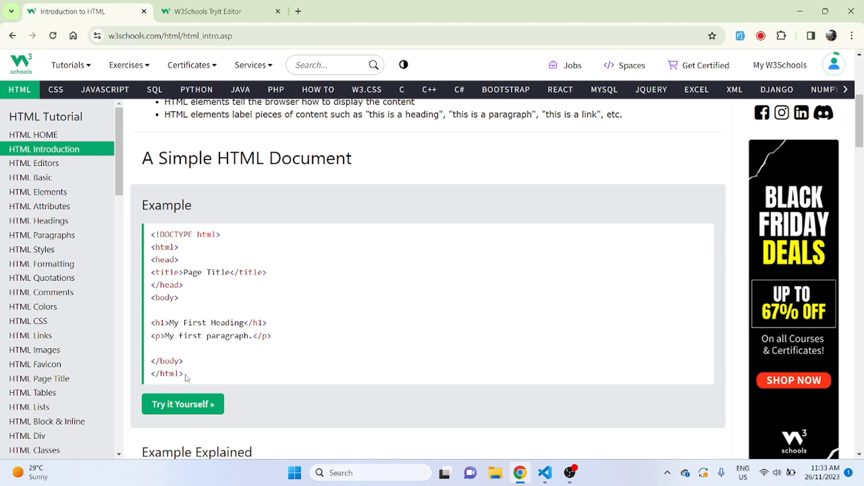
{"action": "mouse_move", "coordinate": [176, 268]}
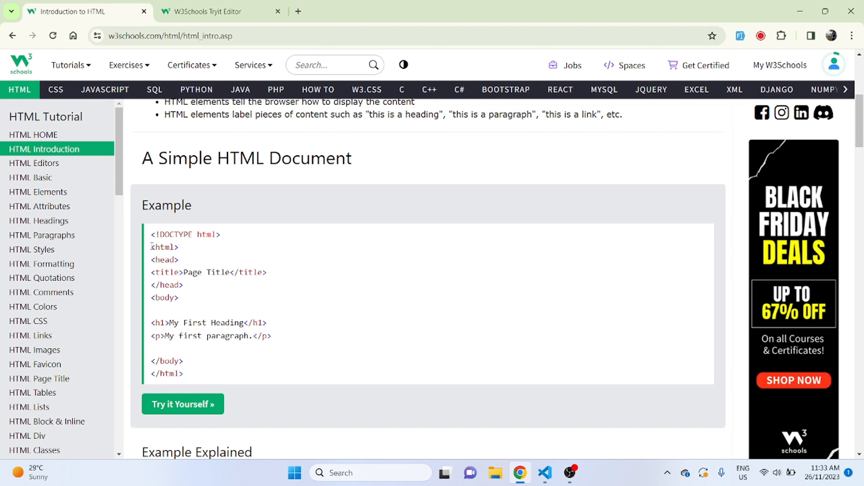
{"action": "mouse_move", "coordinate": [168, 374]}
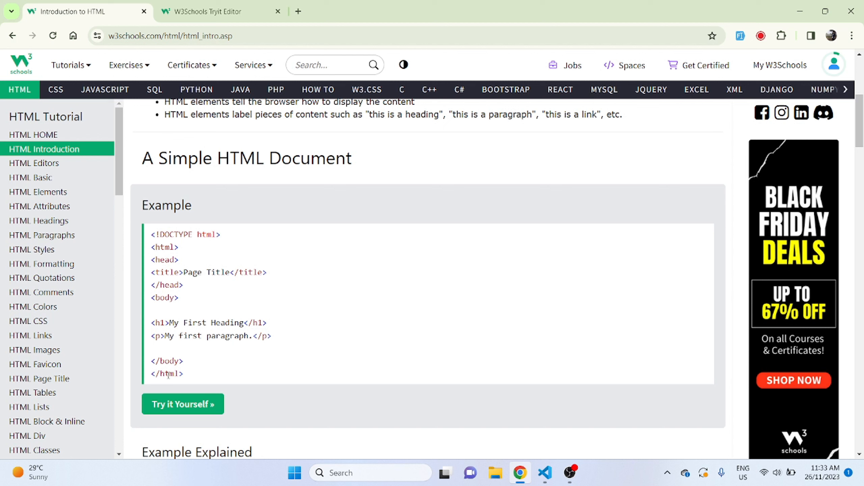
{"action": "mouse_move", "coordinate": [164, 259]}
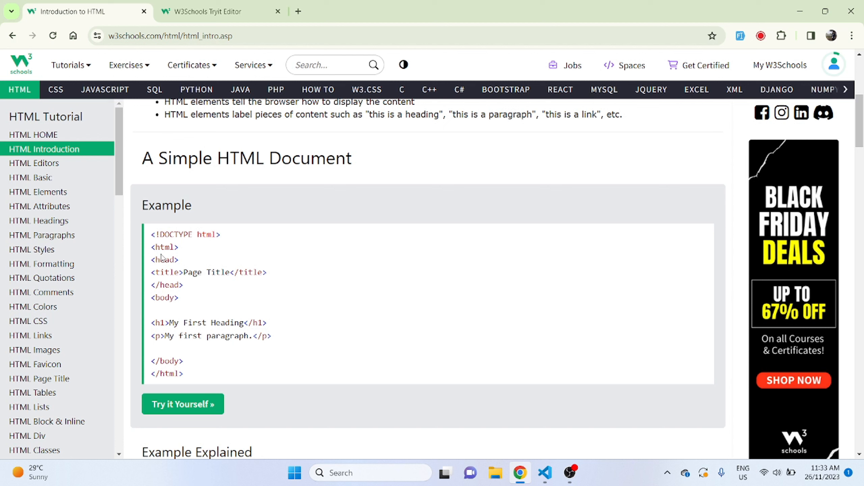
{"action": "mouse_move", "coordinate": [162, 370]}
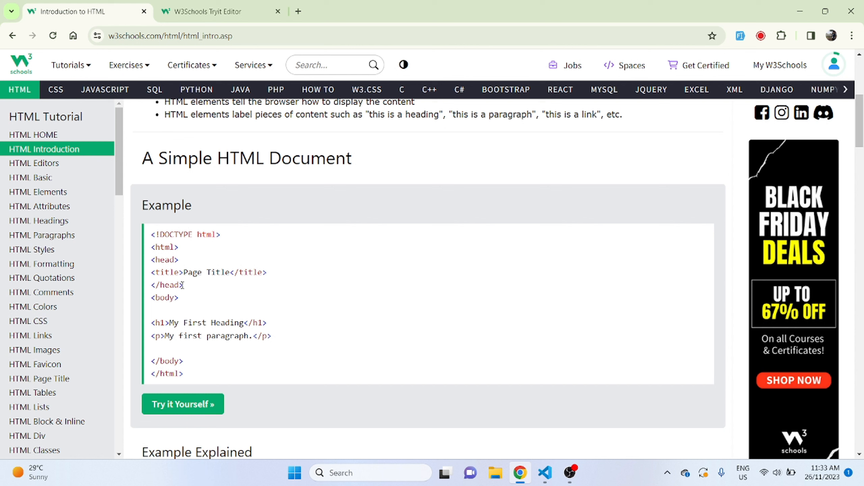
{"action": "mouse_move", "coordinate": [171, 274]}
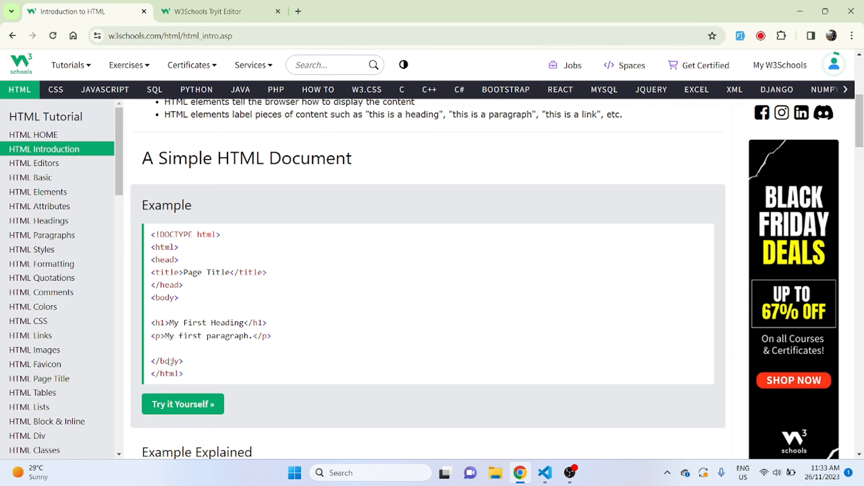
{"action": "scroll", "scroll_direction": "down", "scroll_amount": 3}
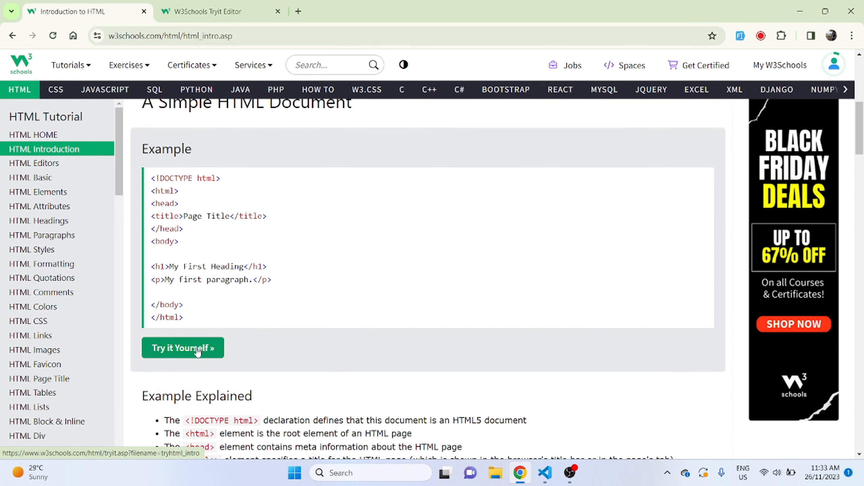
- In the Tryit Editor, add <p>Welcome</p> after the first paragraph, run it, and return to the lesson
{"action": "left_click", "coordinate": [182, 348]}
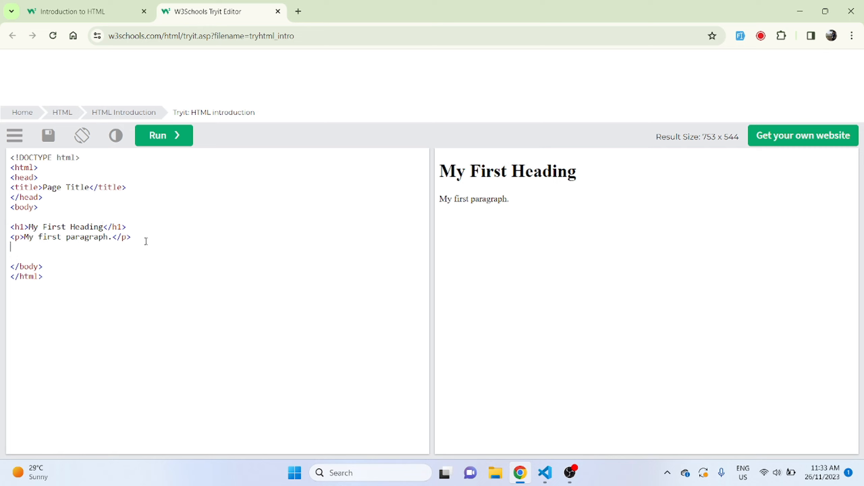
{"action": "type", "text": "<p>"}
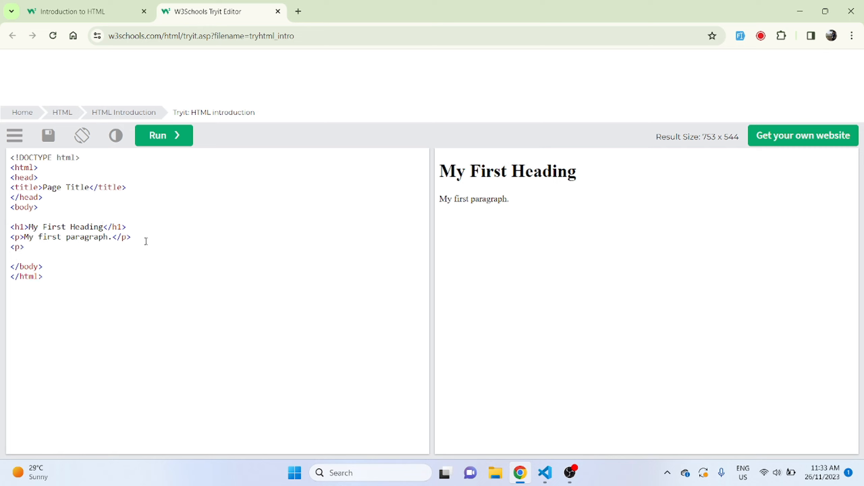
{"action": "type", "text": "Welcome</"}
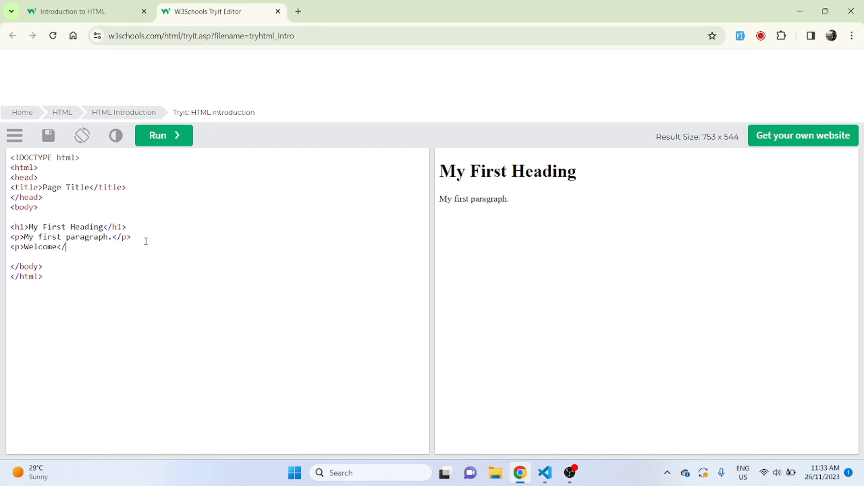
{"action": "type", "text": "p"}
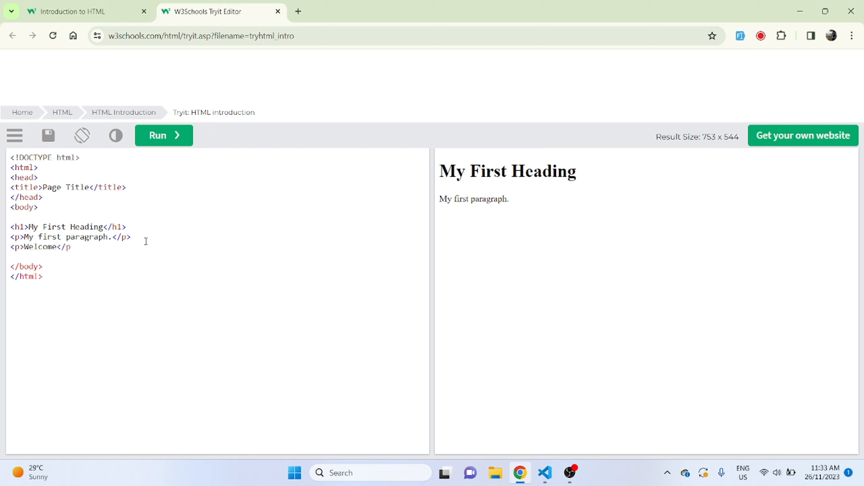
{"action": "type", "text": ">"}
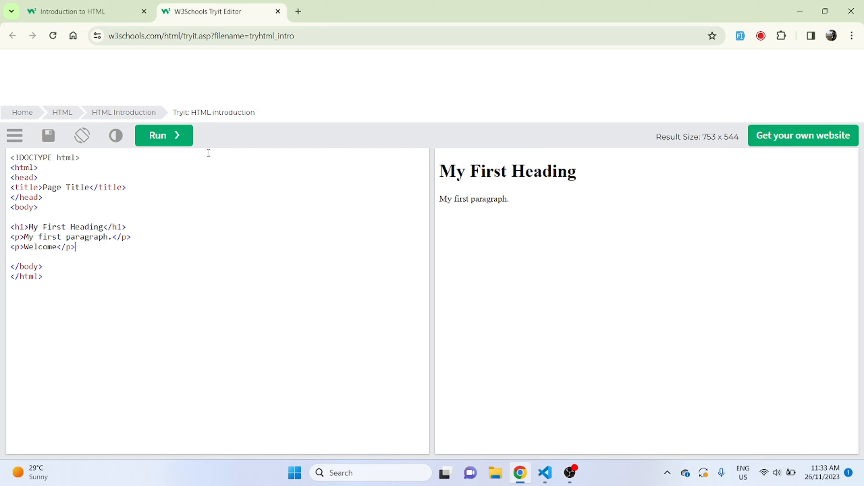
{"action": "left_click", "coordinate": [164, 135]}
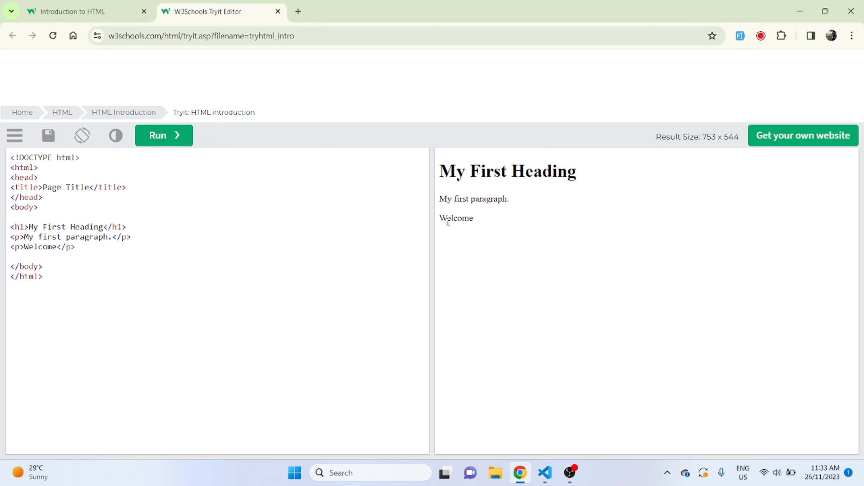
{"action": "mouse_move", "coordinate": [487, 265]}
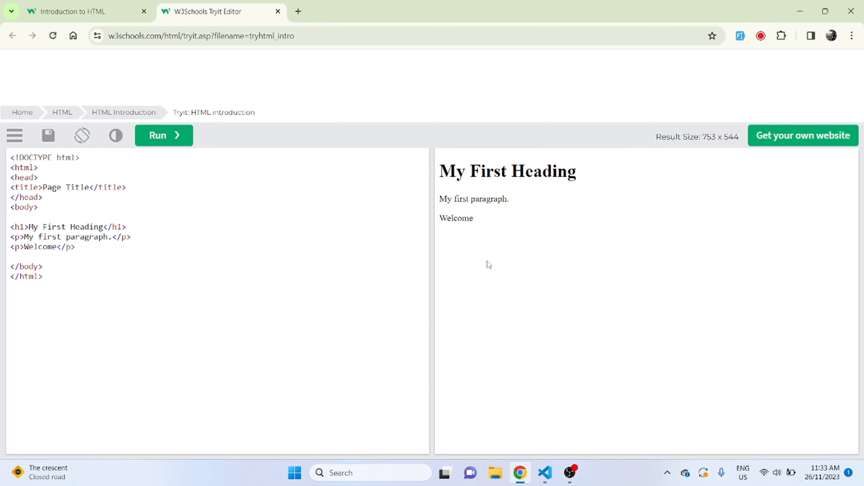
{"action": "left_click", "coordinate": [82, 11]}
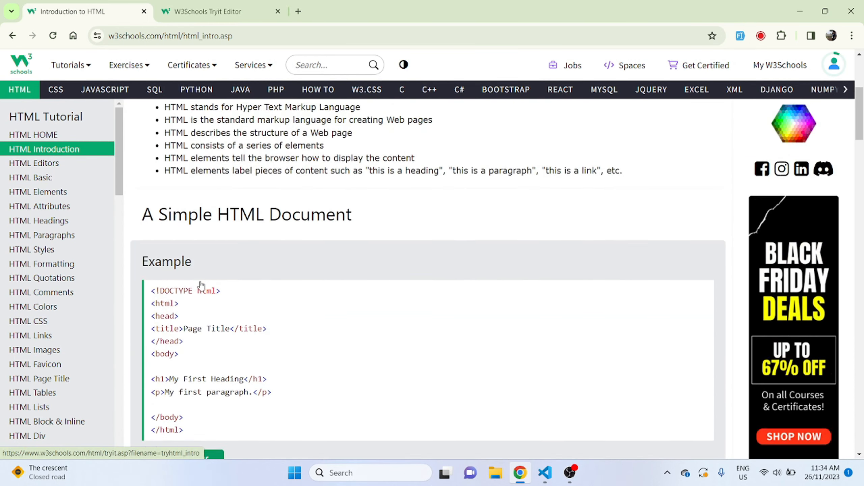
- Scroll through the simple HTML document example and its Example Explained list
{"action": "scroll", "scroll_direction": "down", "scroll_amount": 3}
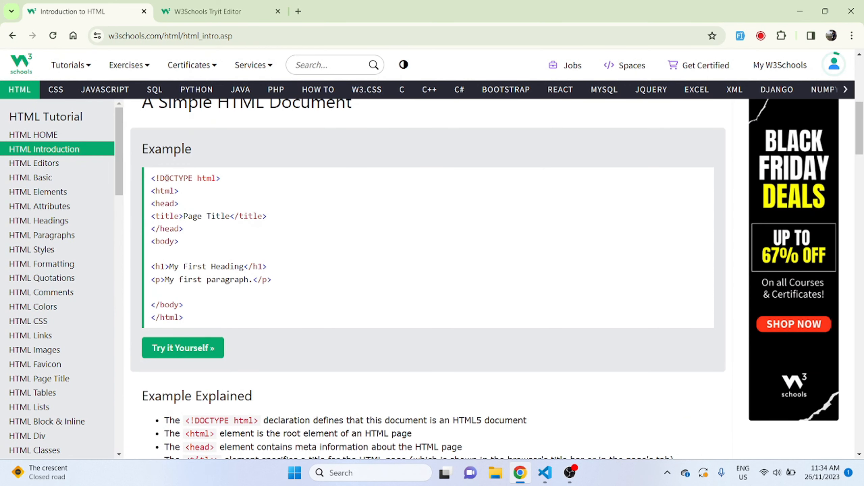
{"action": "scroll", "scroll_direction": "down", "scroll_amount": 3}
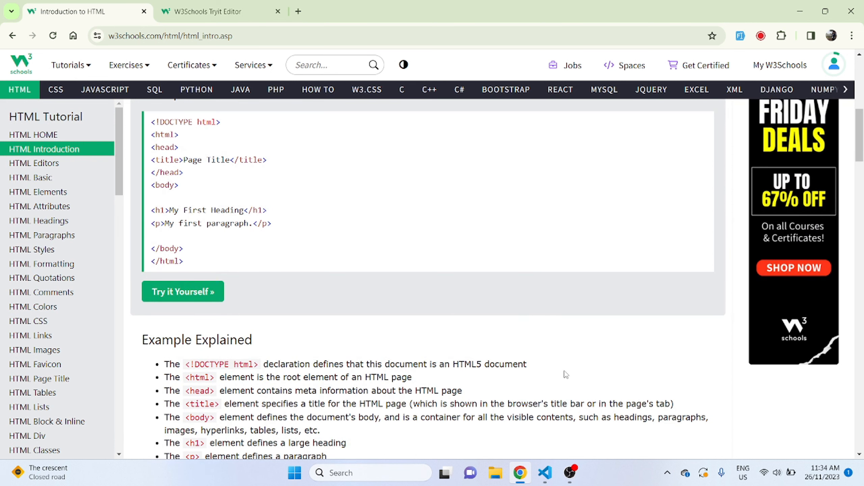
{"action": "scroll", "scroll_direction": "down", "scroll_amount": 3}
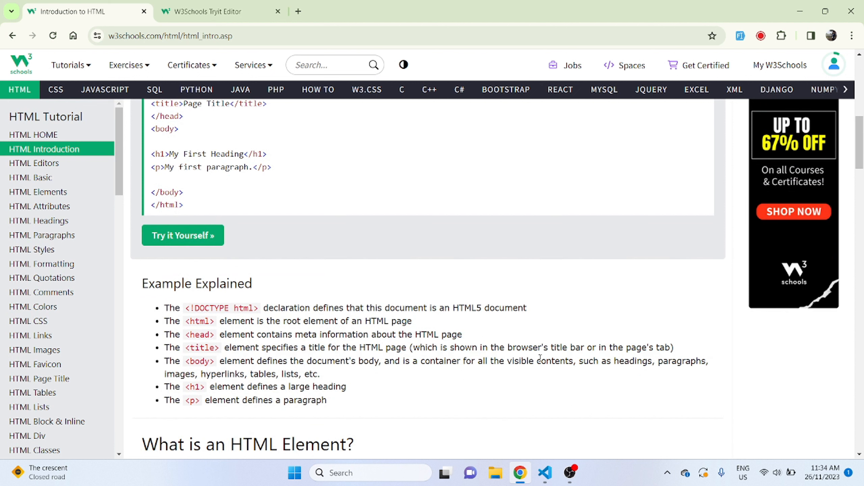
{"action": "mouse_move", "coordinate": [509, 327]}
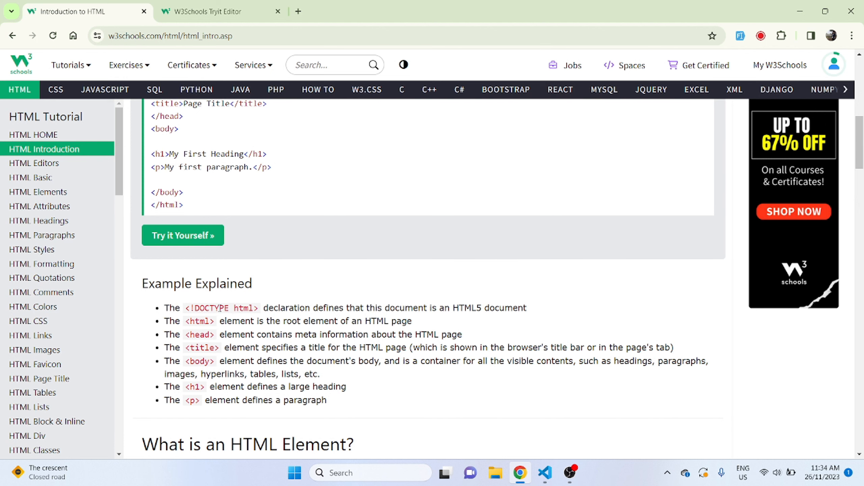
{"action": "scroll", "scroll_direction": "up", "scroll_amount": 3}
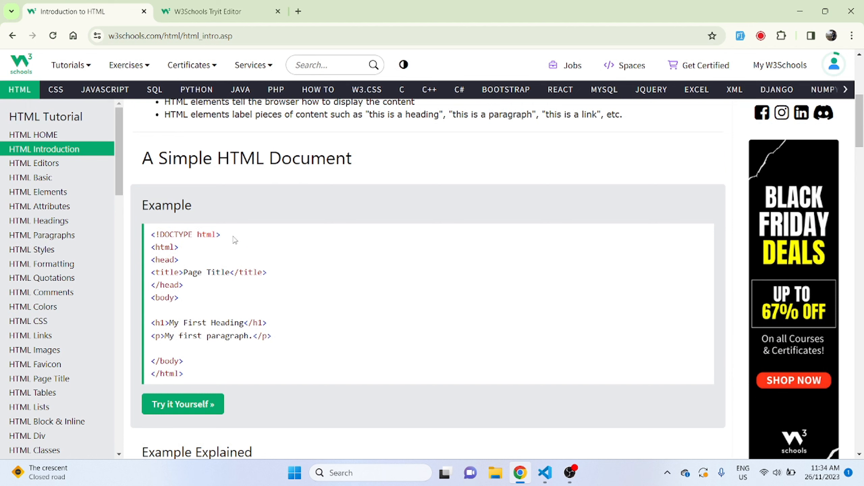
{"action": "scroll", "scroll_direction": "down", "scroll_amount": 3}
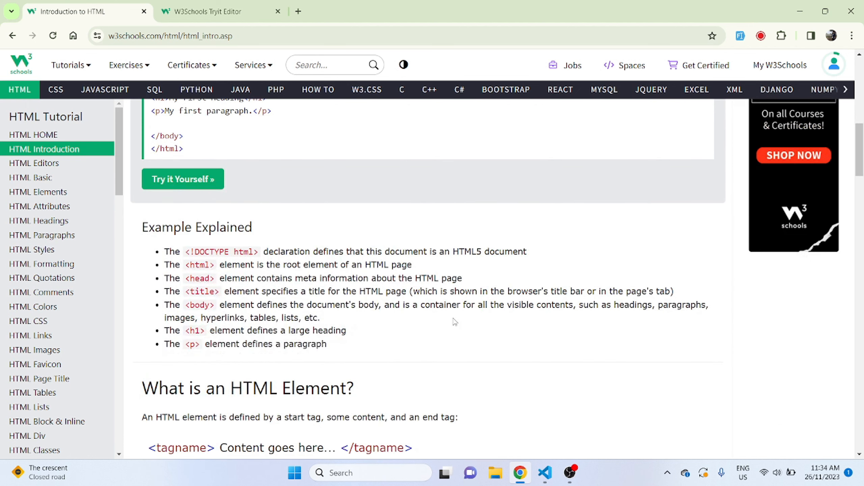
{"action": "mouse_move", "coordinate": [446, 268]}
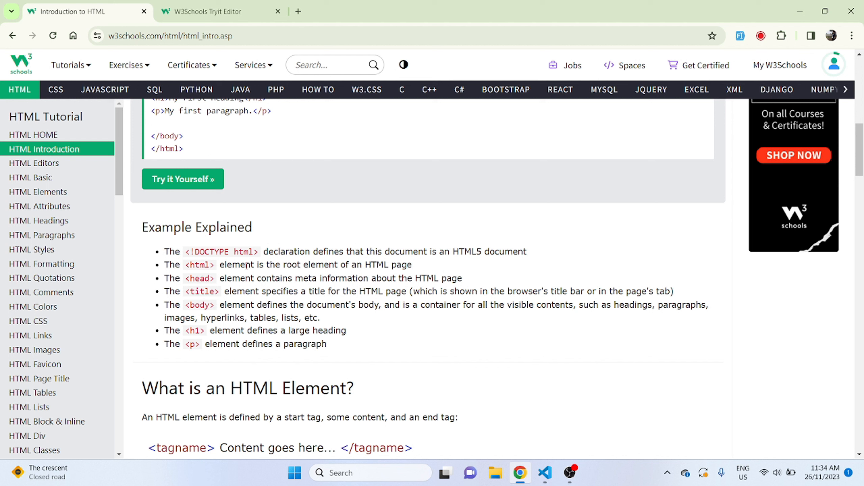
{"action": "mouse_move", "coordinate": [442, 267]}
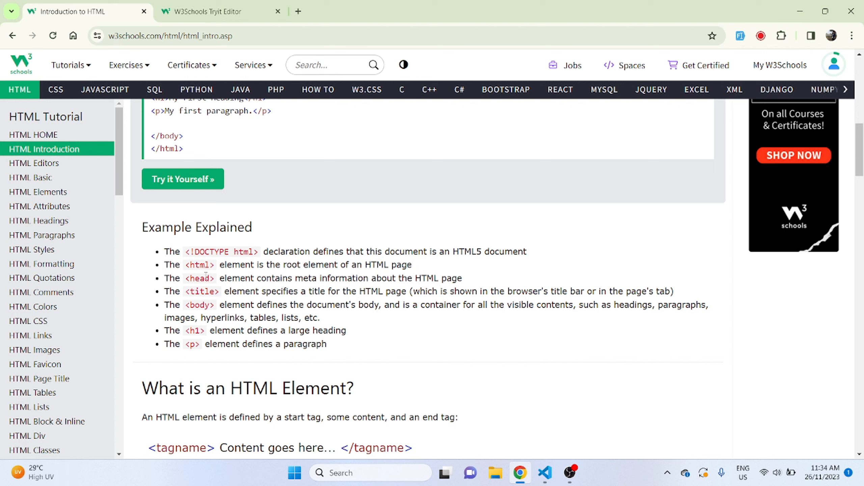
{"action": "mouse_move", "coordinate": [320, 288]}
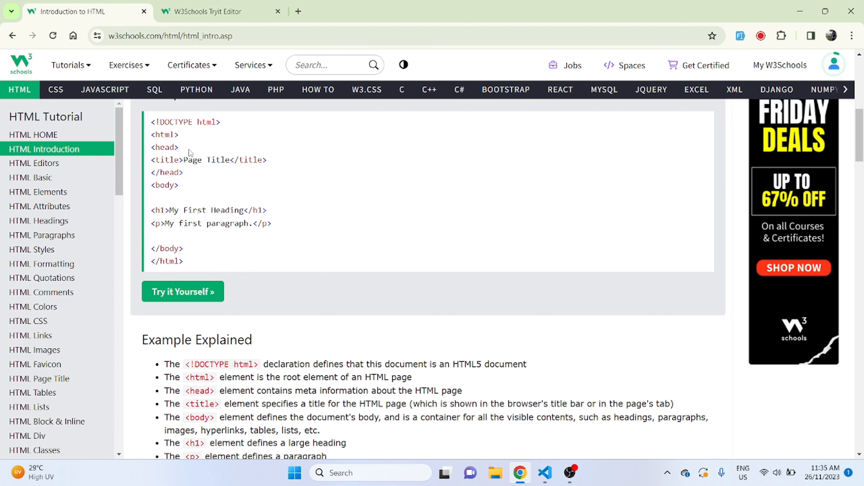
- Continue to What is an HTML Element? and highlight the h1 line
{"action": "scroll", "scroll_direction": "down", "scroll_amount": 3}
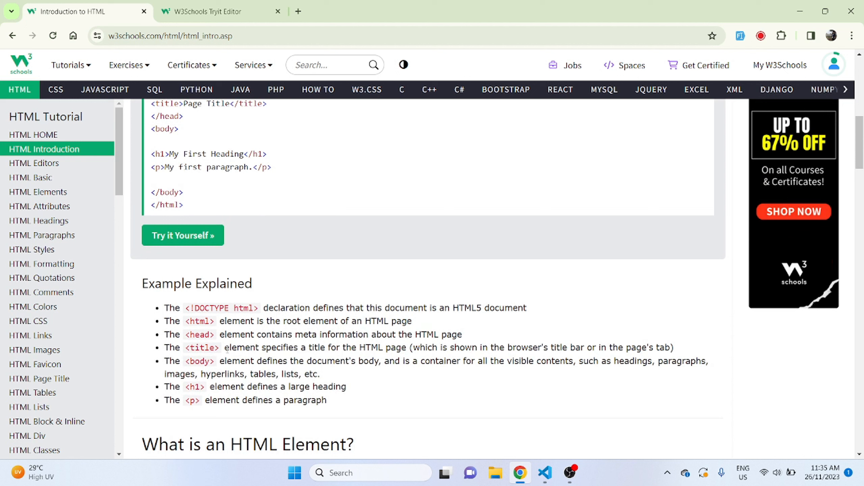
{"action": "mouse_move", "coordinate": [189, 194]}
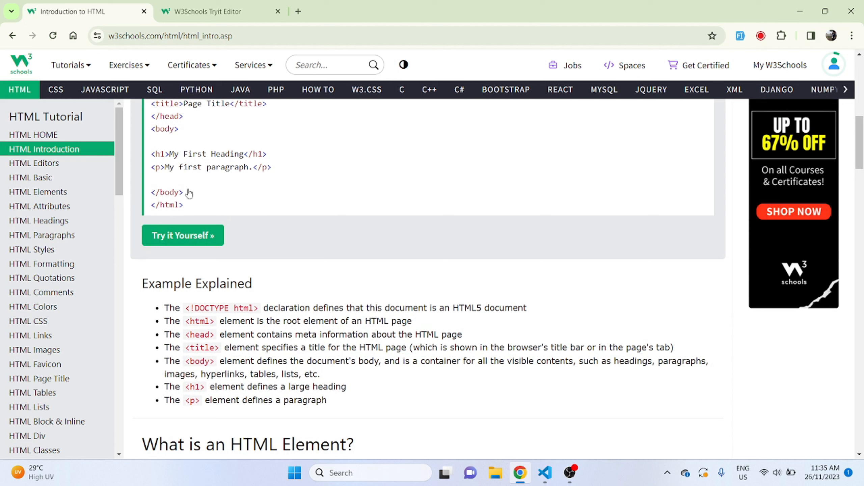
{"action": "mouse_move", "coordinate": [85, 11]}
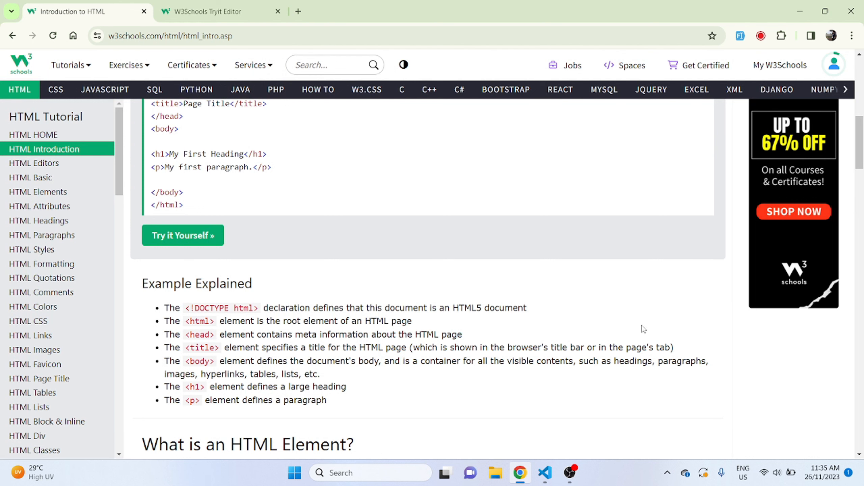
{"action": "scroll", "scroll_direction": "up", "scroll_amount": 3}
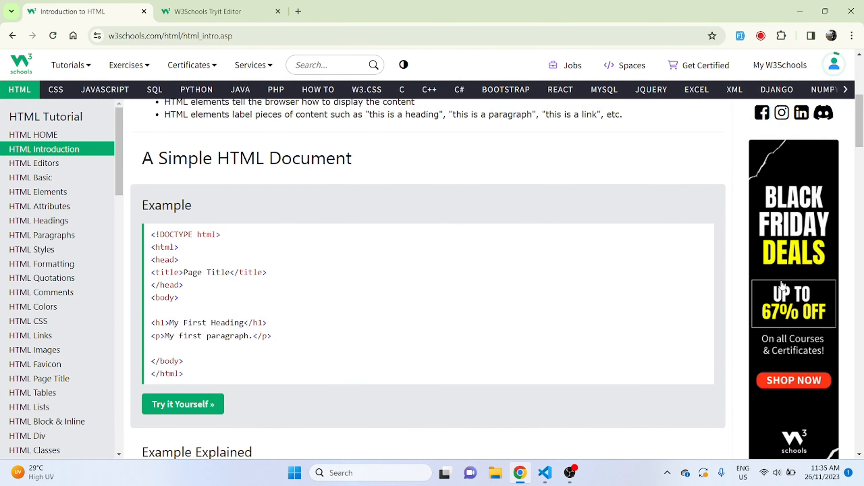
{"action": "scroll", "scroll_direction": "down", "scroll_amount": 3}
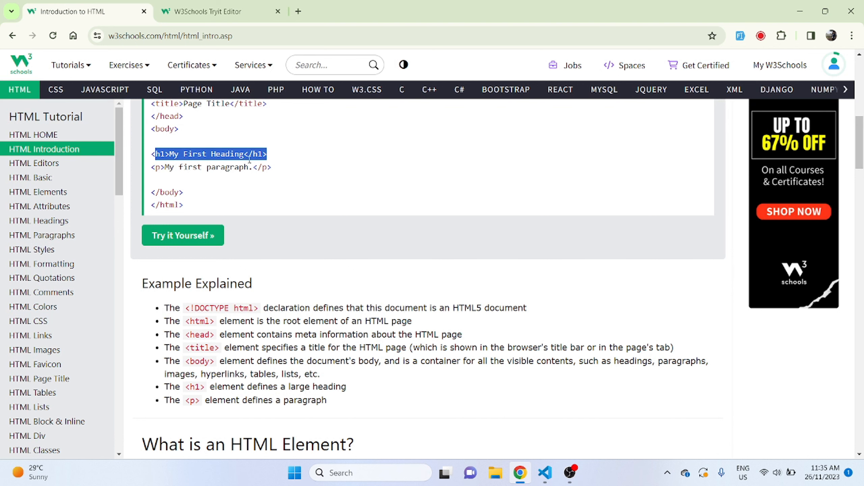
{"action": "left_click", "coordinate": [325, 203]}
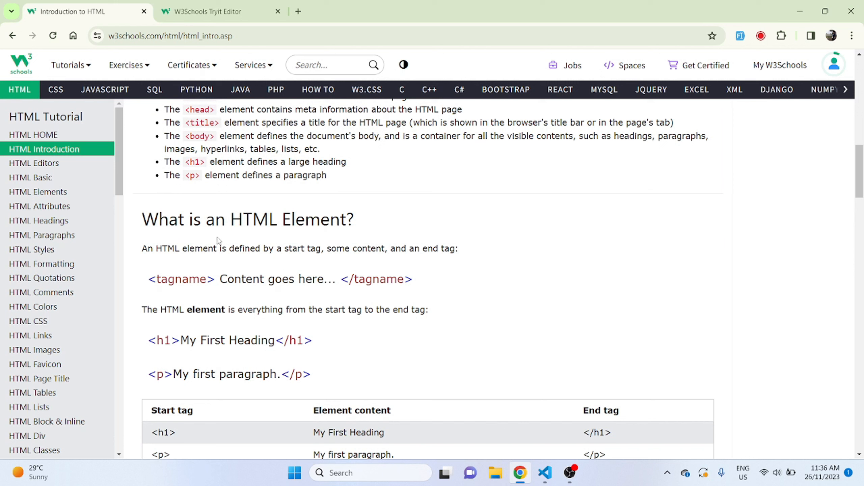
{"action": "mouse_move", "coordinate": [99, 264]}
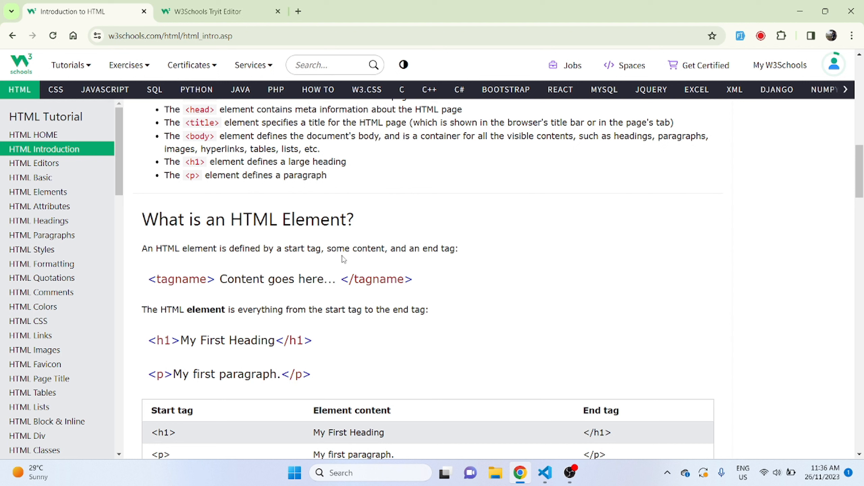
{"action": "mouse_move", "coordinate": [480, 261]}
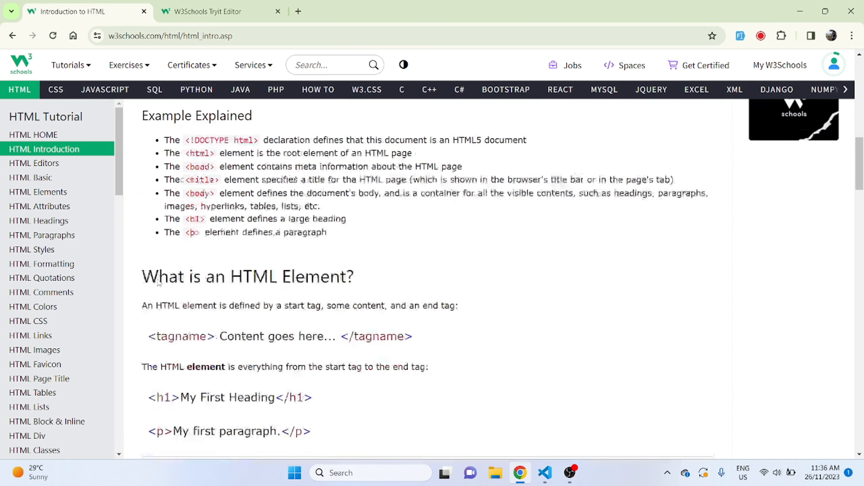
- Highlight the closing h1 tag and its name in the example code
{"action": "scroll", "scroll_direction": "up", "scroll_amount": 3}
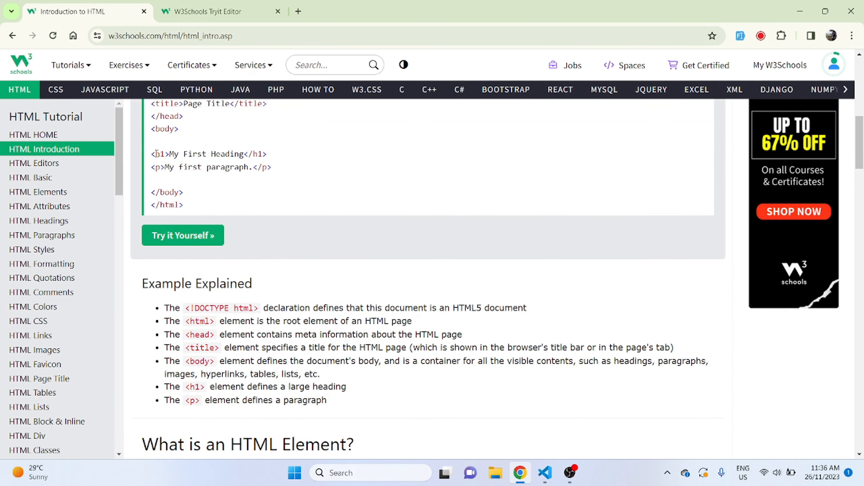
{"action": "scroll", "scroll_direction": "down", "scroll_amount": 3}
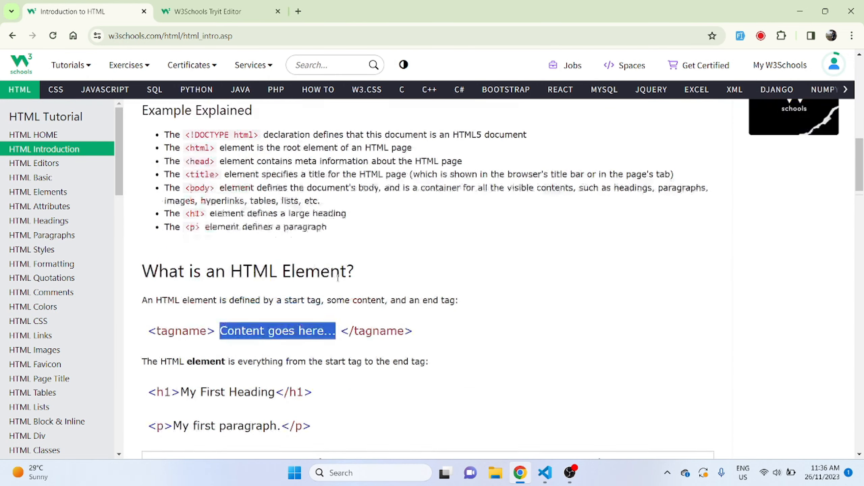
{"action": "scroll", "scroll_direction": "up", "scroll_amount": 3}
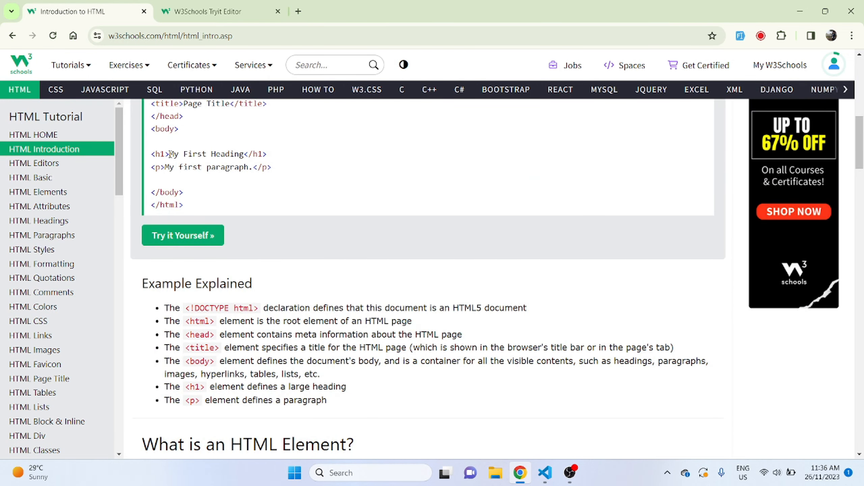
{"action": "scroll", "scroll_direction": "down", "scroll_amount": 3}
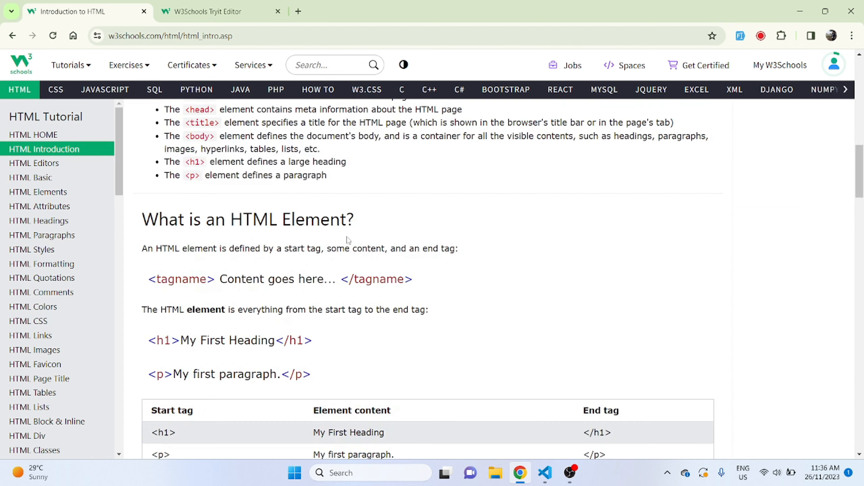
{"action": "double_click", "coordinate": [375, 279]}
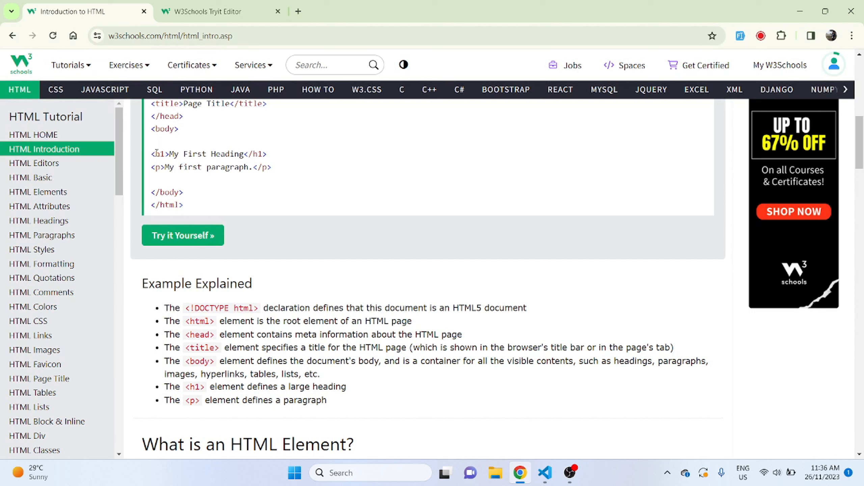
{"action": "double_click", "coordinate": [160, 154]}
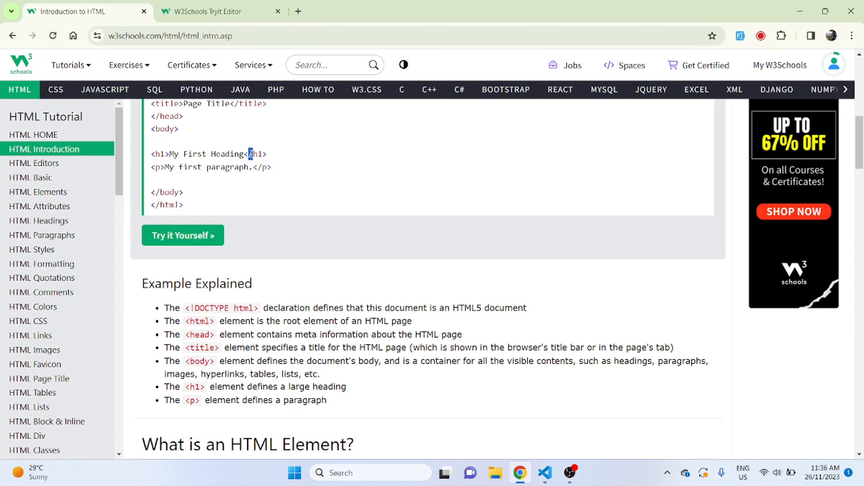
{"action": "double_click", "coordinate": [256, 154]}
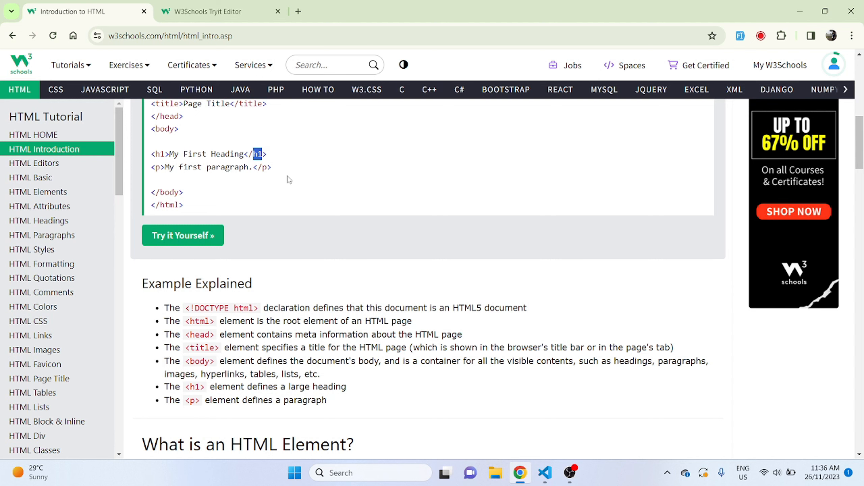
- Highlight the h1 start tag and other entries in the tag table, down to the empty-element <br> note
{"action": "scroll", "scroll_direction": "down", "scroll_amount": 3}
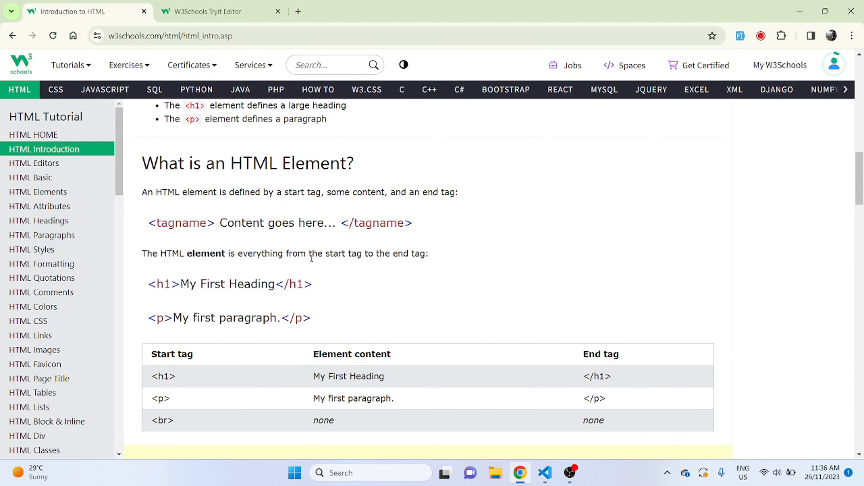
{"action": "mouse_move", "coordinate": [433, 260]}
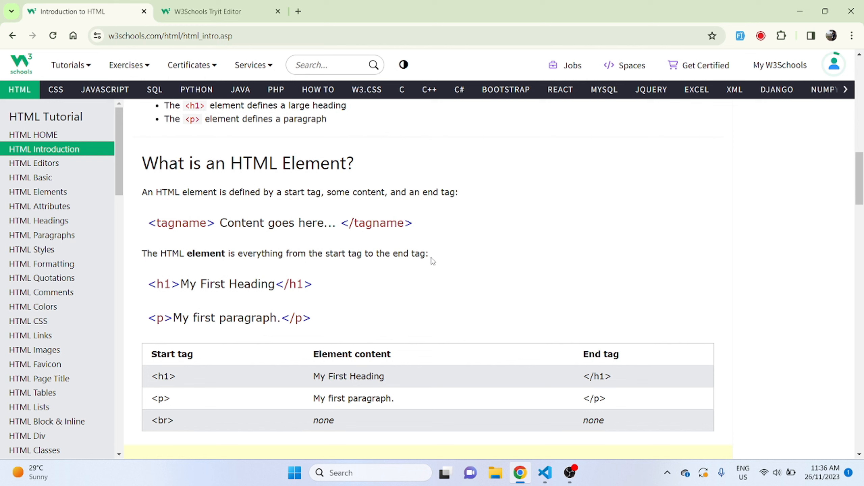
{"action": "left_click_drag", "start_coordinate": [181, 284], "coordinate": [293, 283]}
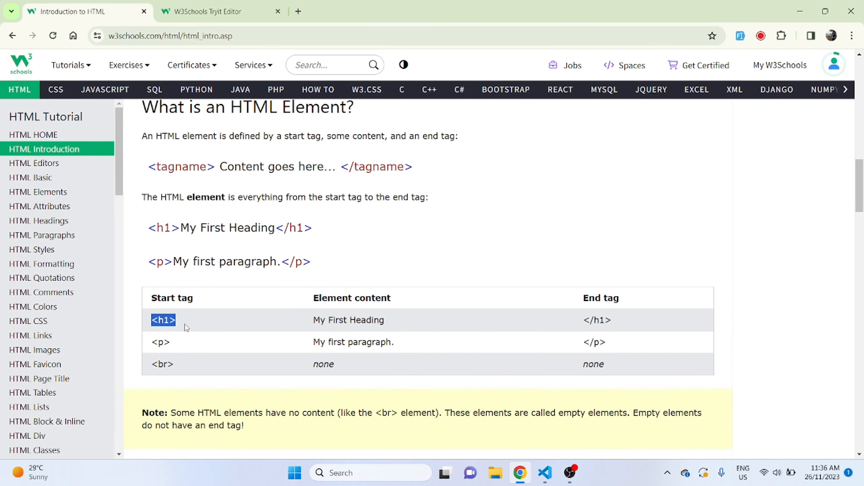
{"action": "double_click", "coordinate": [348, 319]}
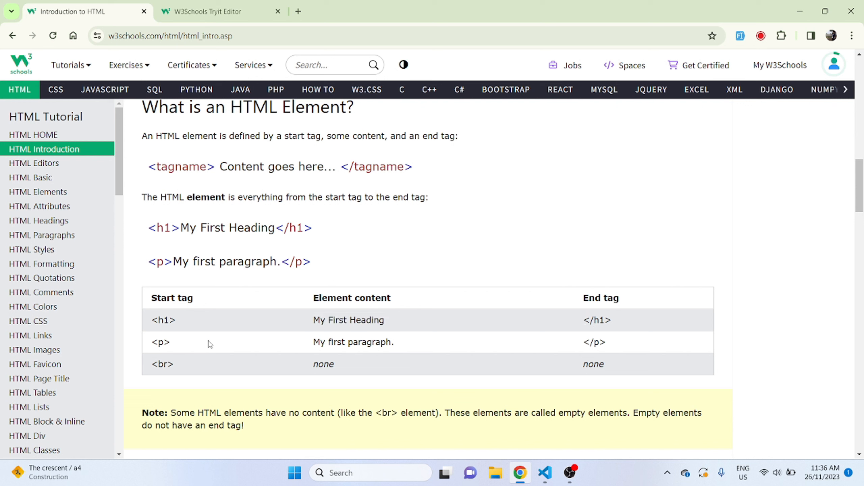
{"action": "double_click", "coordinate": [161, 342]}
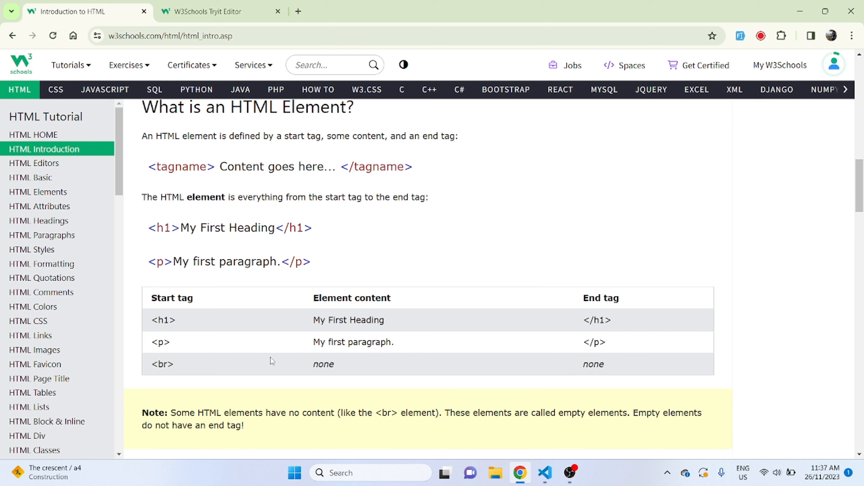
{"action": "double_click", "coordinate": [162, 364]}
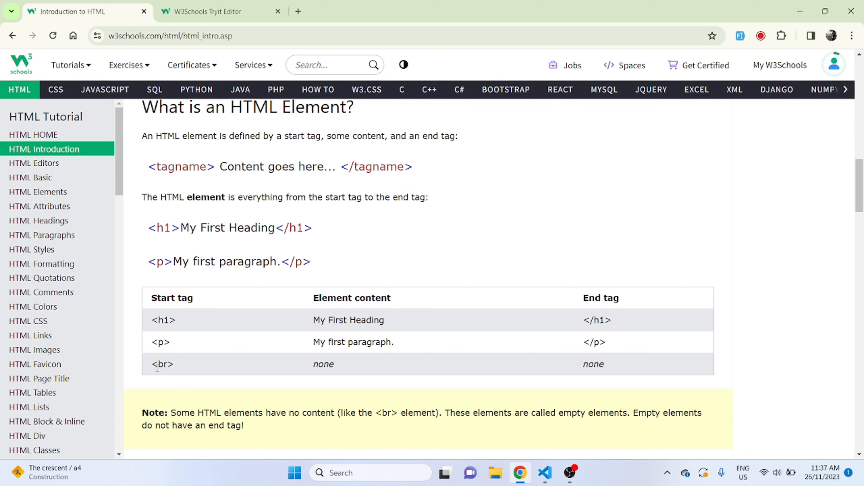
{"action": "mouse_move", "coordinate": [155, 365]}
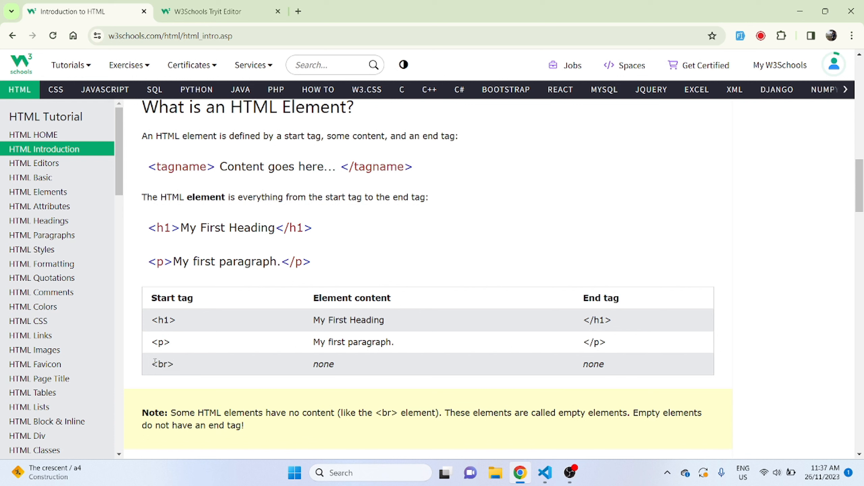
{"action": "double_click", "coordinate": [593, 364]}
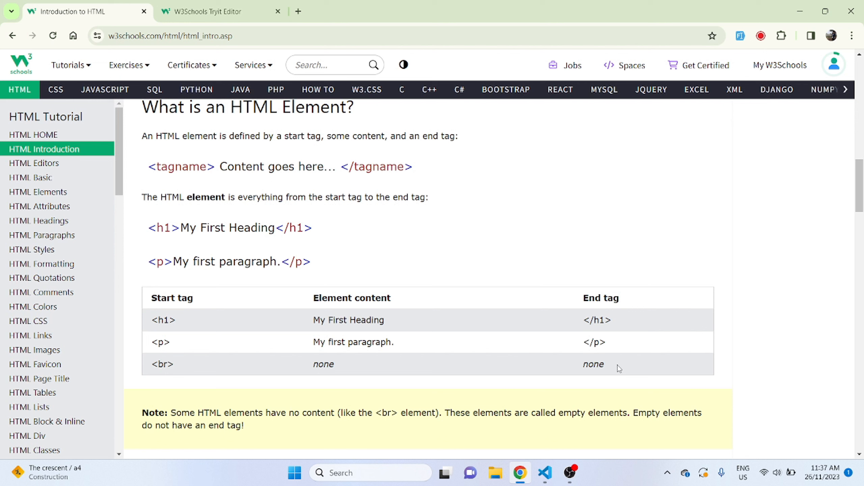
{"action": "double_click", "coordinate": [162, 365]}
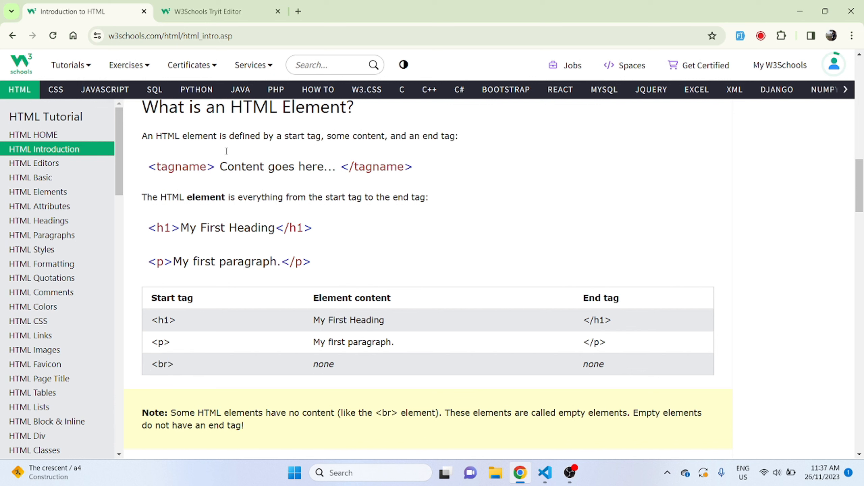
{"action": "mouse_move", "coordinate": [199, 400]}
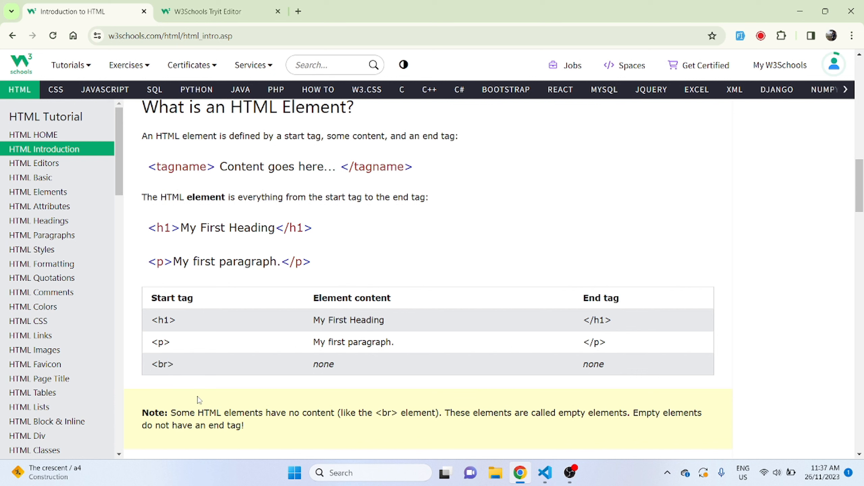
- In the Tryit Editor tab, add a <br> line break after the Welcome paragraph
{"action": "left_click", "coordinate": [215, 12]}
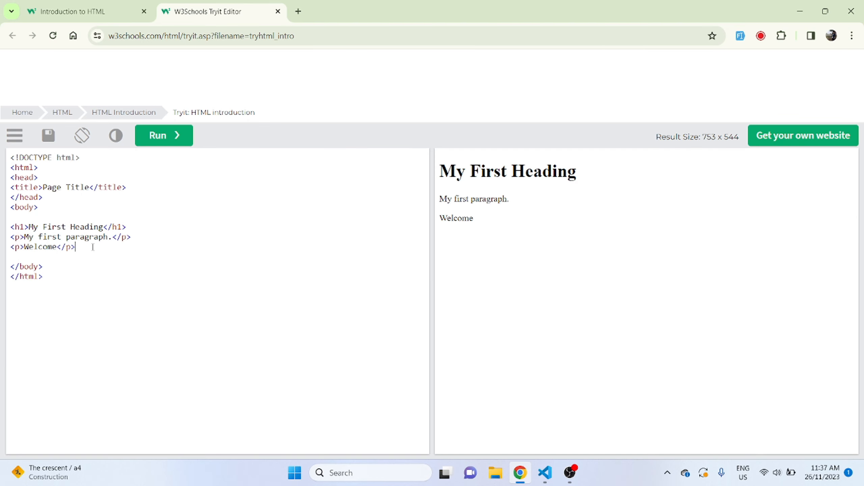
{"action": "type", "text": "<"}
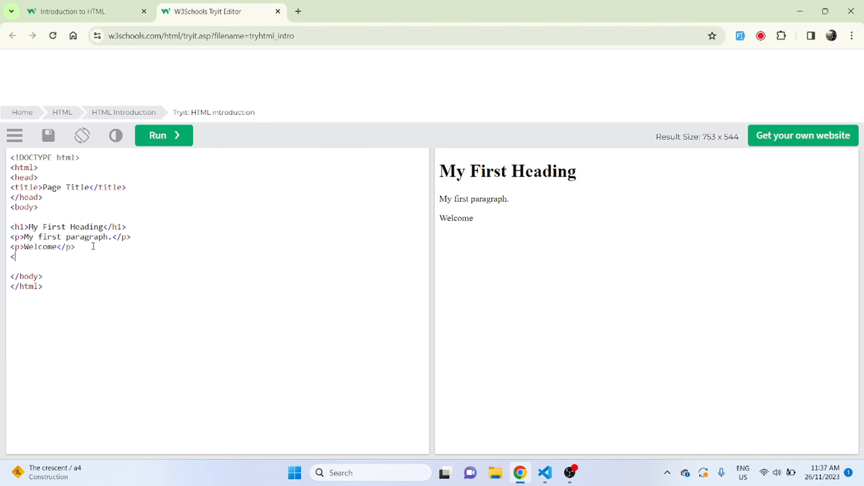
{"action": "type", "text": "br>"}
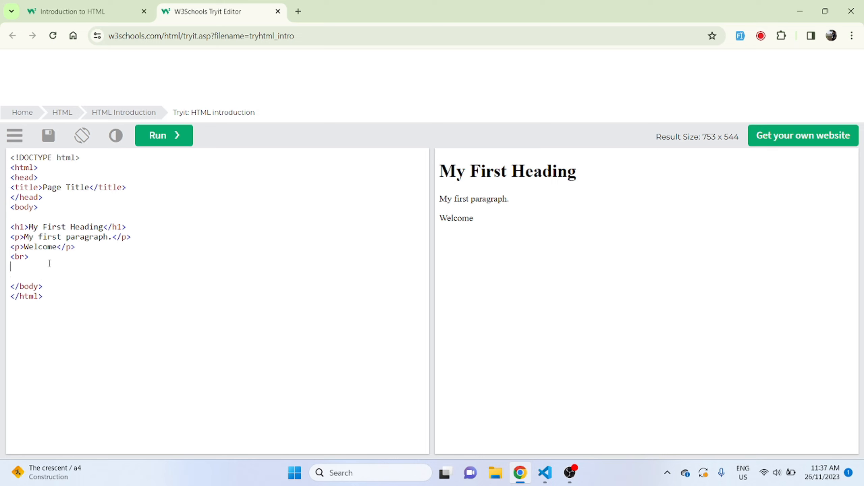
- Add a <p>What just happened. I see no change.</p> paragraph and run the code
{"action": "type", "text": "<p>"}
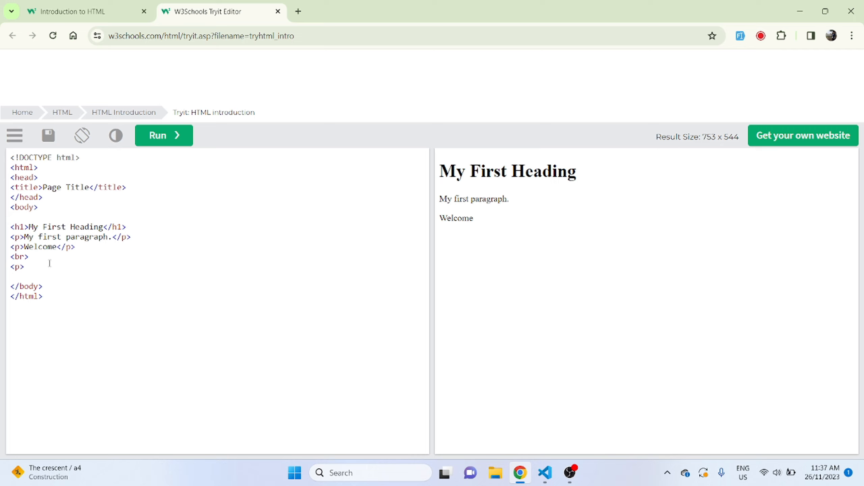
{"action": "type", "text": "What just h"}
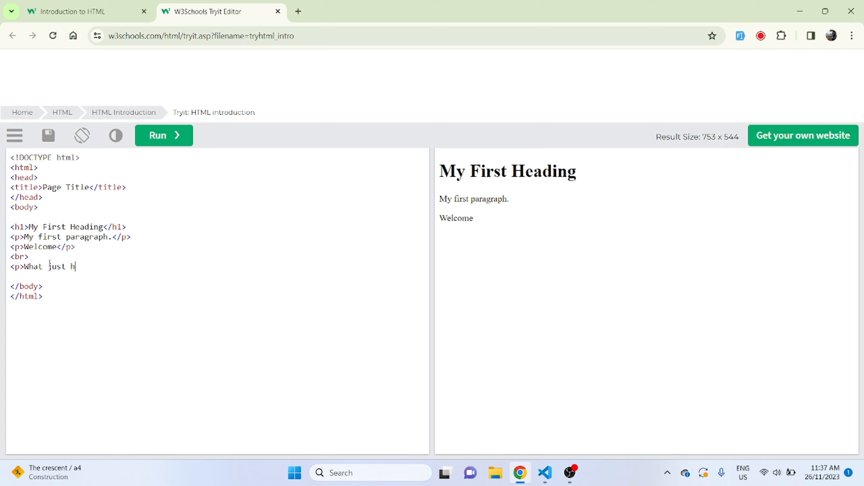
{"action": "type", "text": "appened. I see no change"}
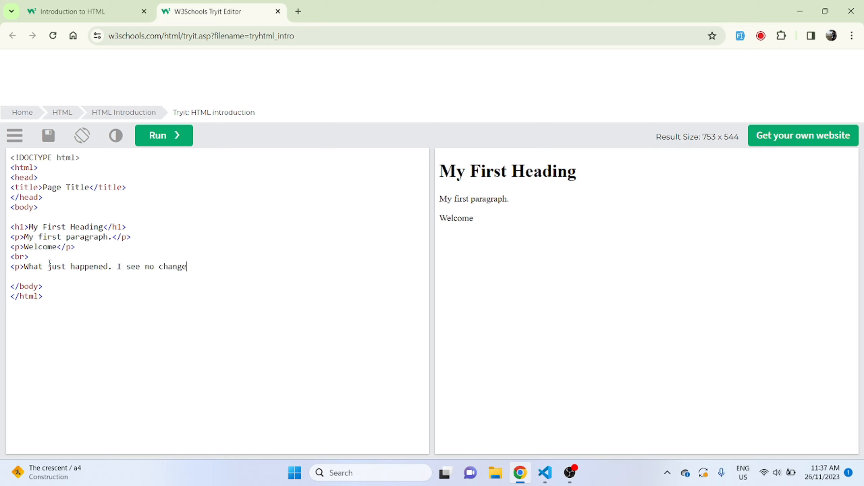
{"action": "type", "text": "."}
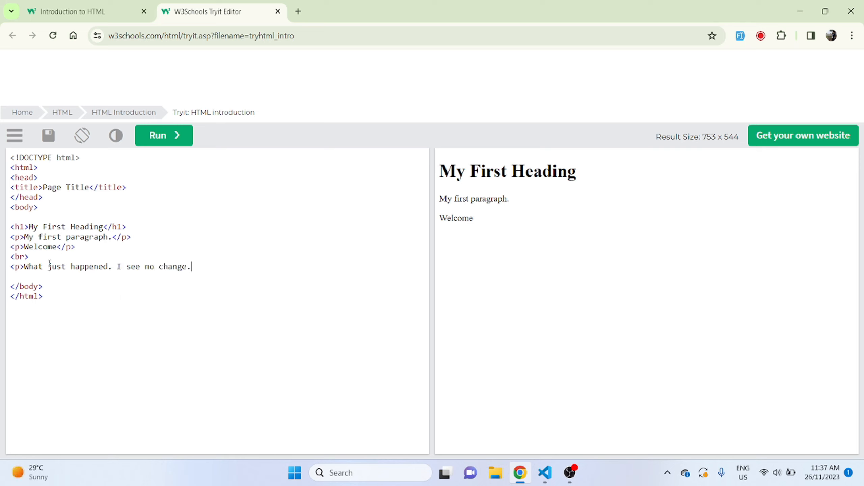
{"action": "type", "text": "</p>"}
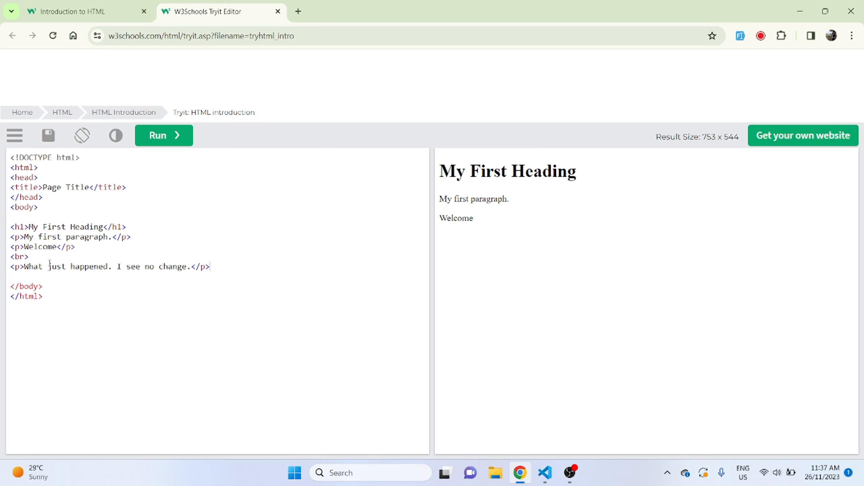
{"action": "left_click", "coordinate": [163, 135]}
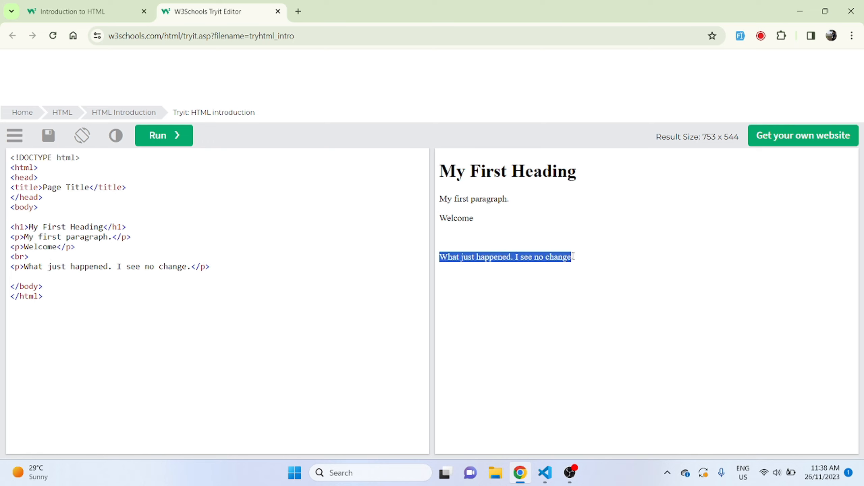
{"action": "left_click", "coordinate": [593, 258]}
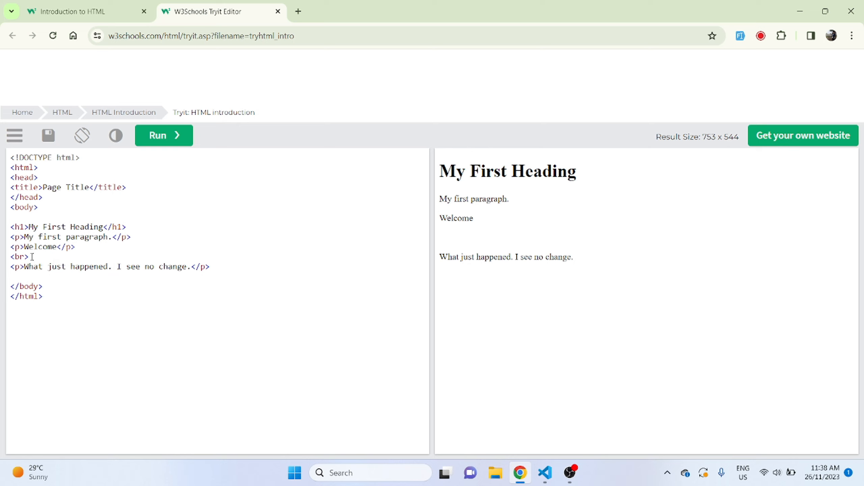
{"action": "mouse_move", "coordinate": [442, 236]}
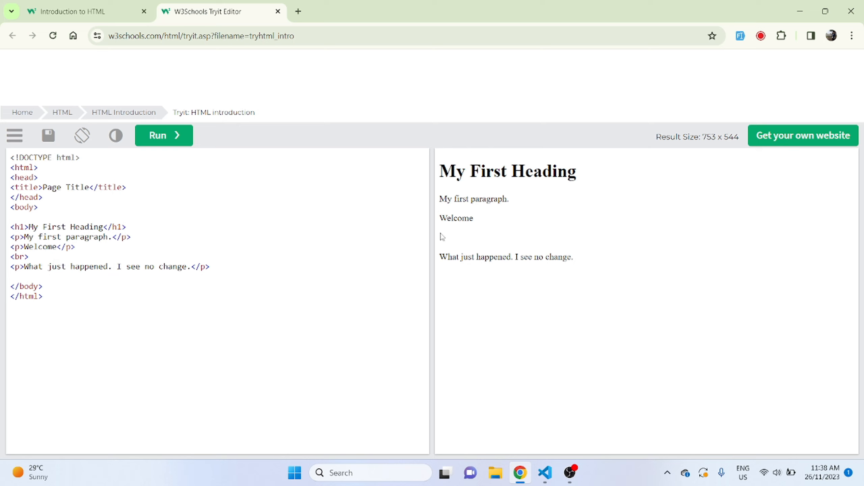
{"action": "mouse_move", "coordinate": [458, 219]}
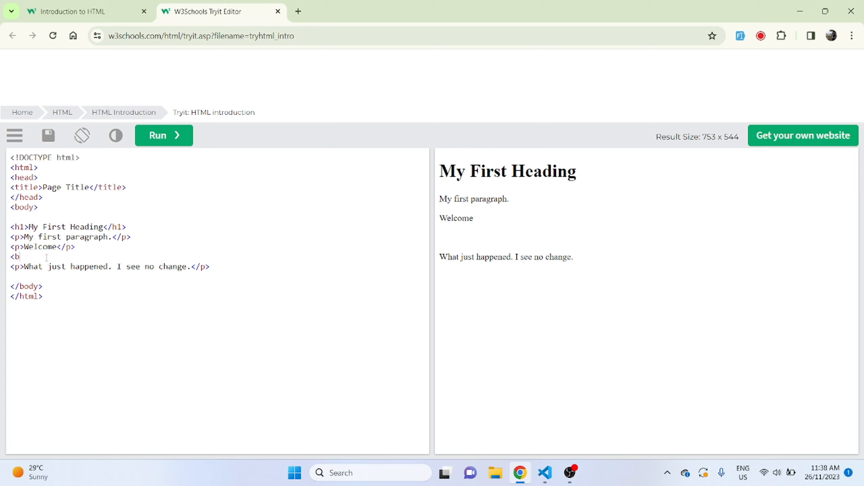
- Remove the <br> to see the gap vanish, then retype <br> so the blank line renders again
{"action": "key", "text": "Backspace"}
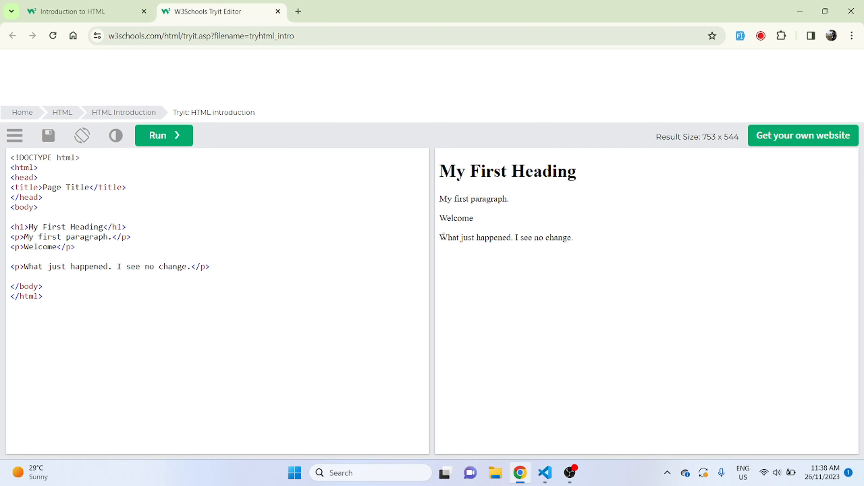
{"action": "mouse_move", "coordinate": [478, 220]}
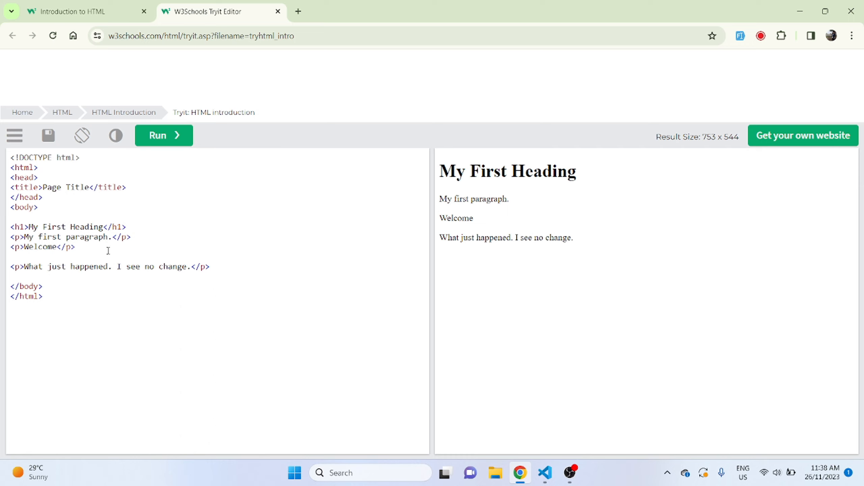
{"action": "type", "text": "<"}
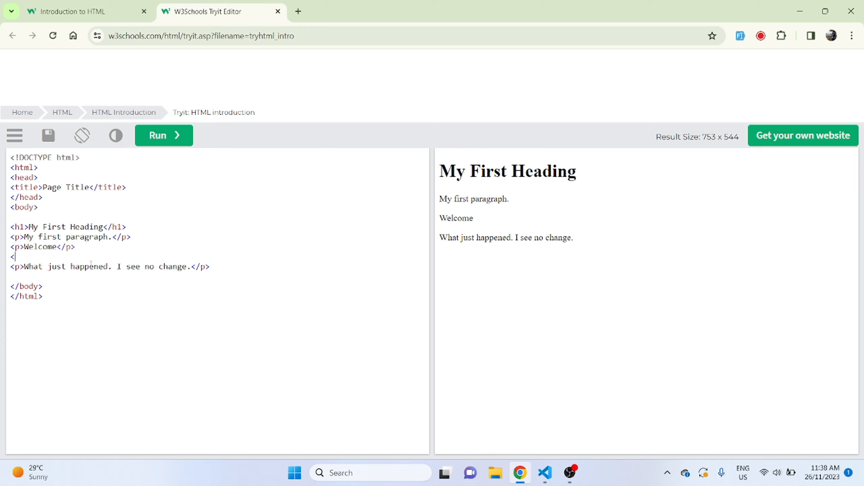
{"action": "type", "text": "<br>"}
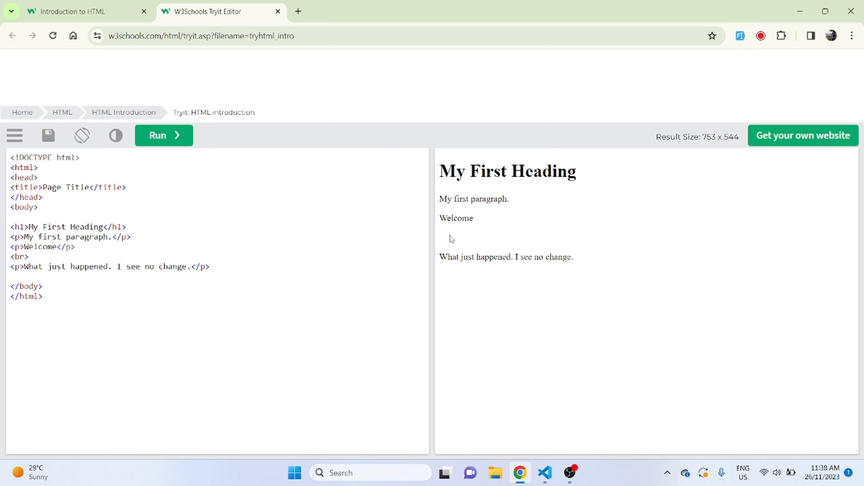
{"action": "mouse_move", "coordinate": [560, 241]}
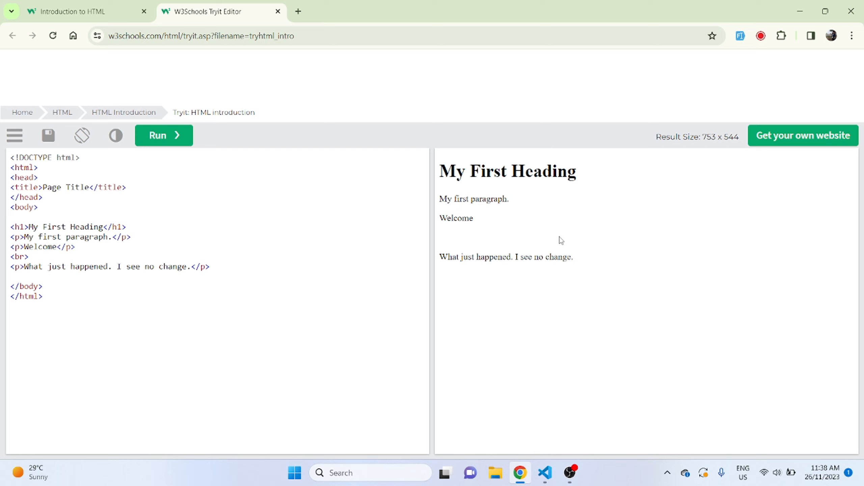
{"action": "left_click", "coordinate": [28, 257]}
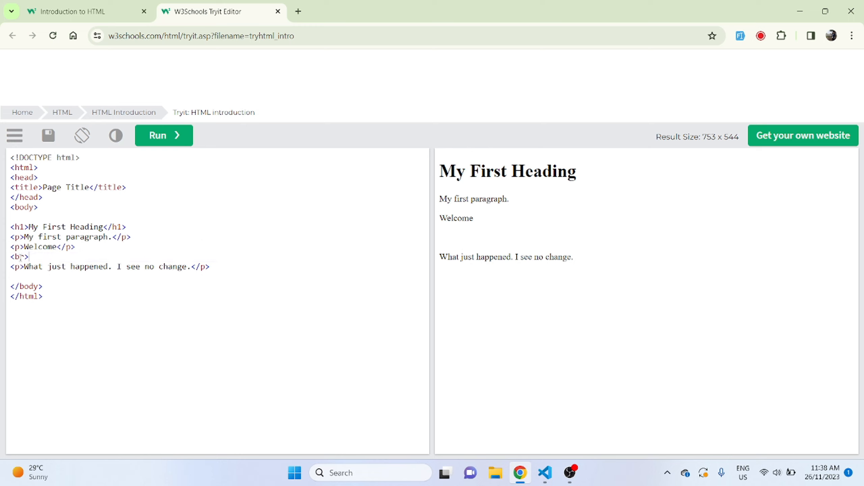
{"action": "type", "text": "r"}
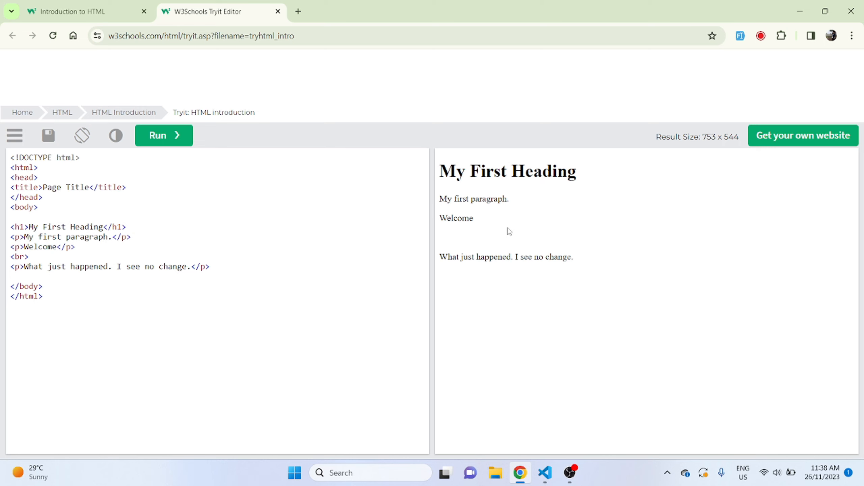
- Return to the Introduction to HTML lesson and highlight <br> in the empty-elements note
{"action": "left_click", "coordinate": [82, 12]}
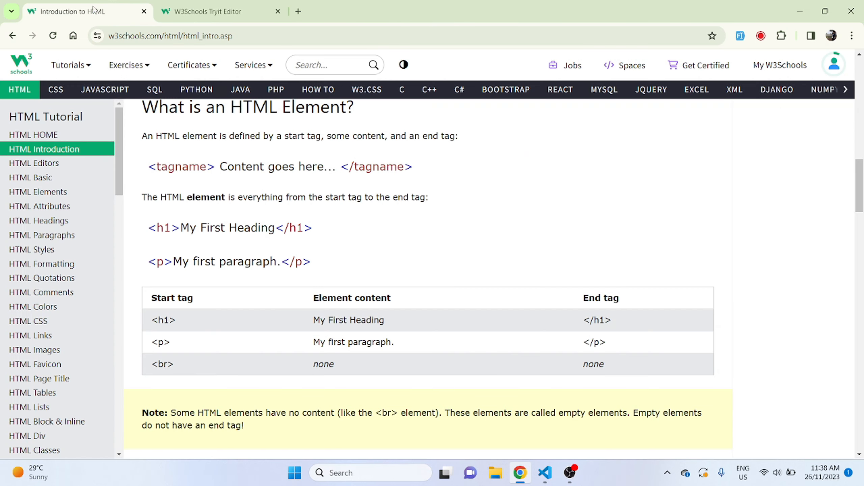
{"action": "scroll", "scroll_direction": "down", "scroll_amount": 3}
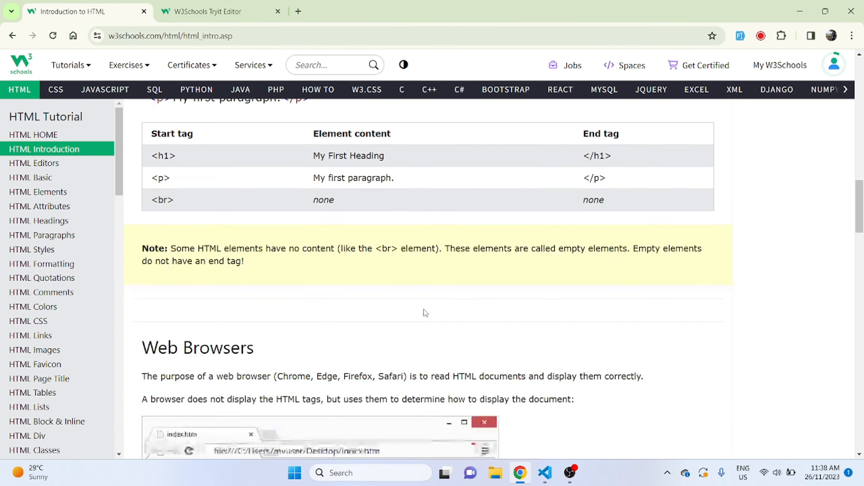
{"action": "scroll", "scroll_direction": "down", "scroll_amount": 3}
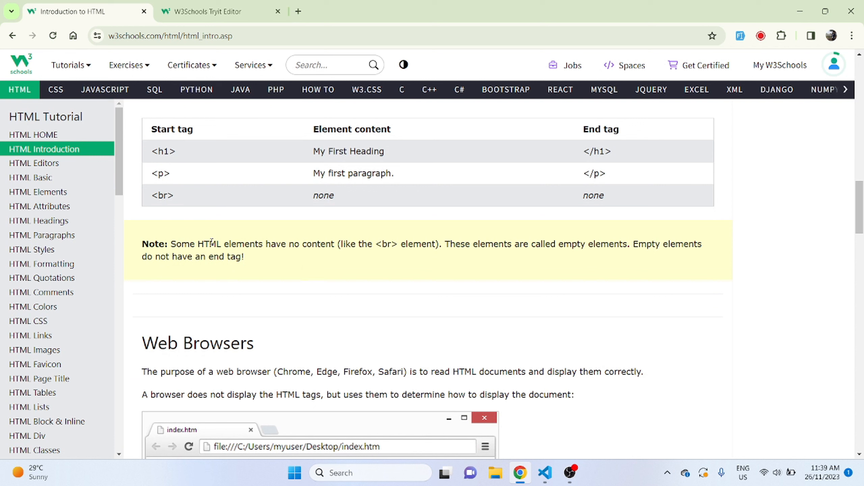
{"action": "mouse_move", "coordinate": [354, 244]}
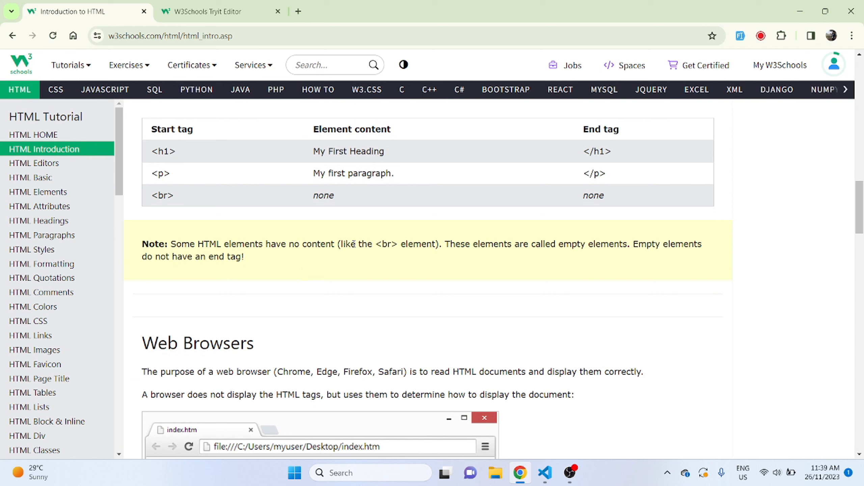
{"action": "mouse_move", "coordinate": [551, 254]}
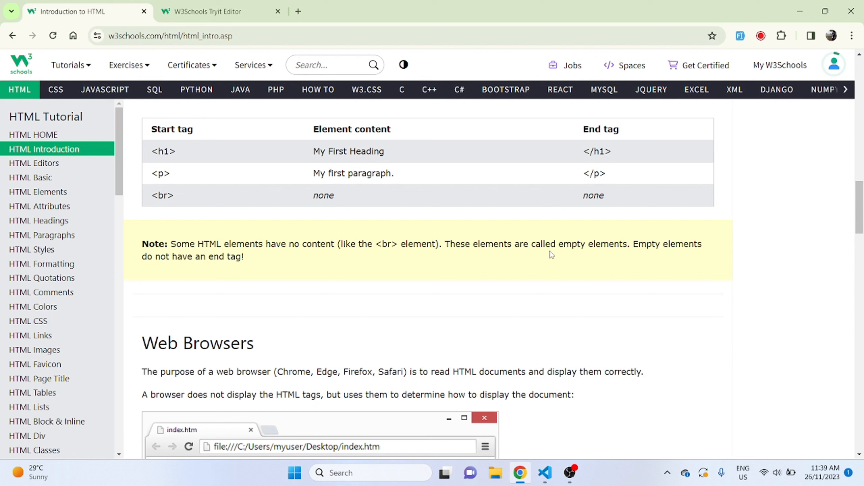
{"action": "mouse_move", "coordinate": [707, 253]}
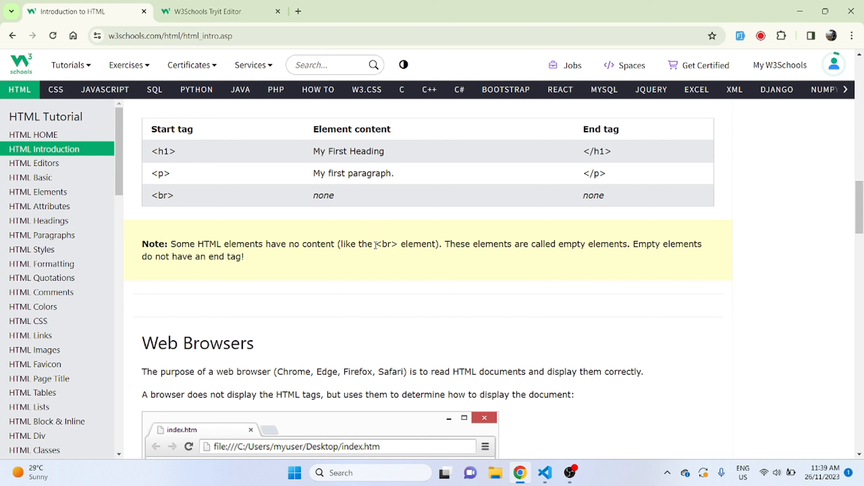
{"action": "double_click", "coordinate": [385, 244]}
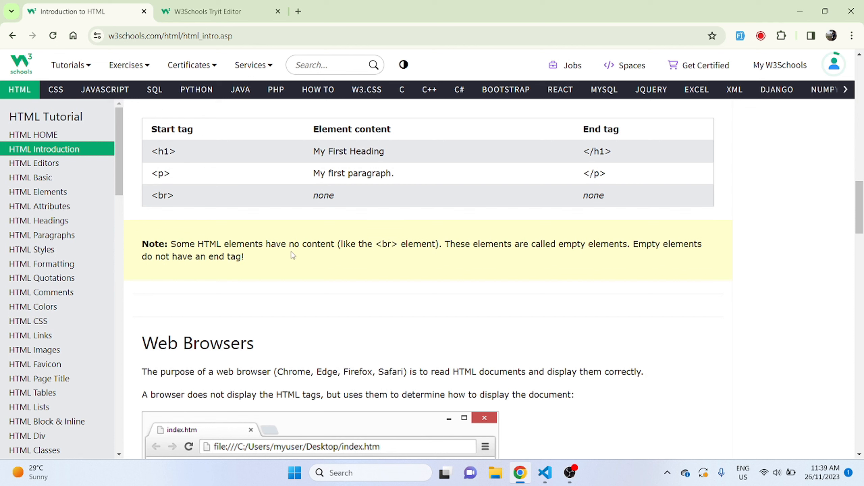
- Scroll down to the Web Browsers section with its My First Heading screenshot
{"action": "scroll", "scroll_direction": "down", "scroll_amount": 3}
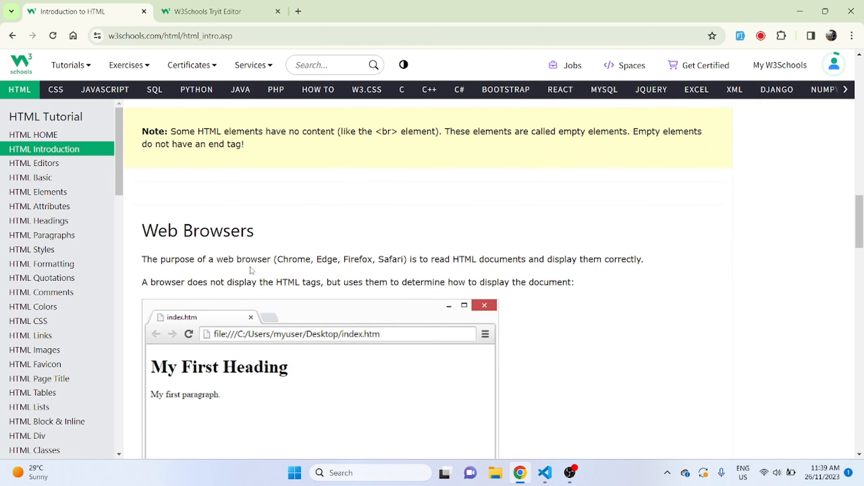
{"action": "mouse_move", "coordinate": [322, 247]}
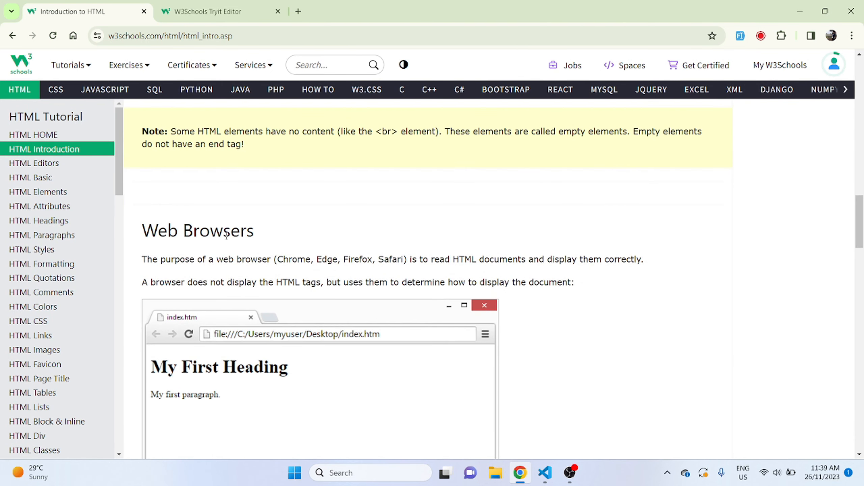
{"action": "scroll", "scroll_direction": "down", "scroll_amount": 3}
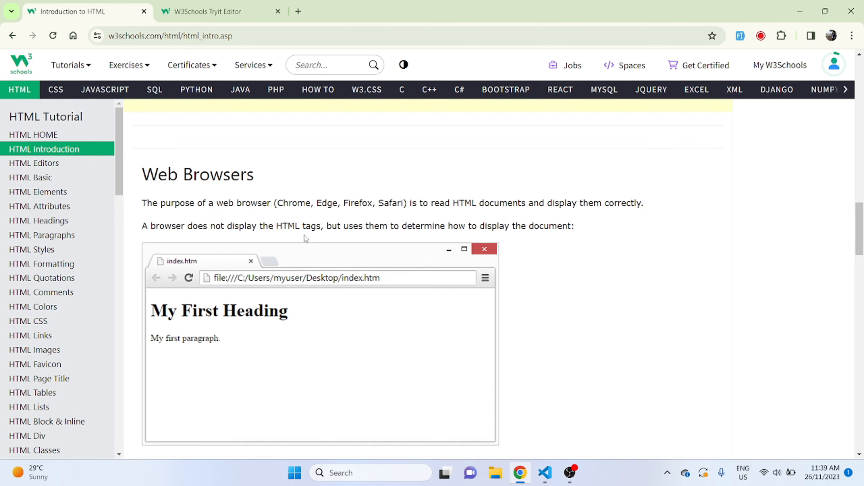
{"action": "mouse_move", "coordinate": [381, 214]}
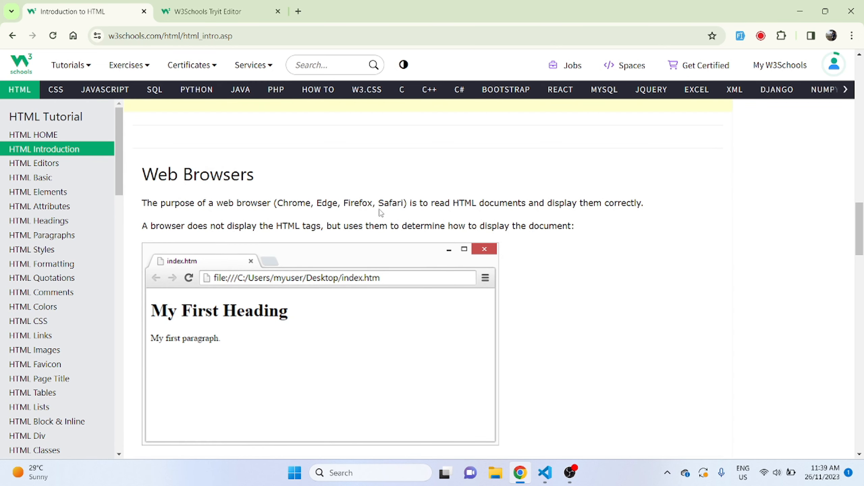
{"action": "mouse_move", "coordinate": [283, 203]}
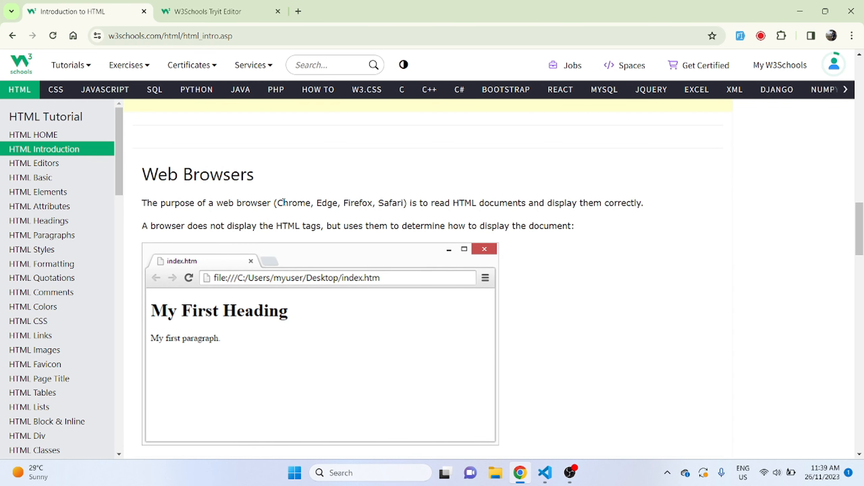
{"action": "mouse_move", "coordinate": [385, 214]}
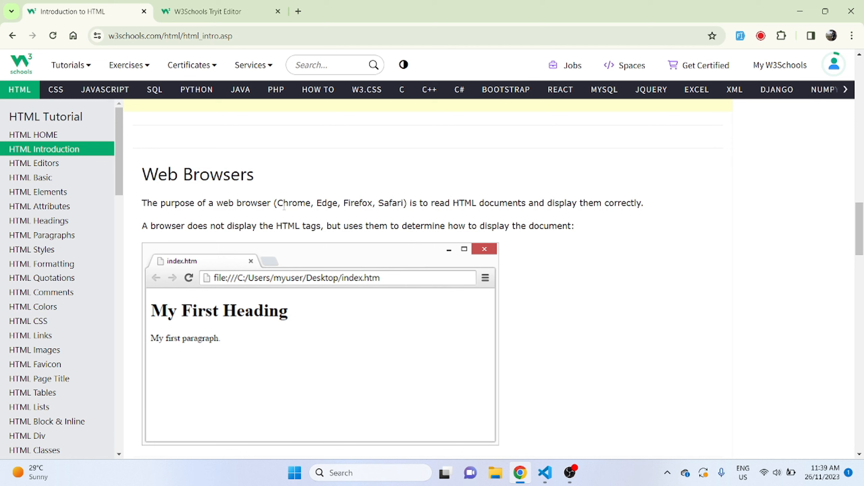
{"action": "mouse_move", "coordinate": [404, 203]}
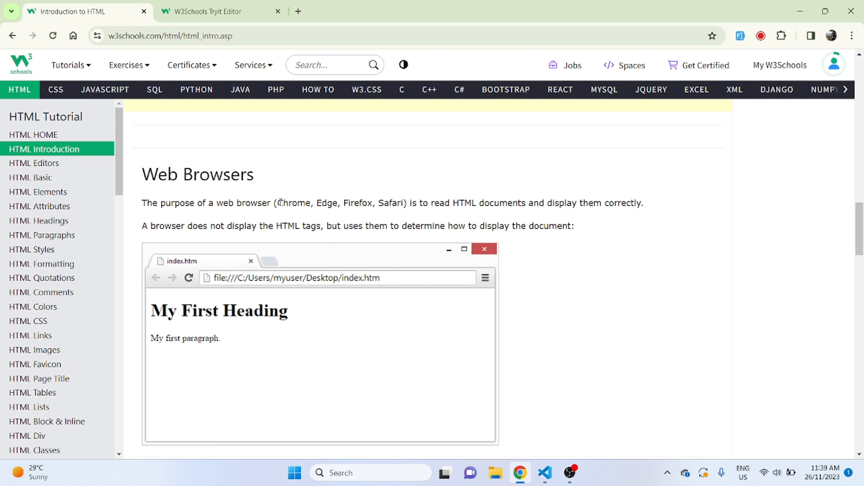
{"action": "mouse_move", "coordinate": [417, 215]}
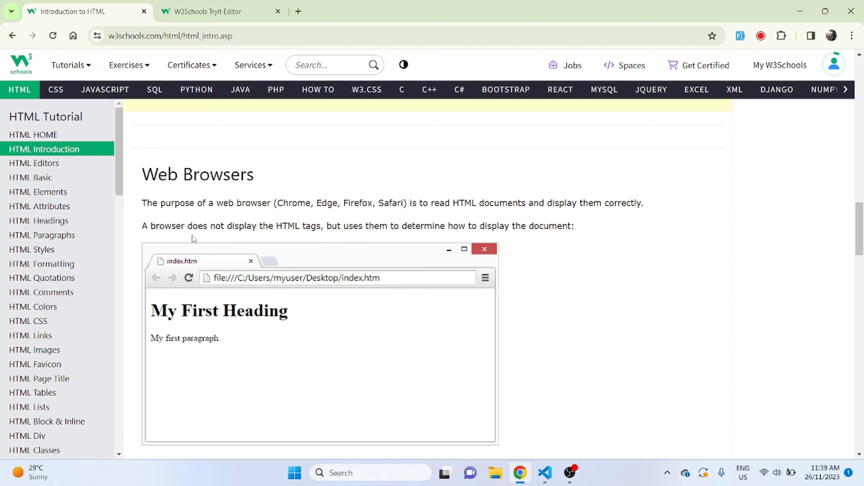
{"action": "mouse_move", "coordinate": [298, 226]}
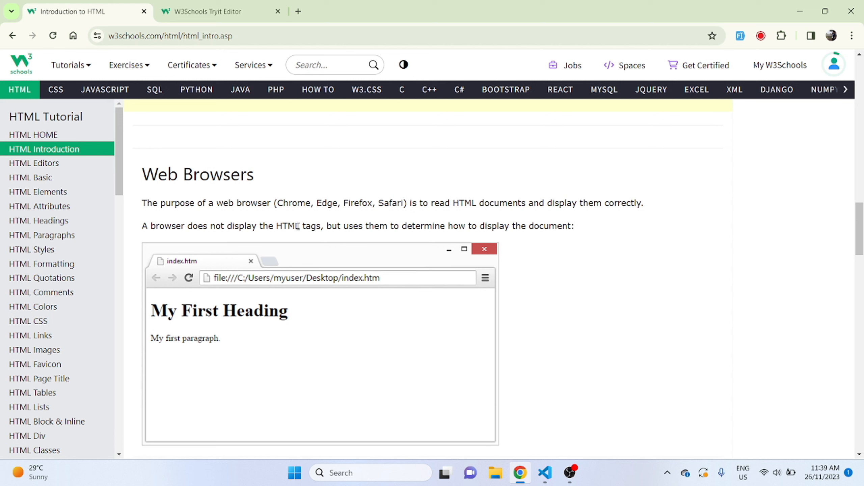
{"action": "mouse_move", "coordinate": [411, 227]}
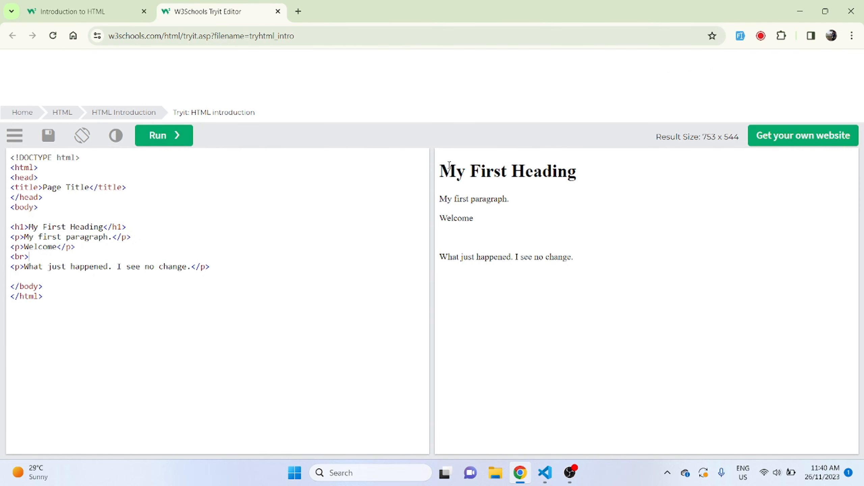
- Highlight My First Heading and the <br> tag in the Tryit code, then return to the lesson
{"action": "double_click", "coordinate": [32, 227]}
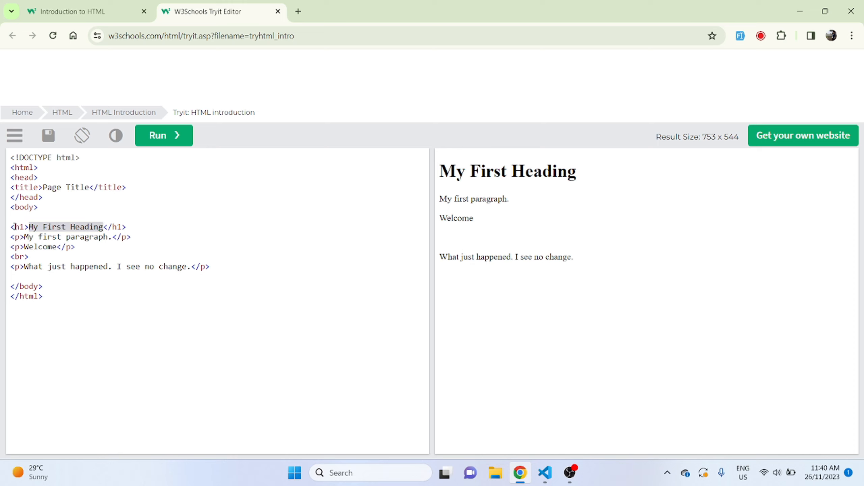
{"action": "left_click", "coordinate": [25, 281]}
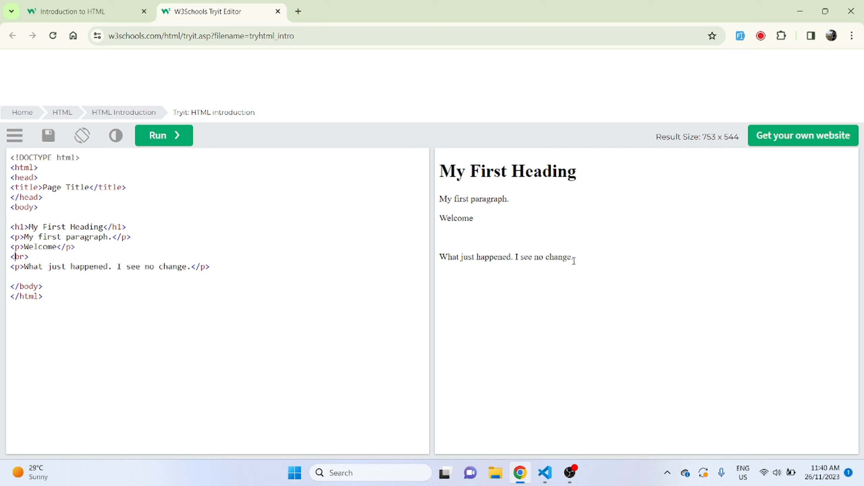
{"action": "mouse_move", "coordinate": [530, 246]}
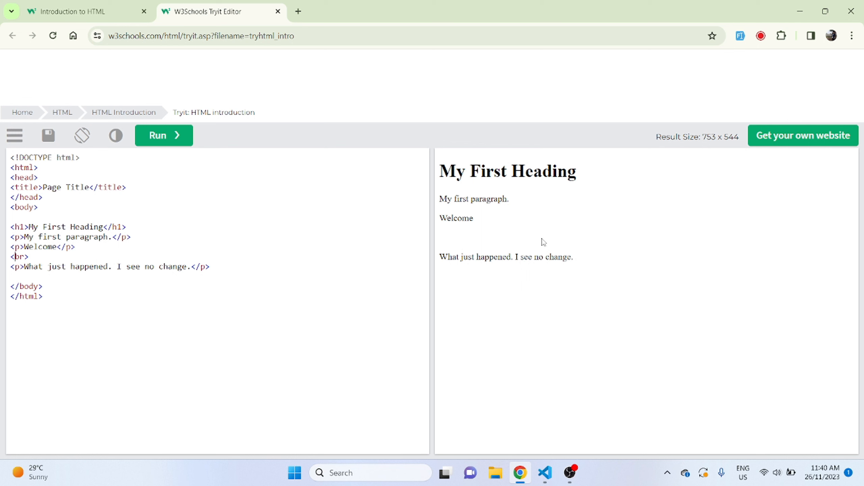
{"action": "left_click", "coordinate": [83, 11]}
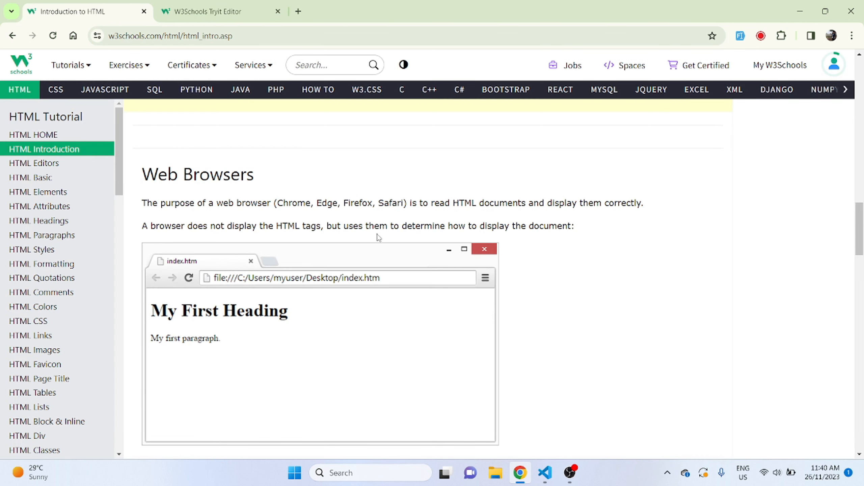
{"action": "mouse_move", "coordinate": [279, 202]}
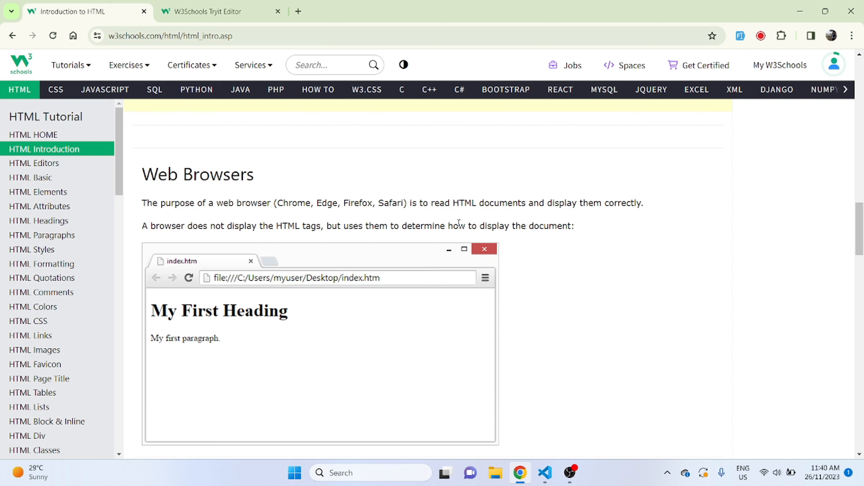
- Scroll past the HTML Page Structure diagram to the HTML History version table
{"action": "scroll", "scroll_direction": "down", "scroll_amount": 3}
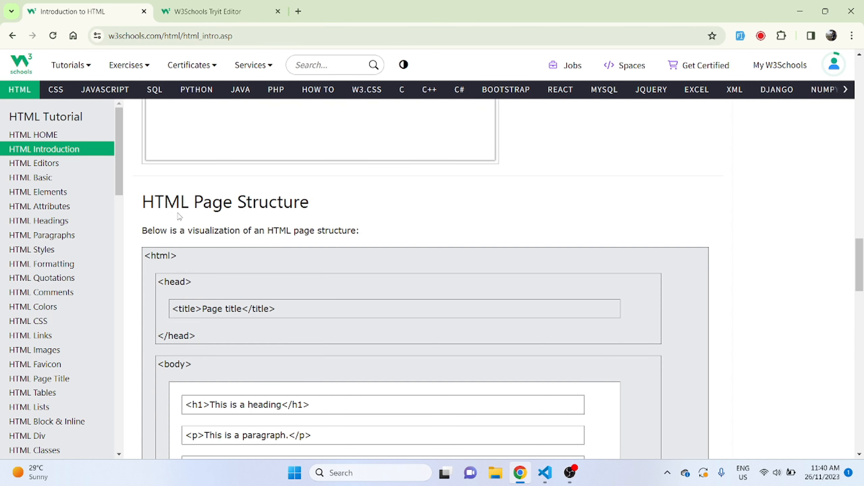
{"action": "scroll", "scroll_direction": "down", "scroll_amount": 3}
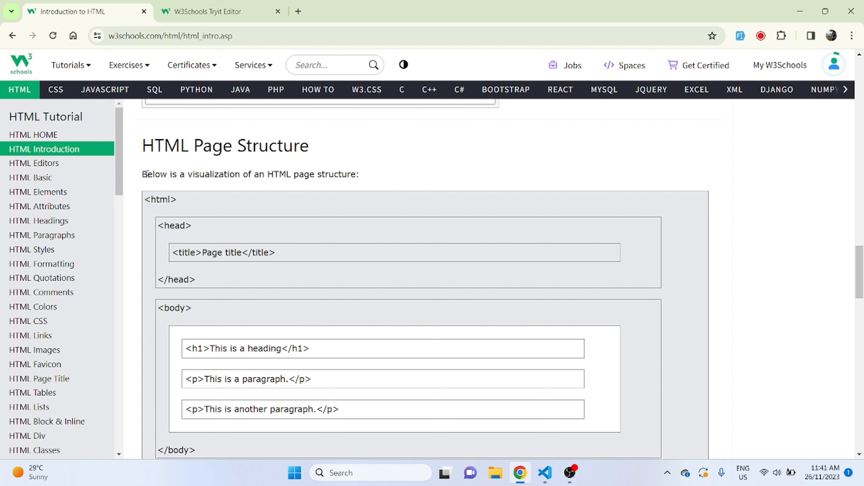
{"action": "scroll", "scroll_direction": "down", "scroll_amount": 3}
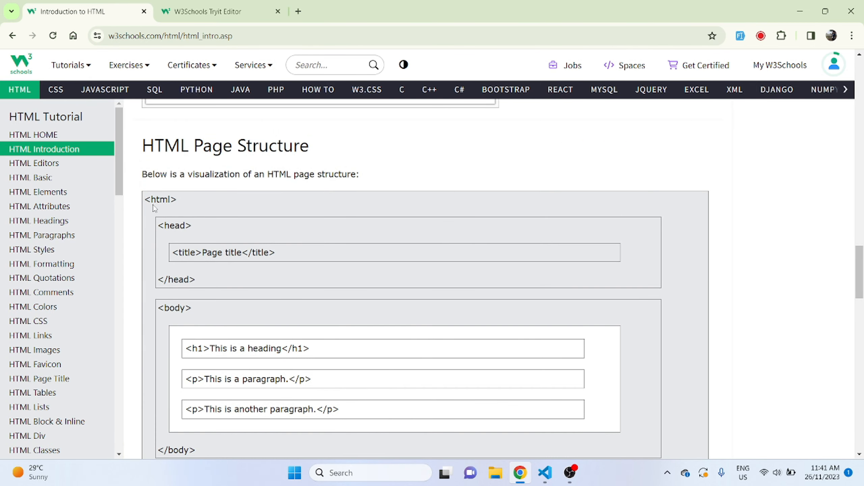
{"action": "scroll", "scroll_direction": "down", "scroll_amount": 3}
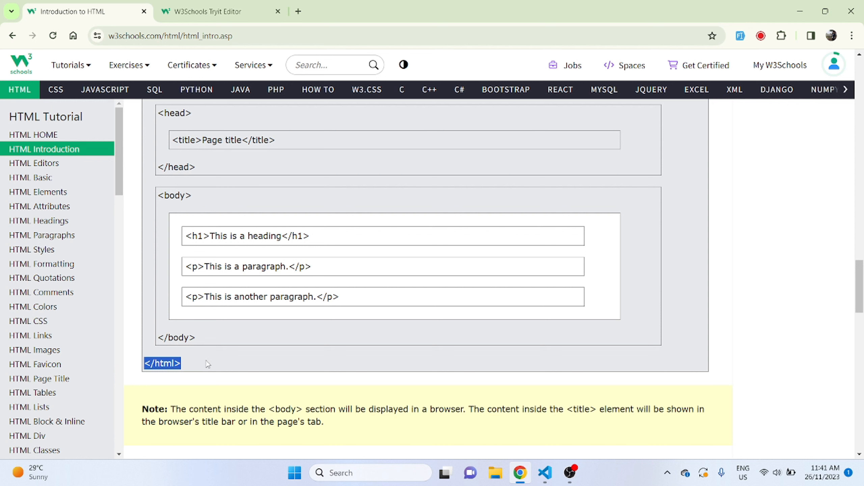
{"action": "scroll", "scroll_direction": "up", "scroll_amount": 3}
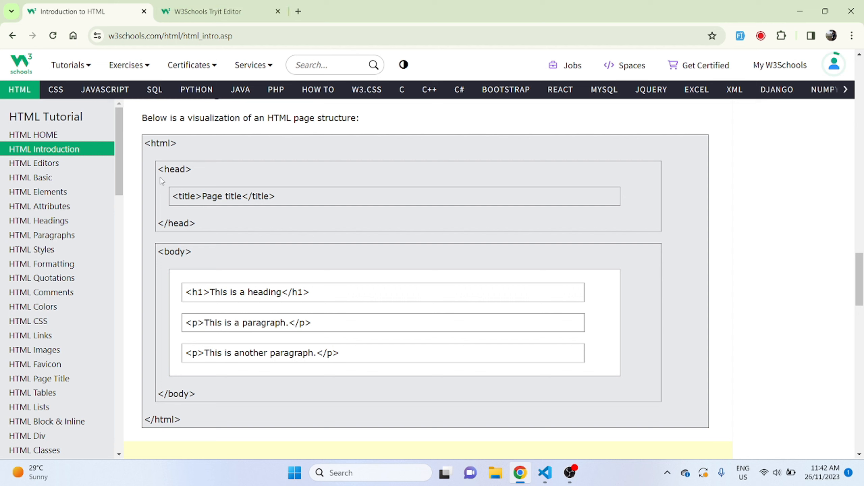
{"action": "mouse_move", "coordinate": [286, 202]}
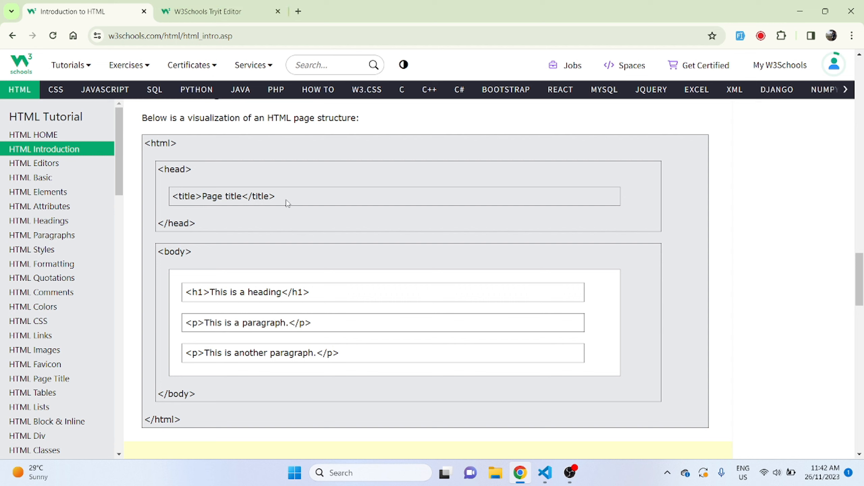
{"action": "mouse_move", "coordinate": [211, 211]}
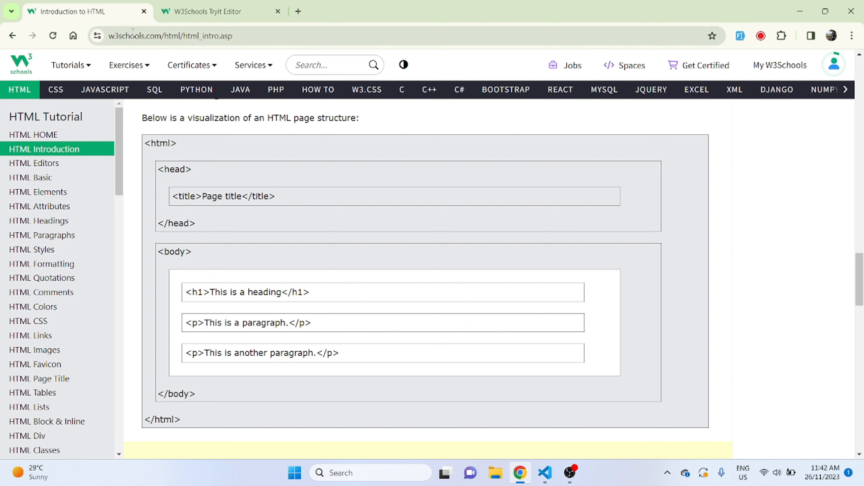
{"action": "scroll", "scroll_direction": "down", "scroll_amount": 3}
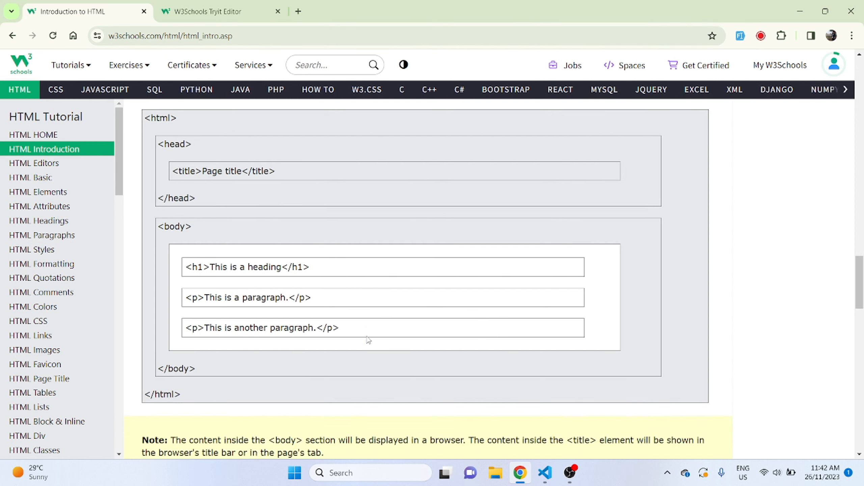
{"action": "scroll", "scroll_direction": "down", "scroll_amount": 3}
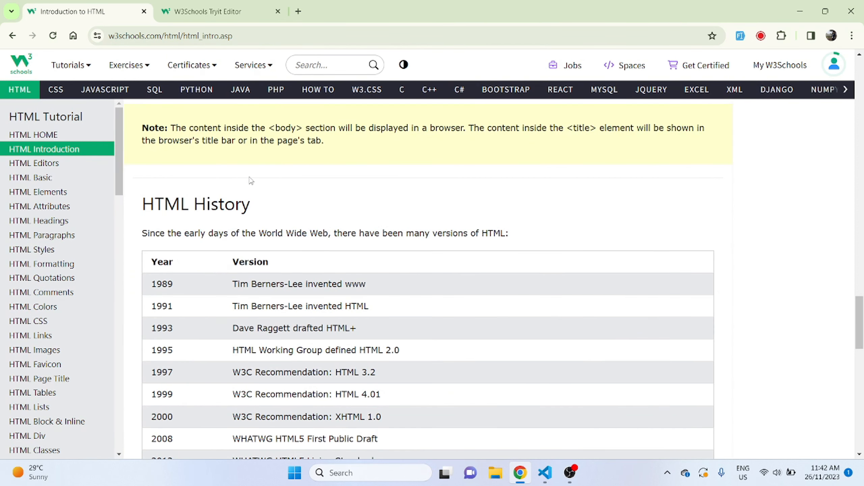
- Scroll through the HTML History table back to the element tag table and empty-elements note
{"action": "scroll", "scroll_direction": "down", "scroll_amount": 3}
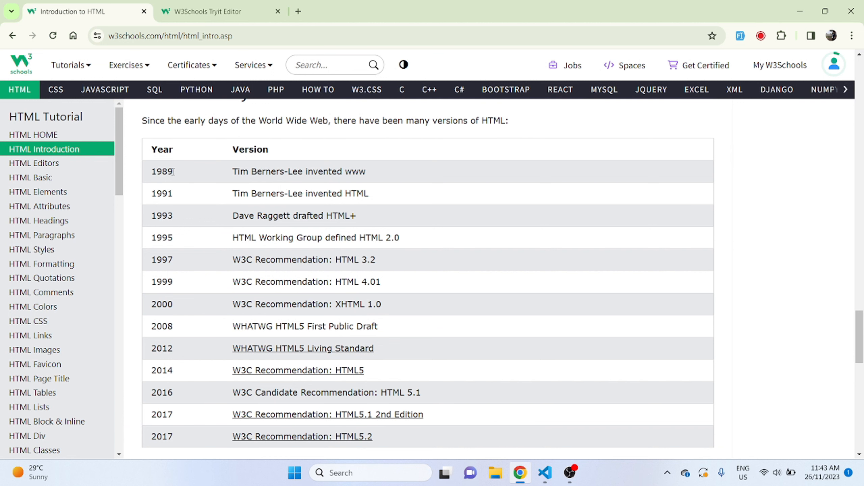
{"action": "scroll", "scroll_direction": "down", "scroll_amount": 3}
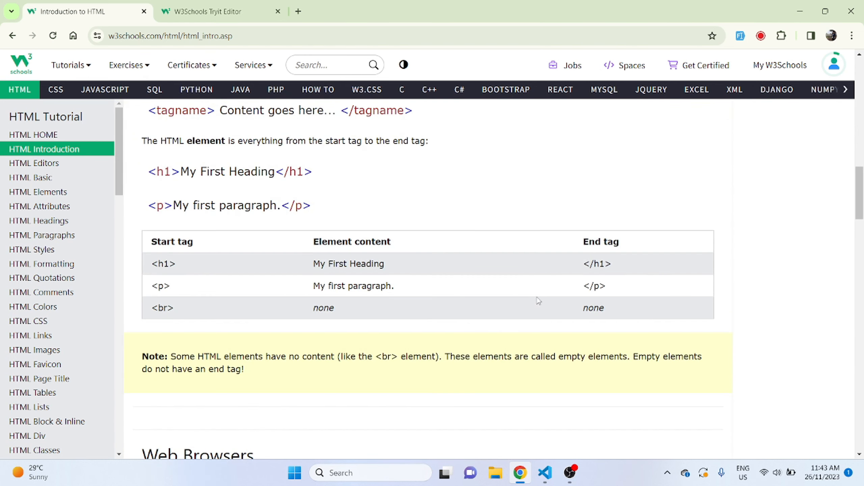
- Scroll through Web Browsers, Page Structure and HTML History to the closing HTML5 standard note
{"action": "scroll", "scroll_direction": "up", "scroll_amount": 3}
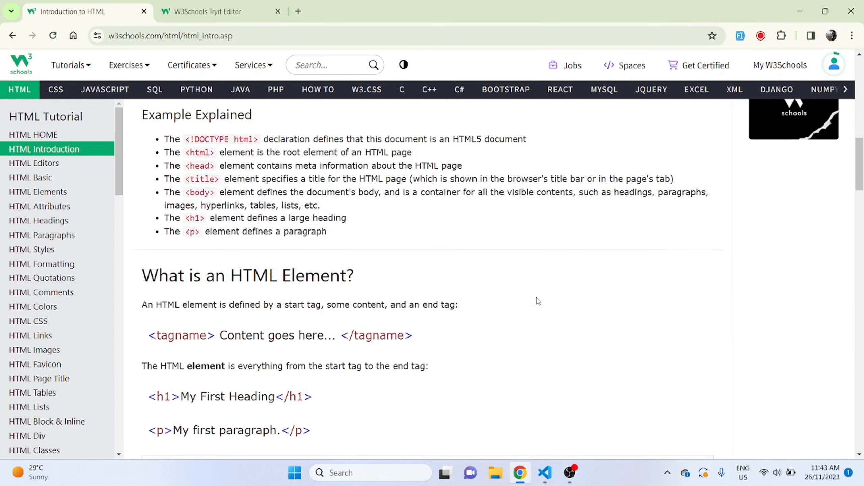
{"action": "scroll", "scroll_direction": "down", "scroll_amount": 3}
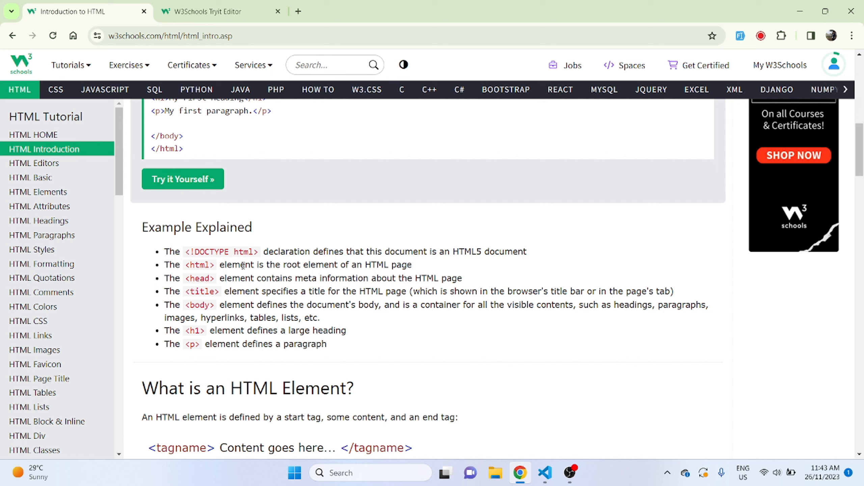
{"action": "mouse_move", "coordinate": [214, 277]}
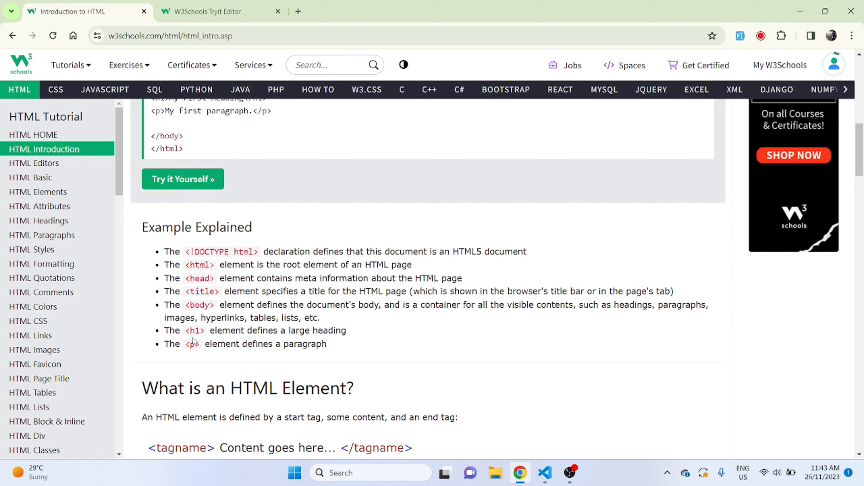
{"action": "mouse_move", "coordinate": [399, 318]}
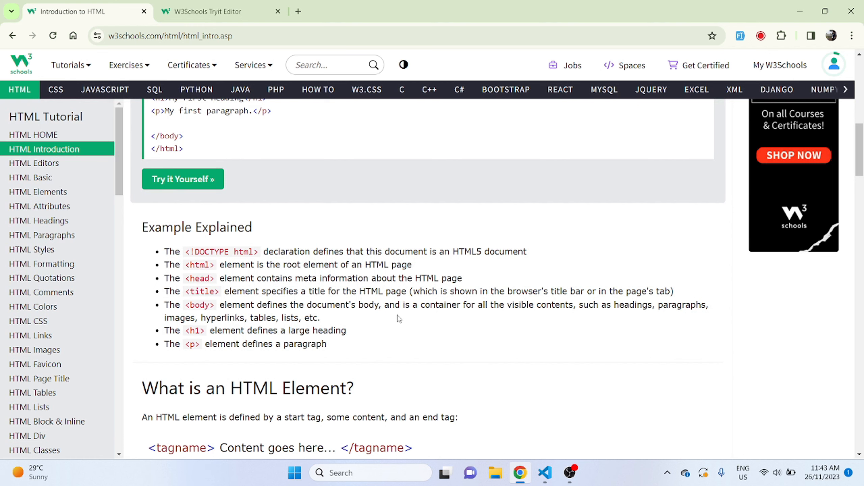
{"action": "scroll", "scroll_direction": "down", "scroll_amount": 3}
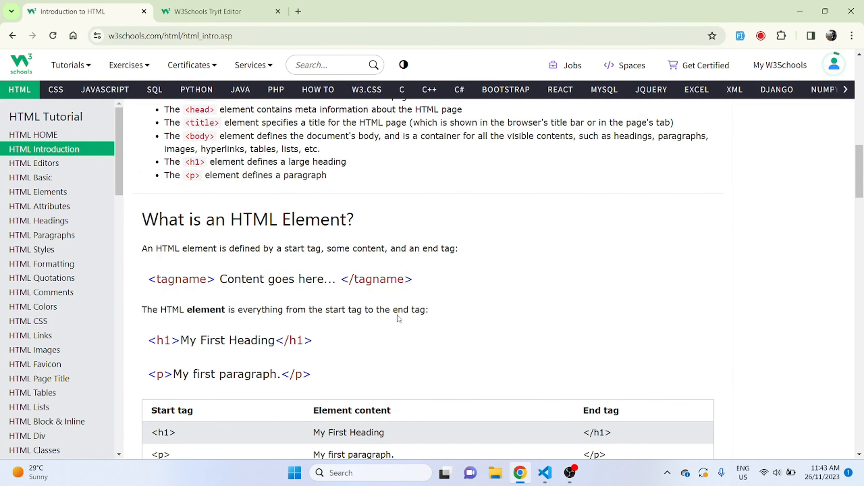
{"action": "scroll", "scroll_direction": "down", "scroll_amount": 3}
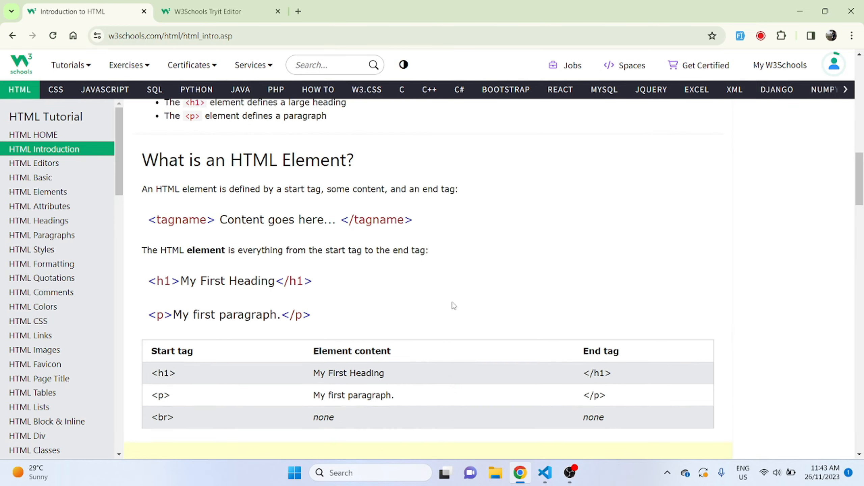
{"action": "scroll", "scroll_direction": "down", "scroll_amount": 3}
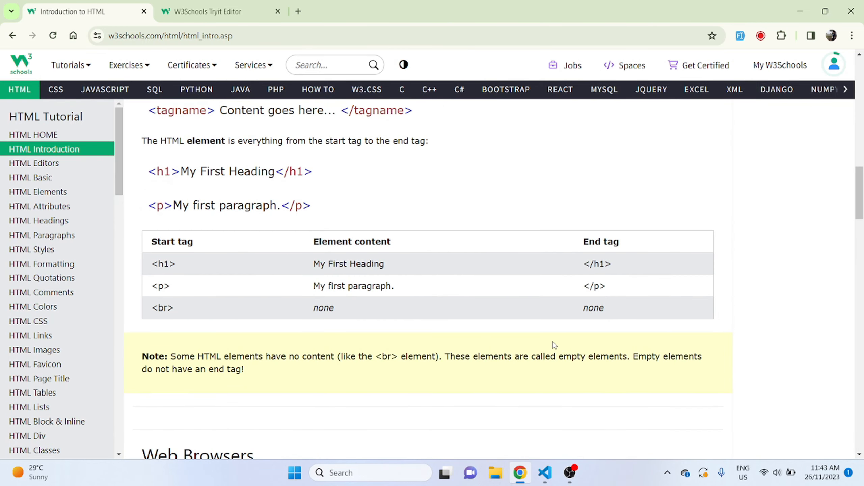
{"action": "scroll", "scroll_direction": "down", "scroll_amount": 3}
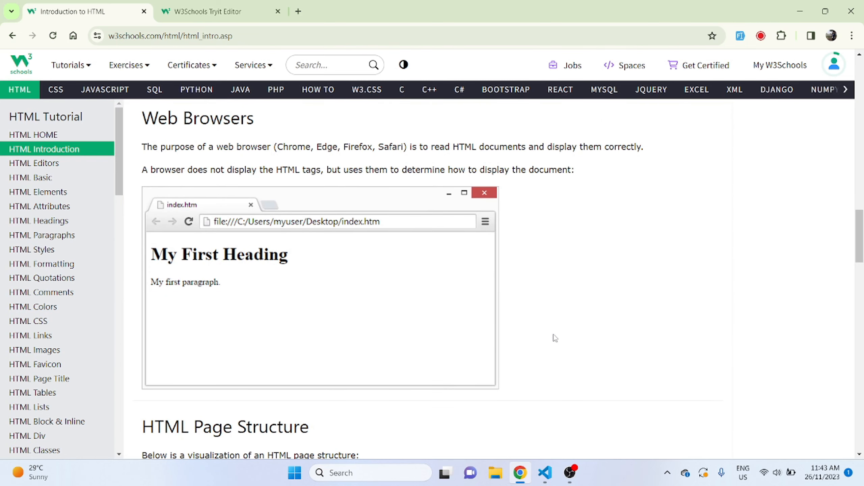
{"action": "scroll", "scroll_direction": "down", "scroll_amount": 3}
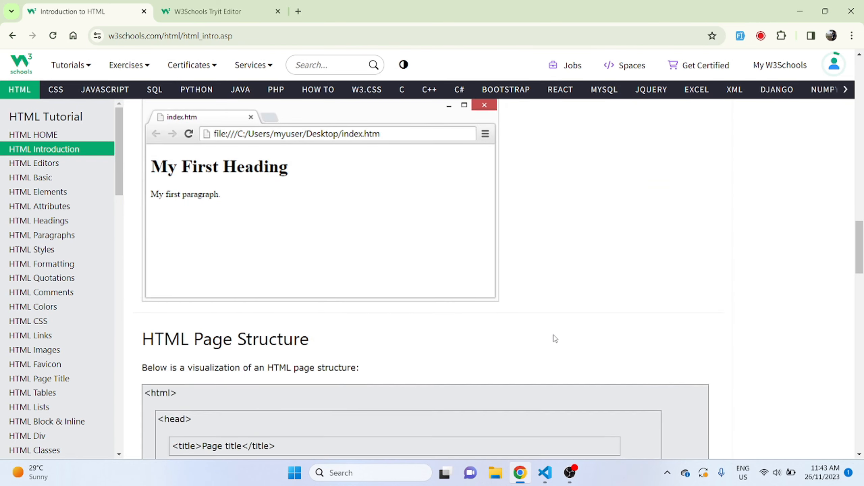
{"action": "scroll", "scroll_direction": "down", "scroll_amount": 3}
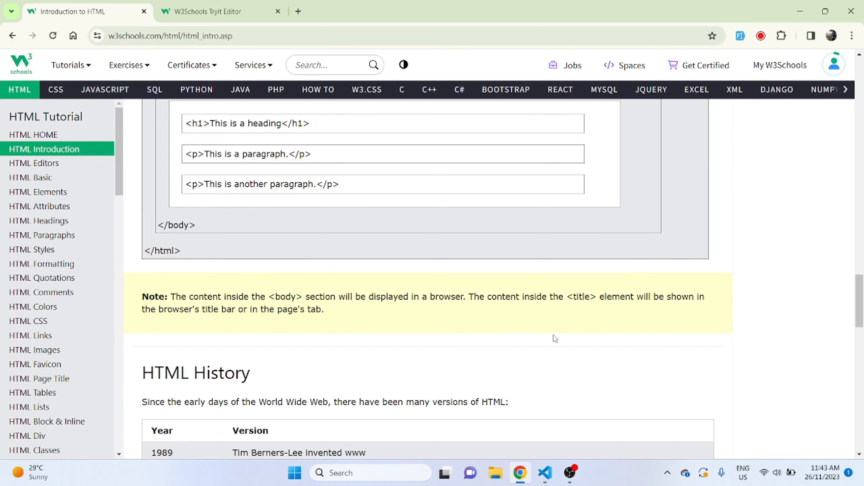
{"action": "scroll", "scroll_direction": "down", "scroll_amount": 3}
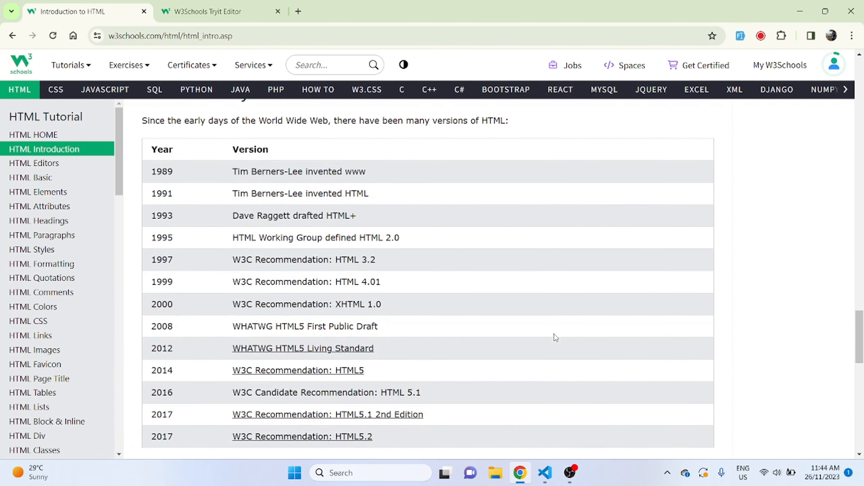
{"action": "scroll", "scroll_direction": "down", "scroll_amount": 3}
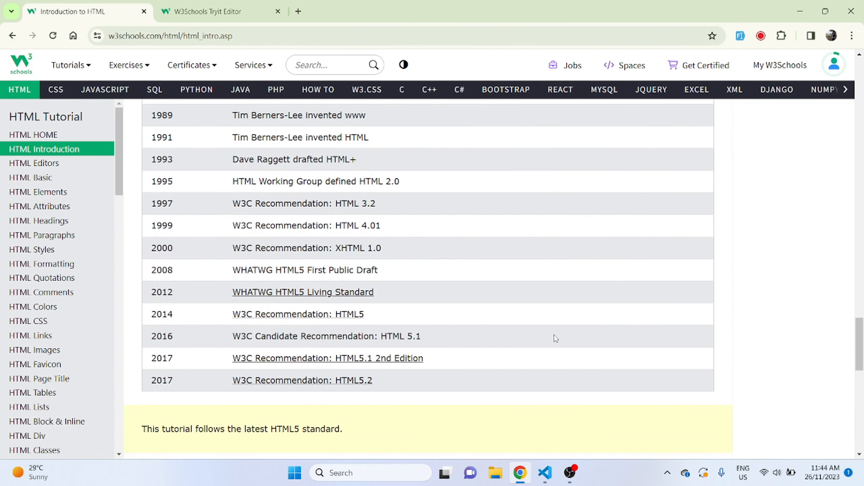
{"action": "mouse_move", "coordinate": [31, 177]}
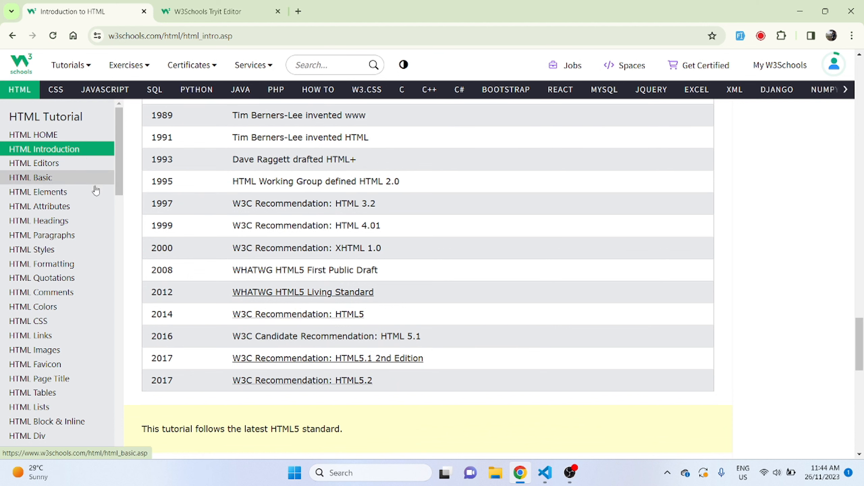
{"action": "mouse_move", "coordinate": [85, 310]}
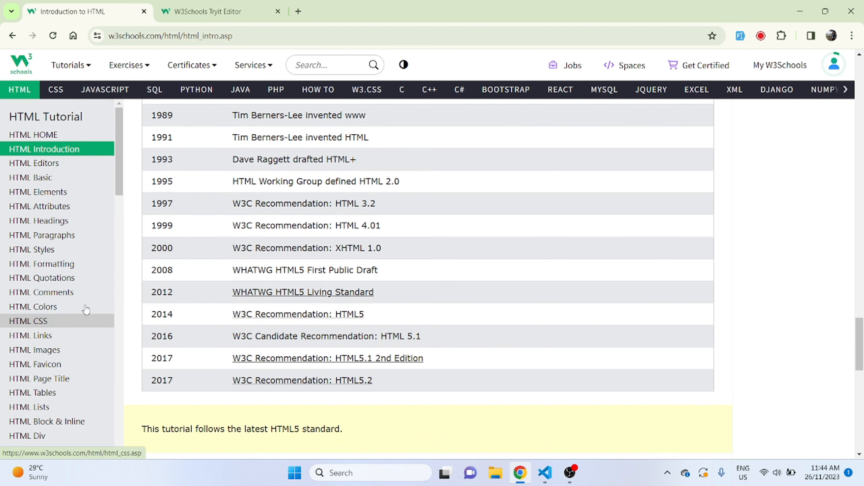
{"action": "scroll", "scroll_direction": "down", "scroll_amount": 3}
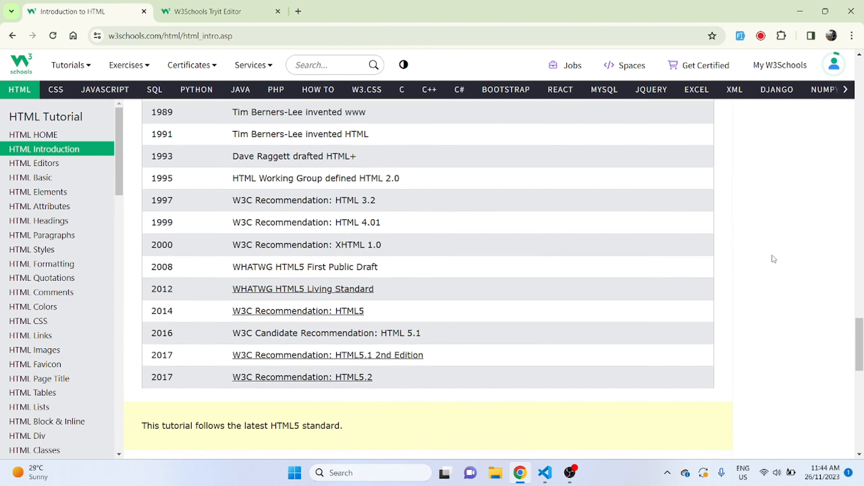
{"action": "scroll", "scroll_direction": "down", "scroll_amount": 3}
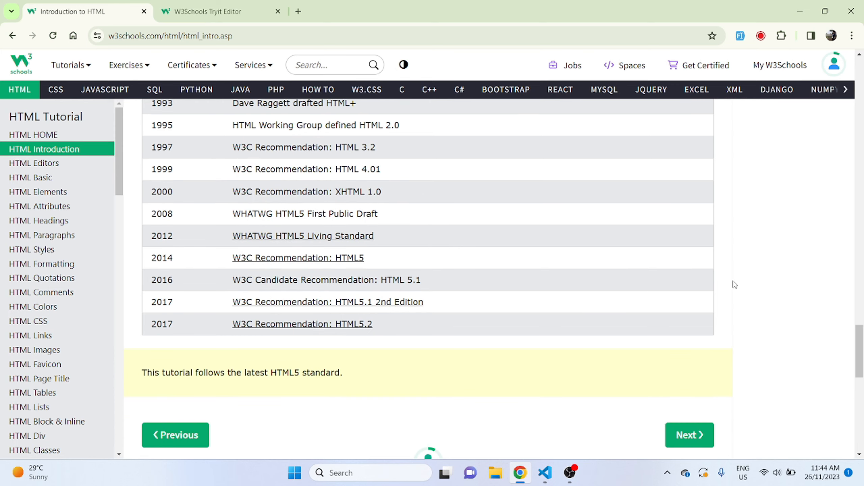